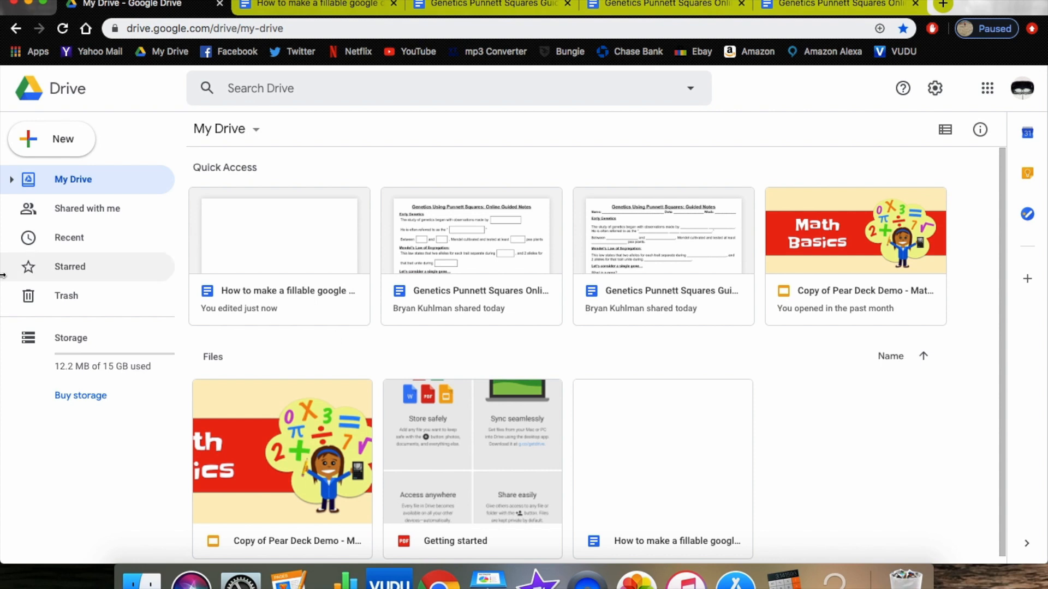
mouse_move(14, 139)
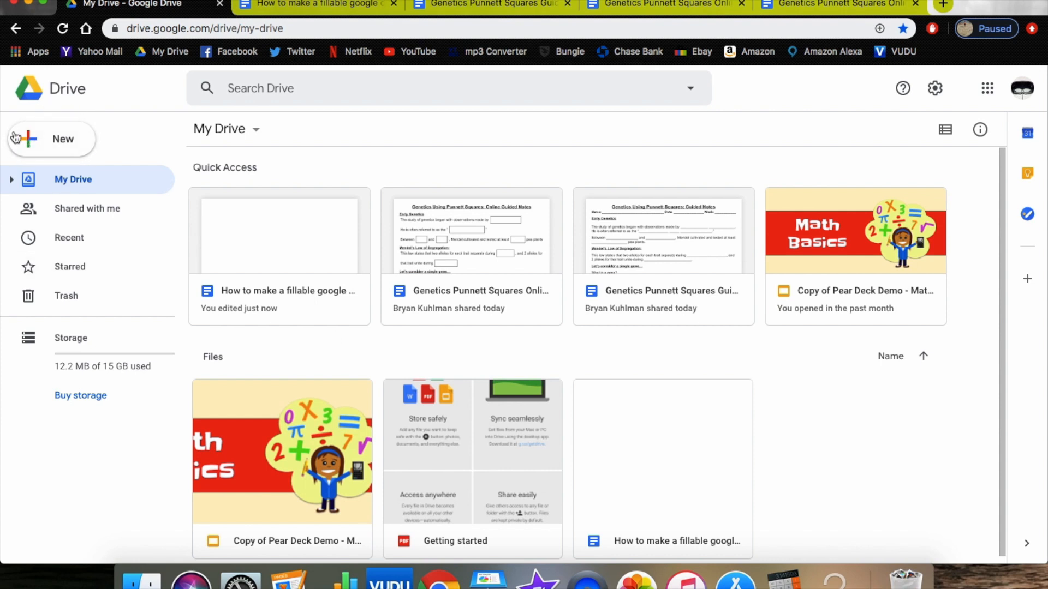
mouse_move(67, 87)
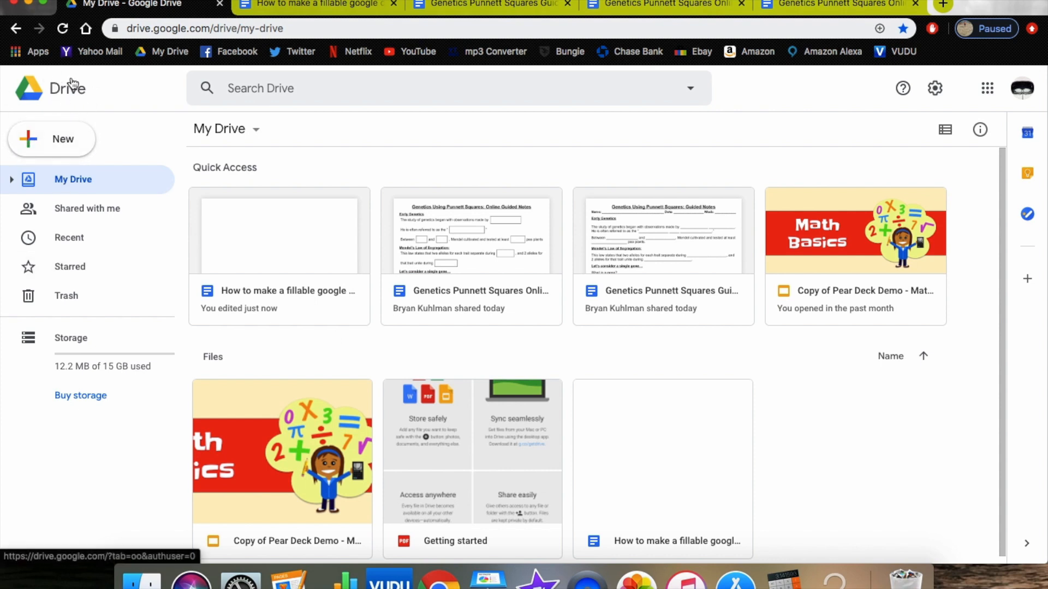
- Create a new blank Google Docs document from Drive's New menu
click(53, 139)
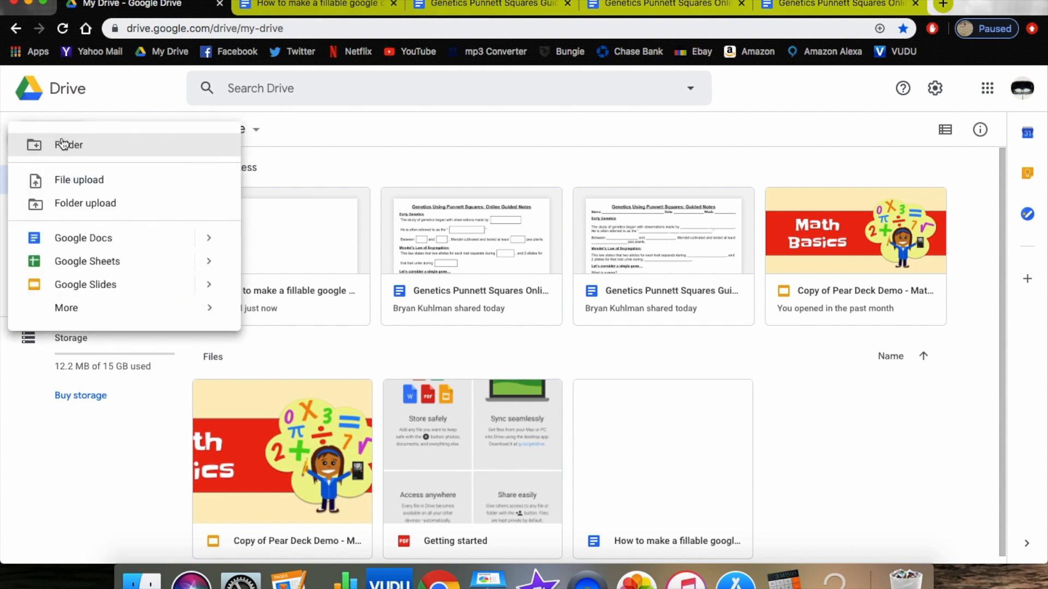
mouse_move(83, 238)
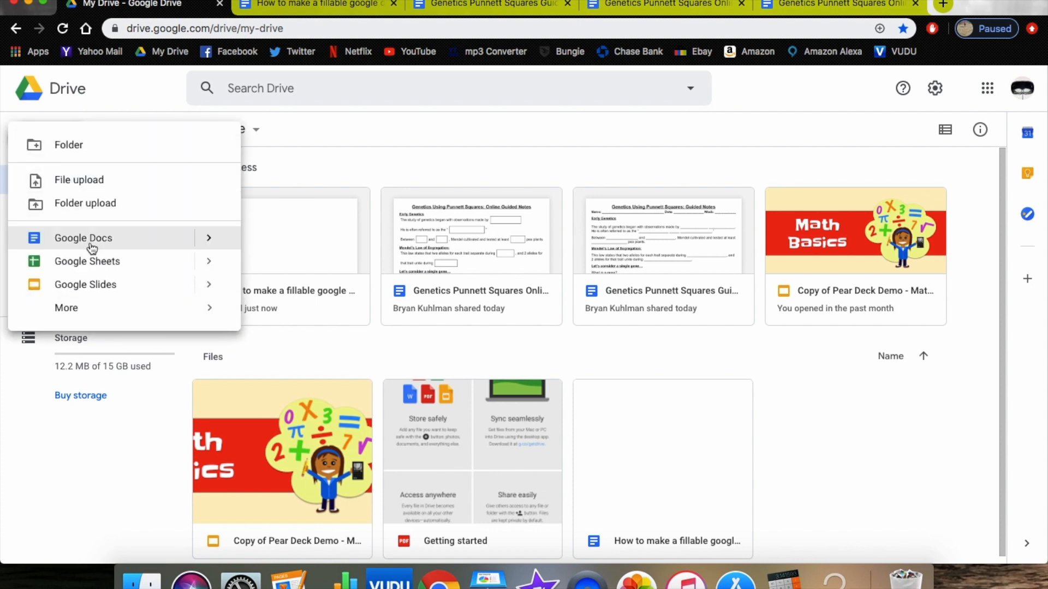
click(83, 238)
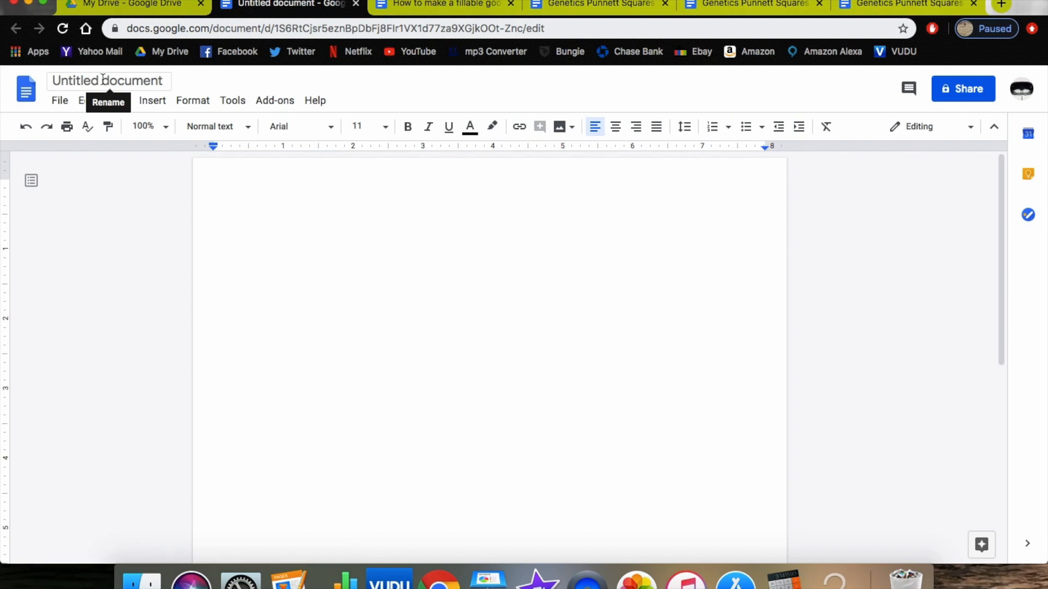
- Rename the document to 'How to make a fillable google doc'
click(108, 80)
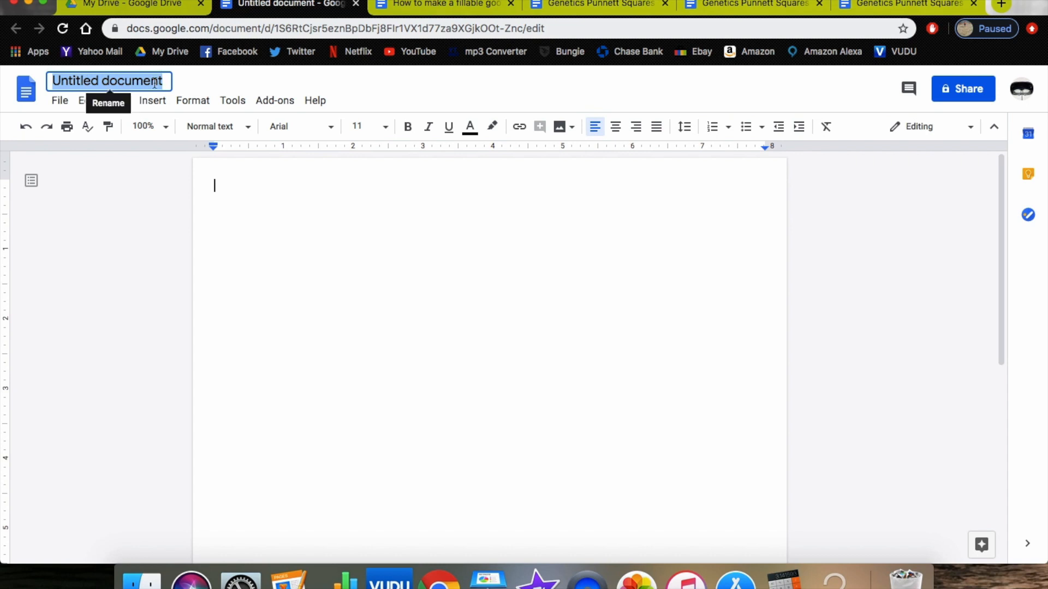
text(How to)
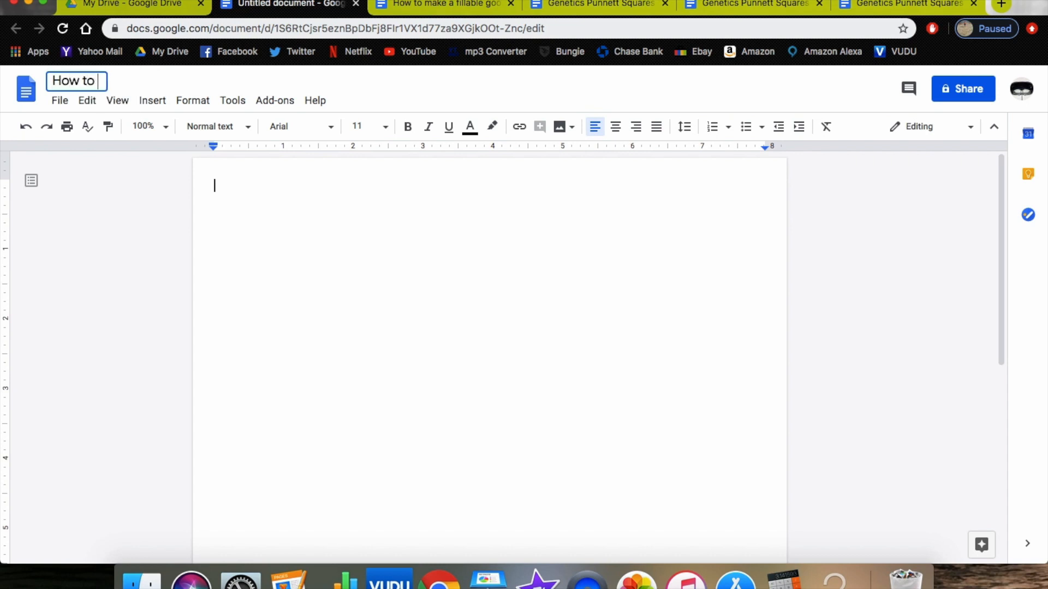
text(make a fi)
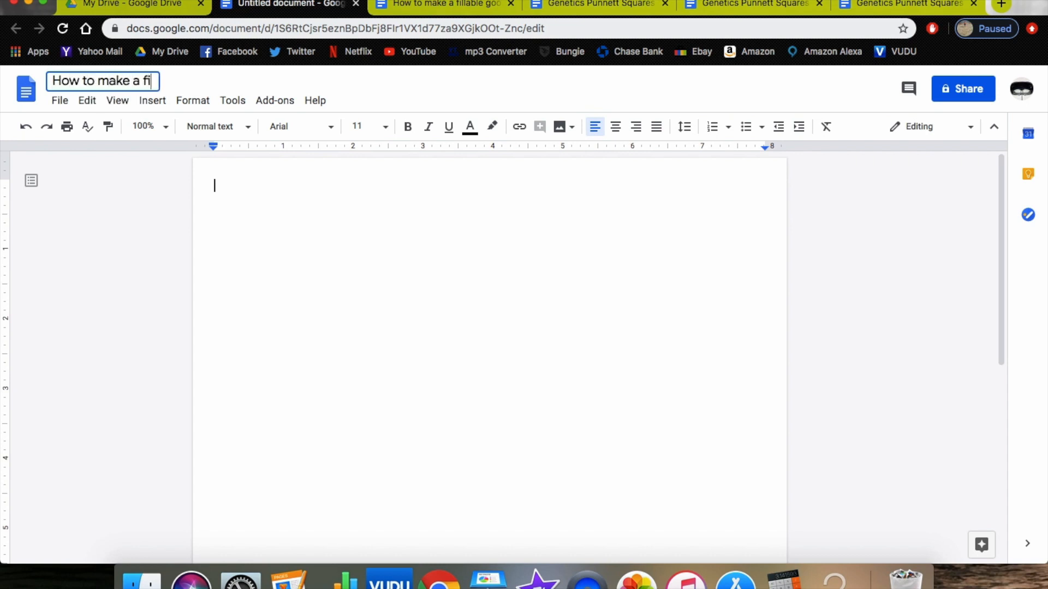
text(llable)
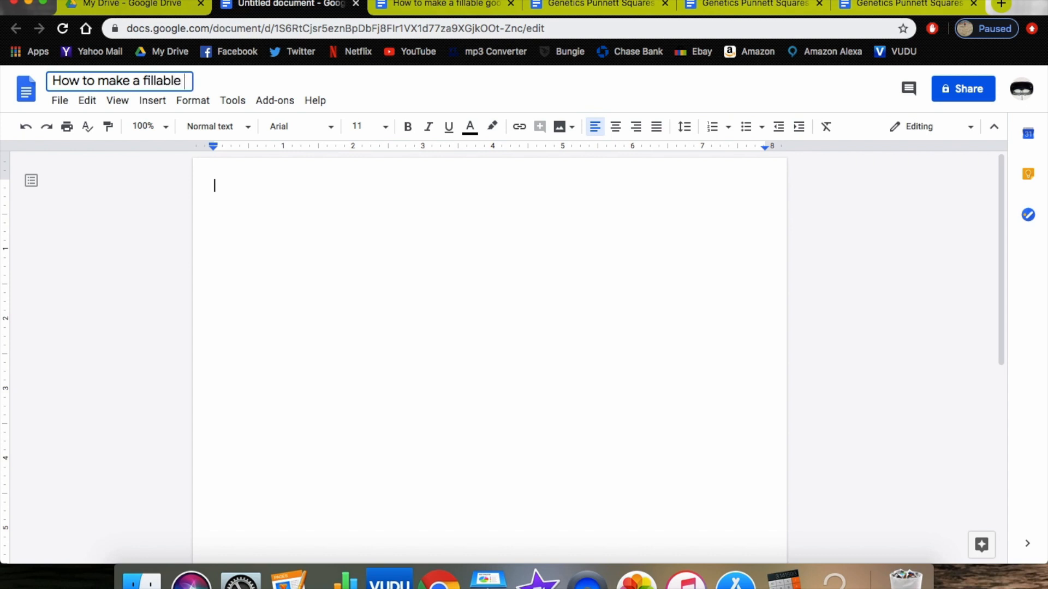
text(google)
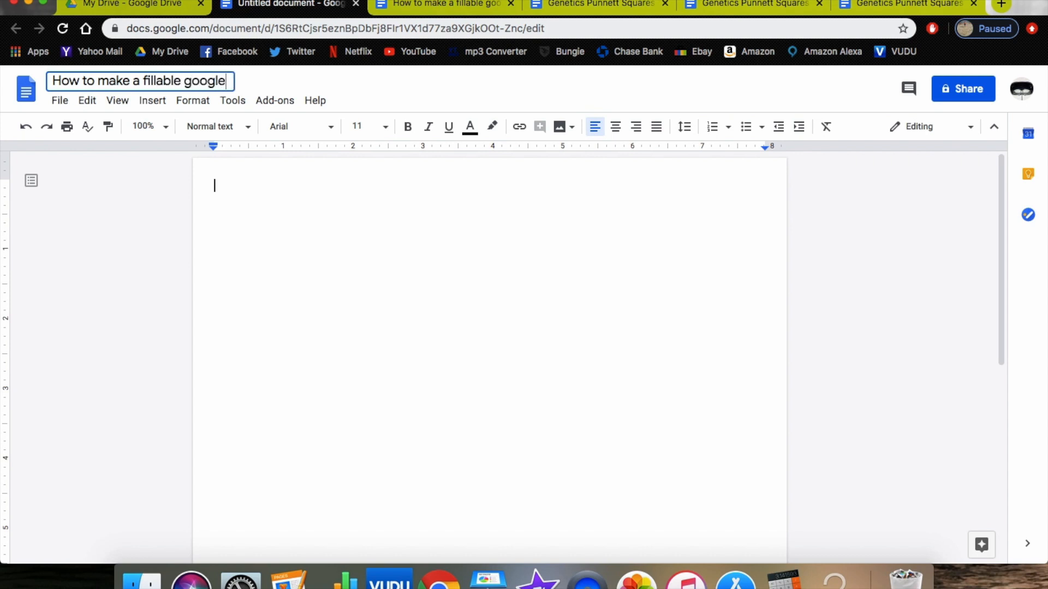
text(doc)
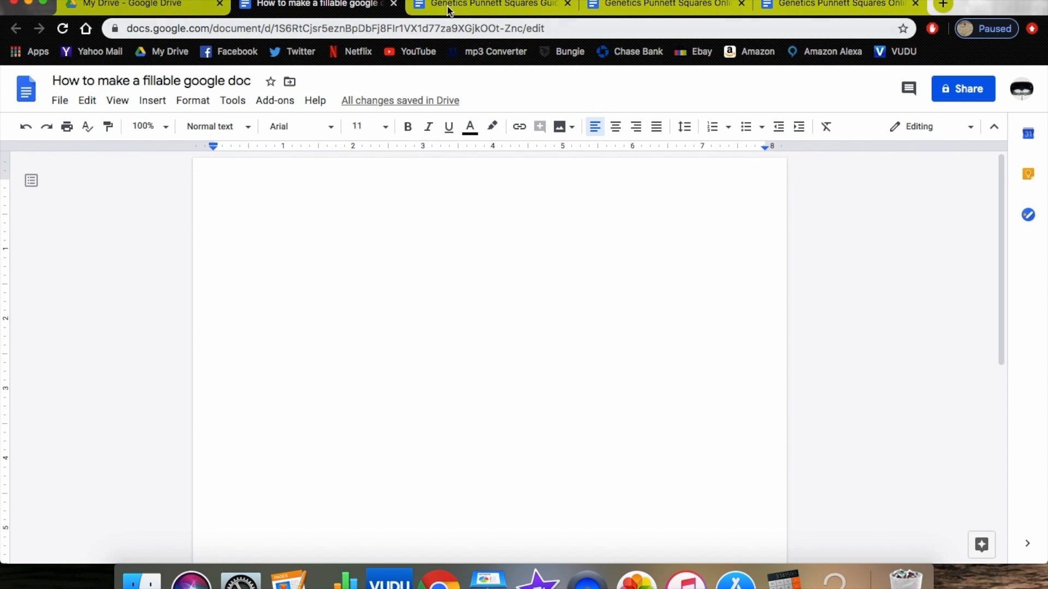
click(491, 4)
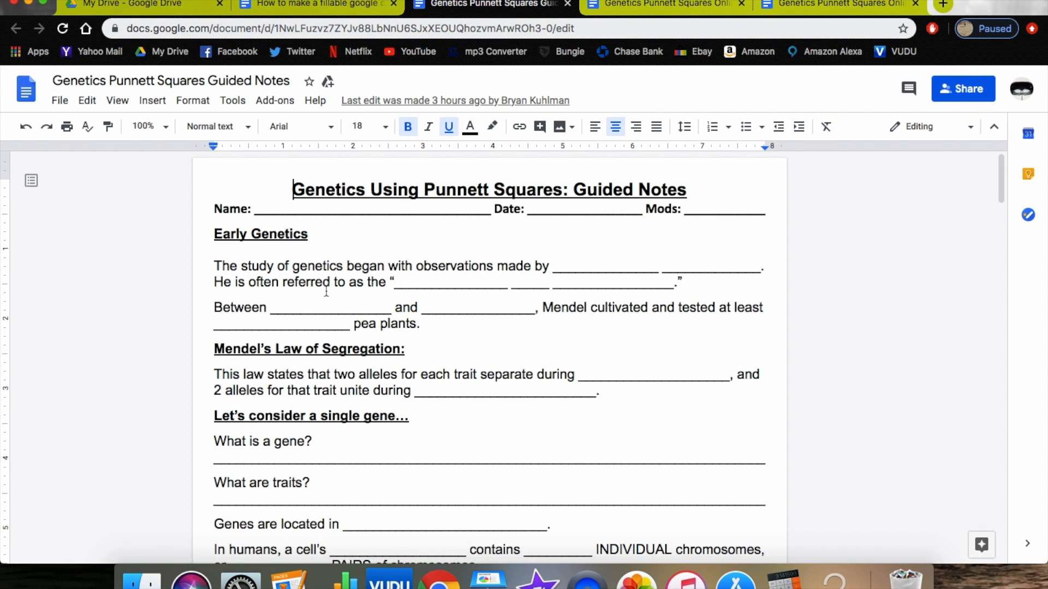
scroll(down, 3)
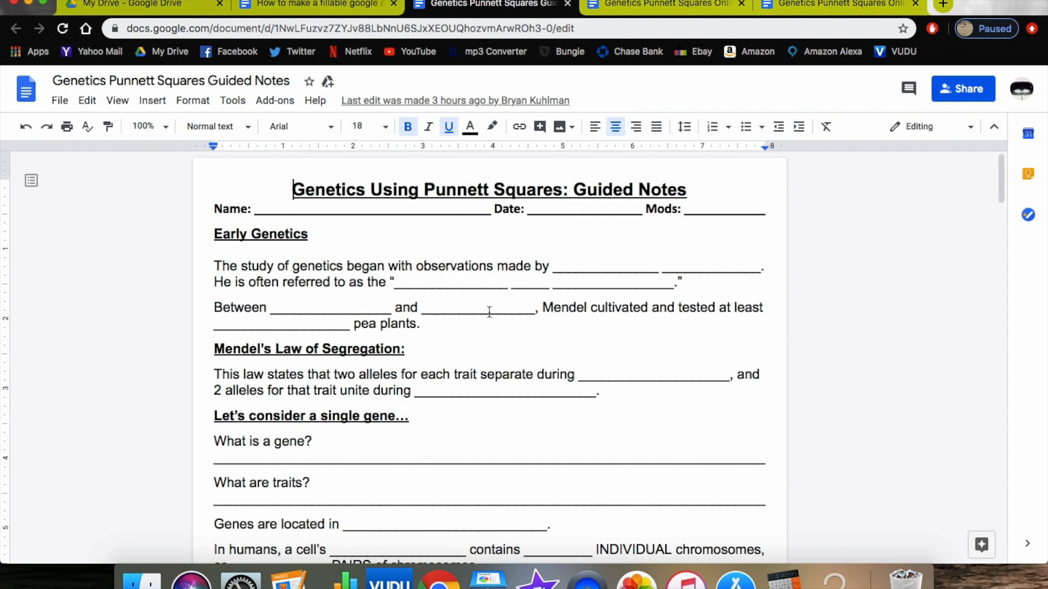
mouse_move(323, 320)
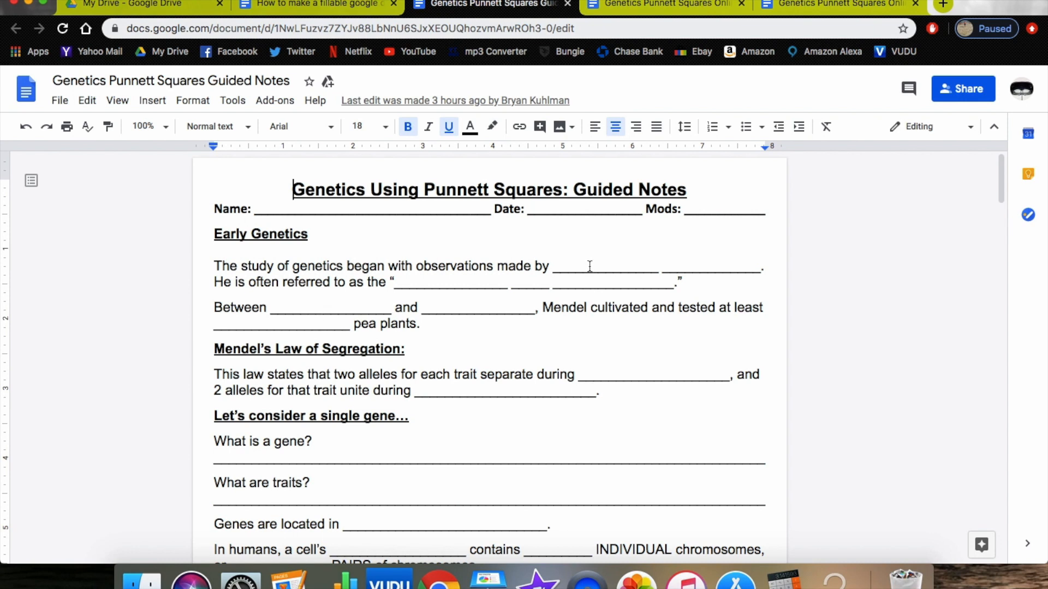
text(dslhl;aksdh;)
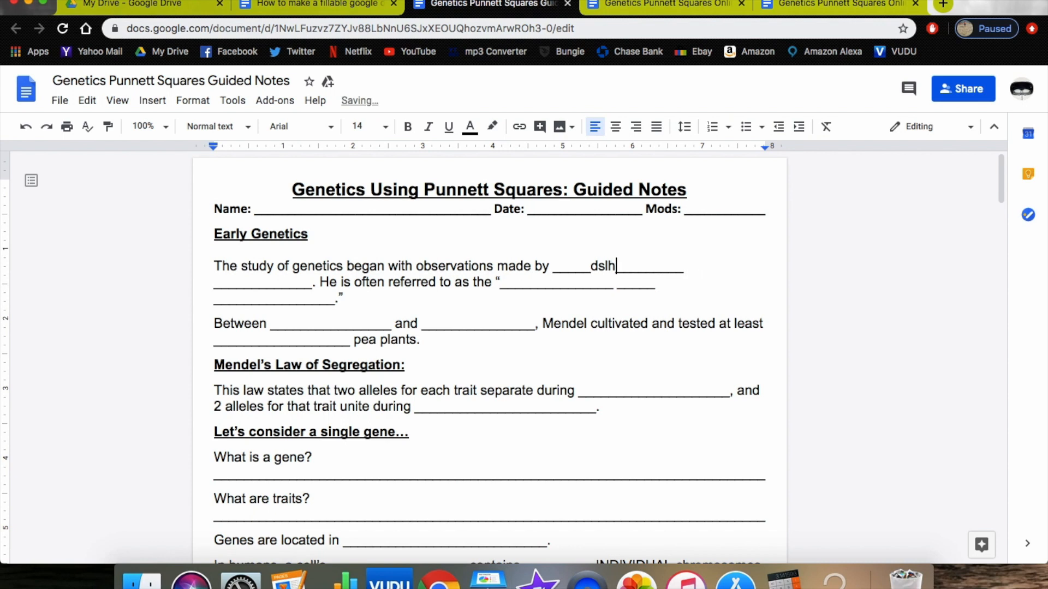
key(backspace)
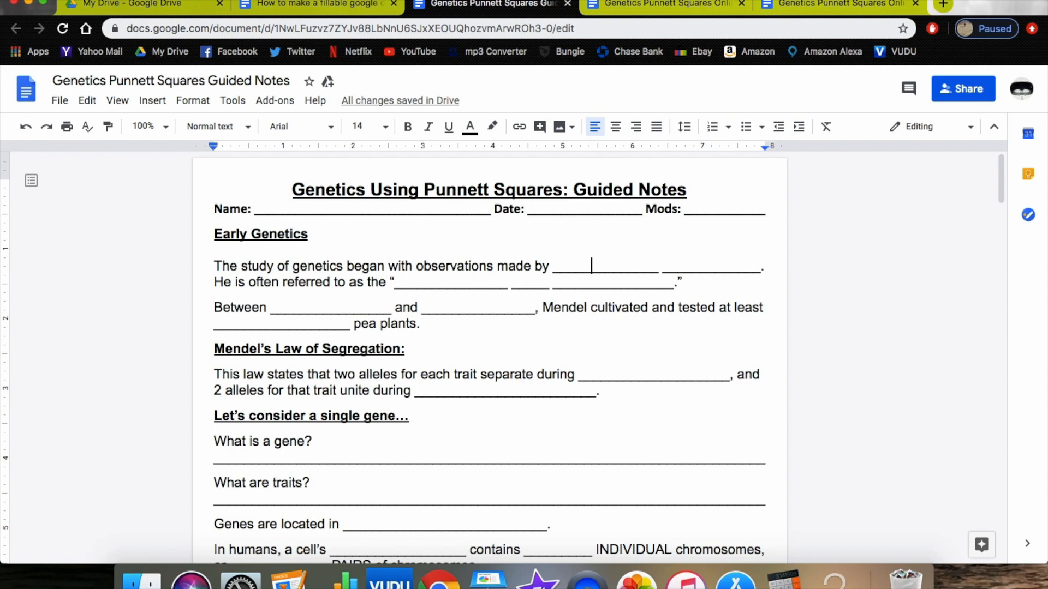
mouse_move(455, 108)
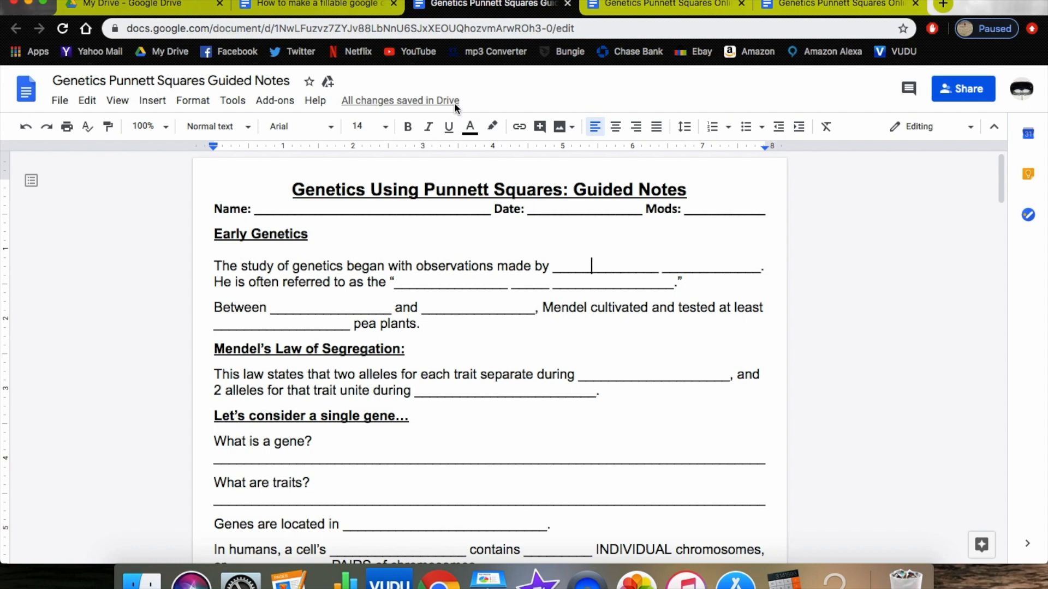
click(314, 5)
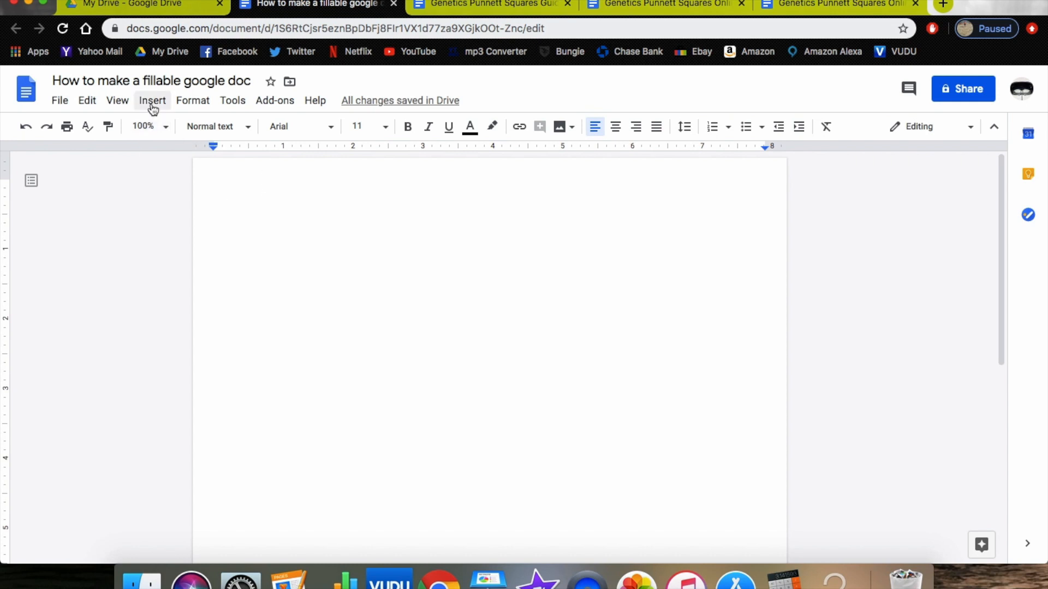
- Insert a one-row, two-column table at the top of the document
click(153, 101)
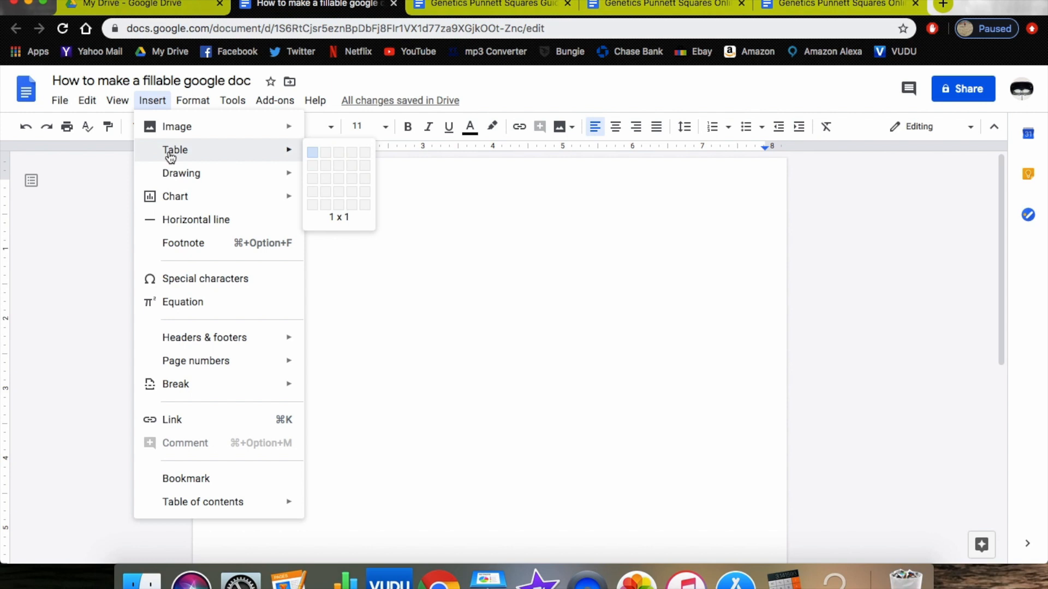
mouse_move(325, 152)
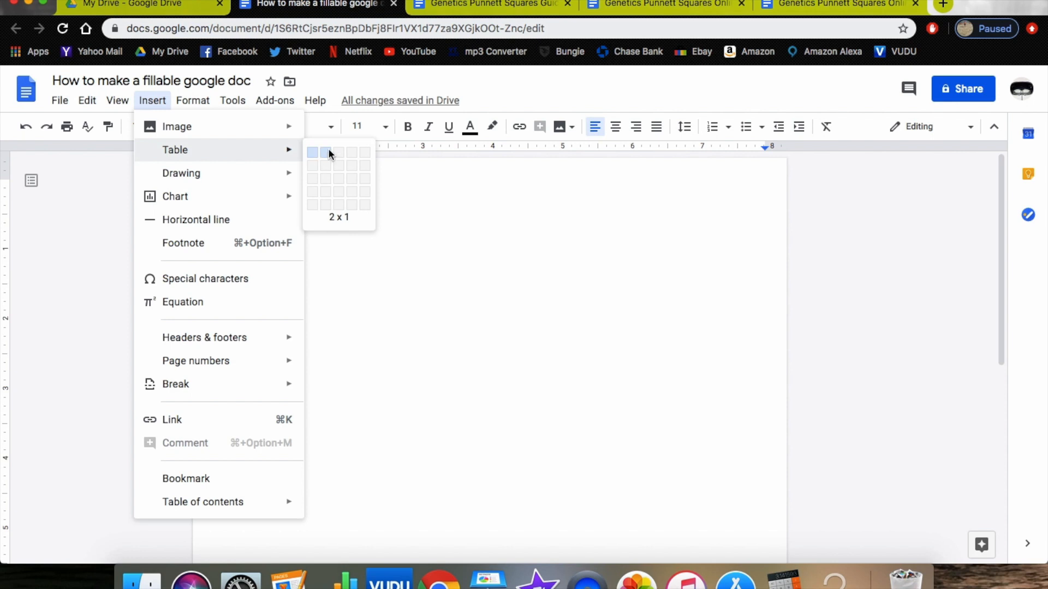
mouse_move(313, 154)
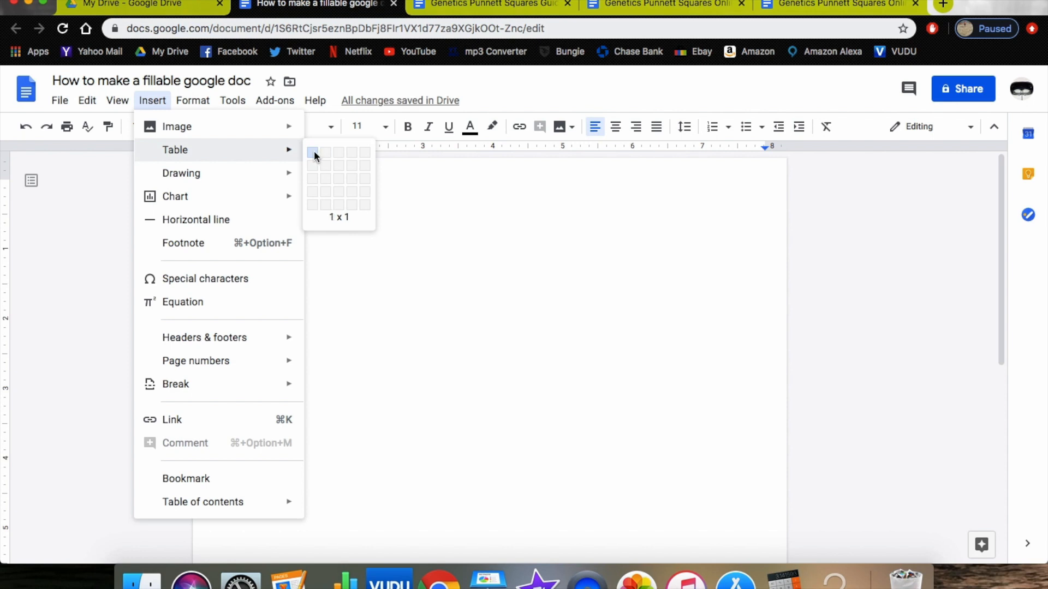
mouse_move(325, 153)
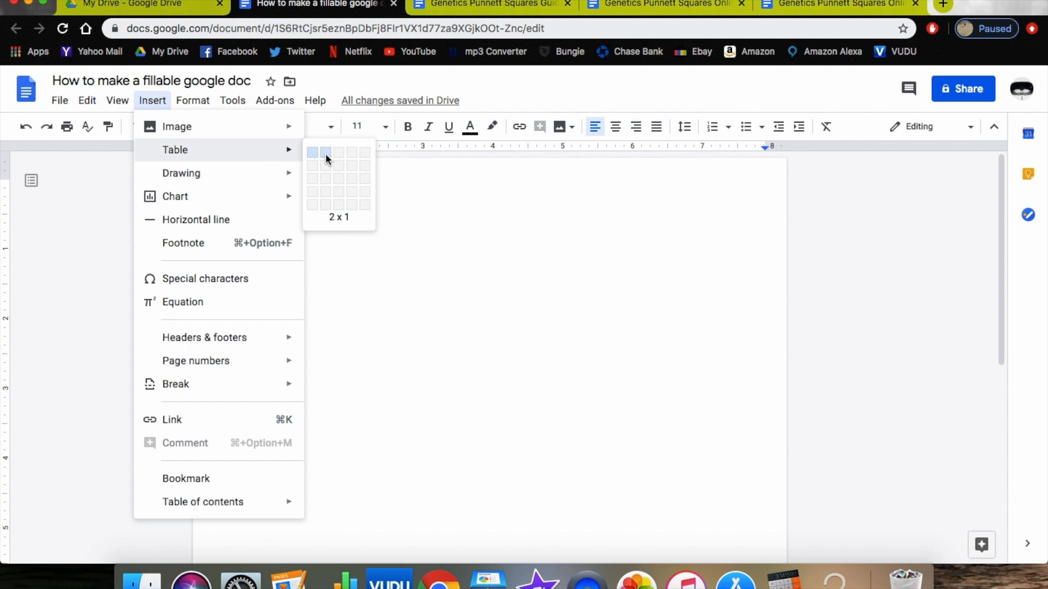
click(325, 153)
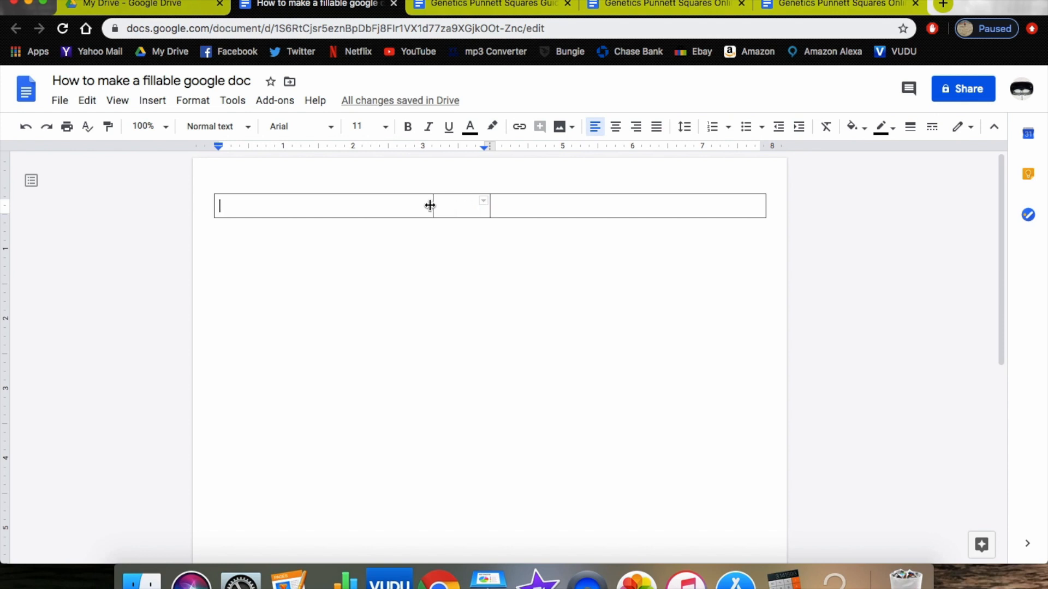
- Enter 'What is 2 + 2 =' in the first cell, narrow the columns and make the question bold
drag(434, 206, 424, 205)
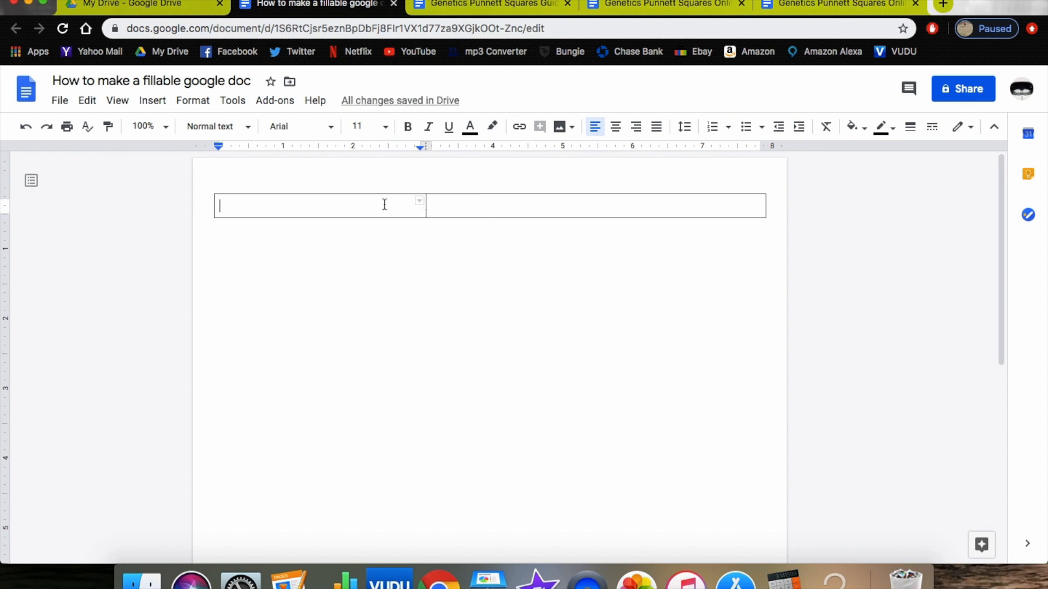
text(What is)
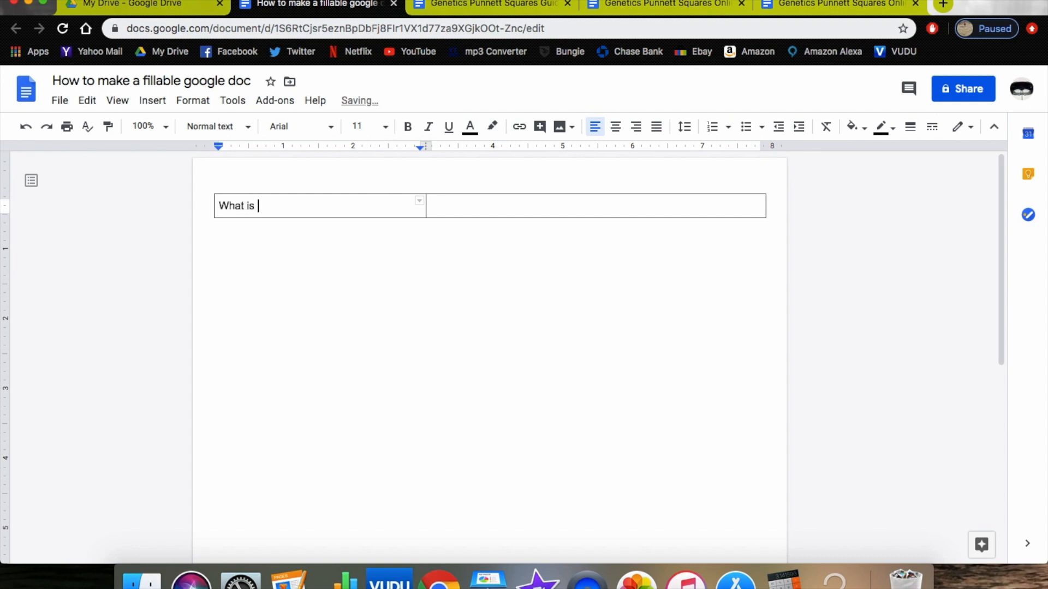
text(2)
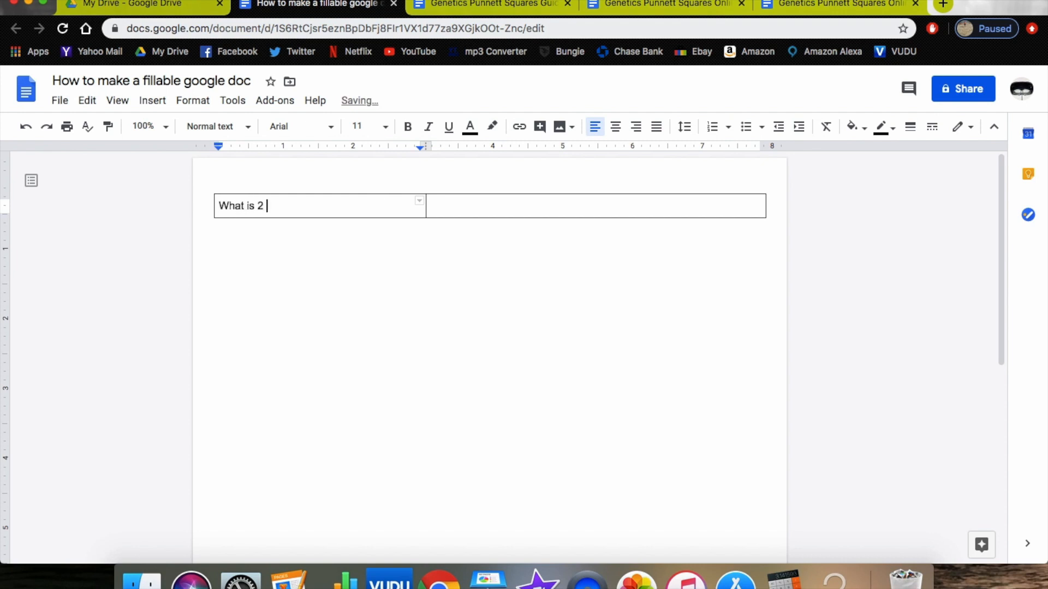
text(+ 2)
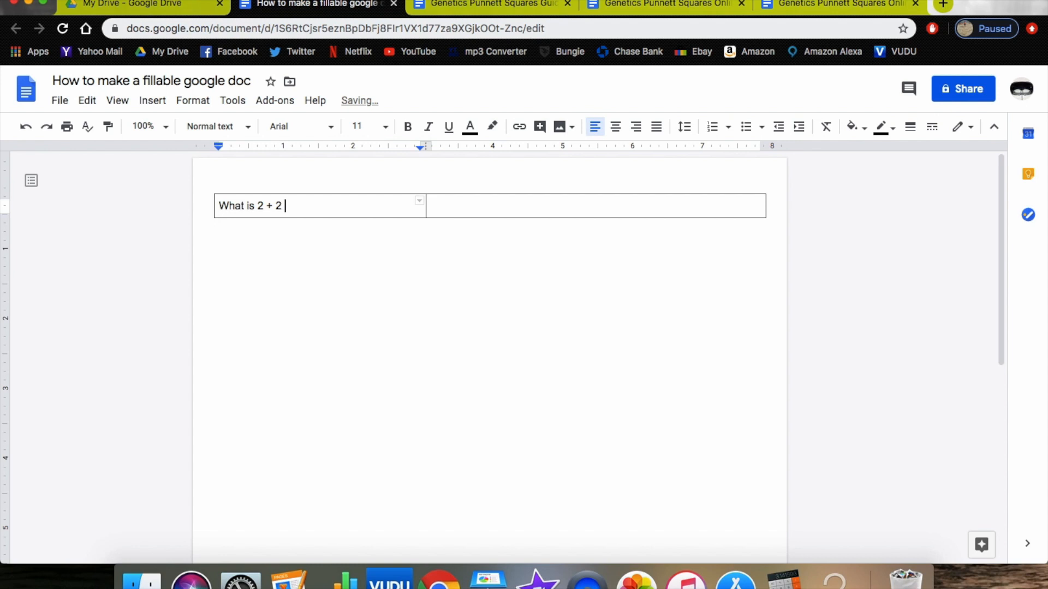
text(=)
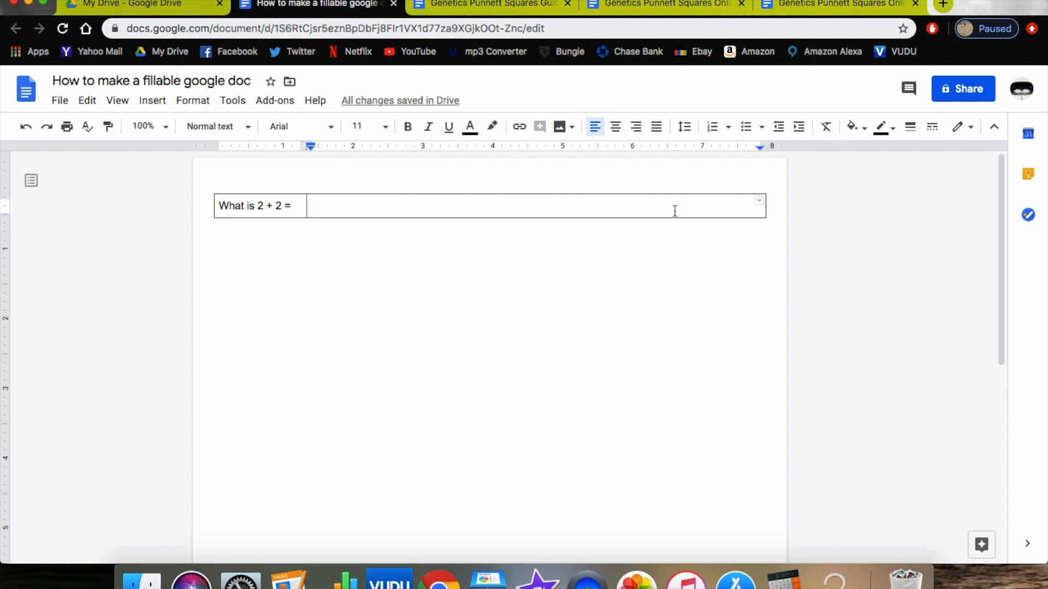
mouse_move(502, 197)
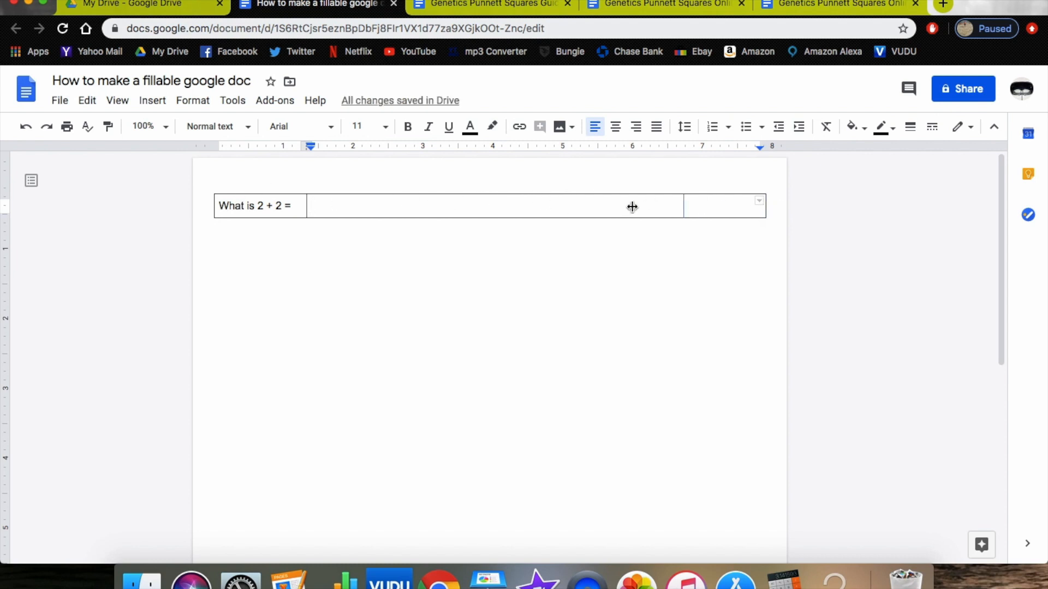
drag(631, 206, 390, 207)
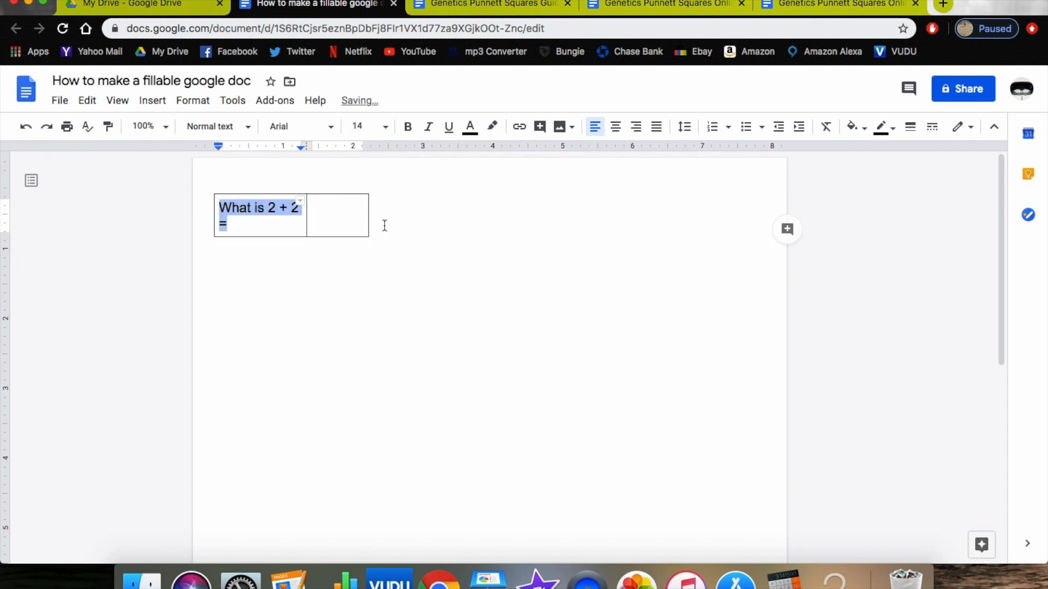
click(407, 126)
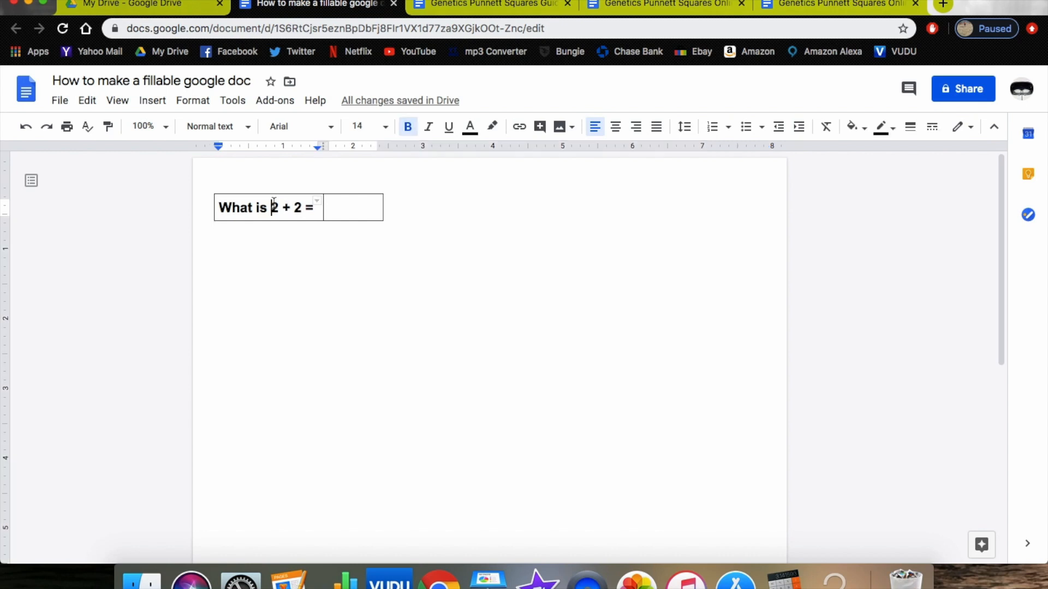
mouse_move(320, 207)
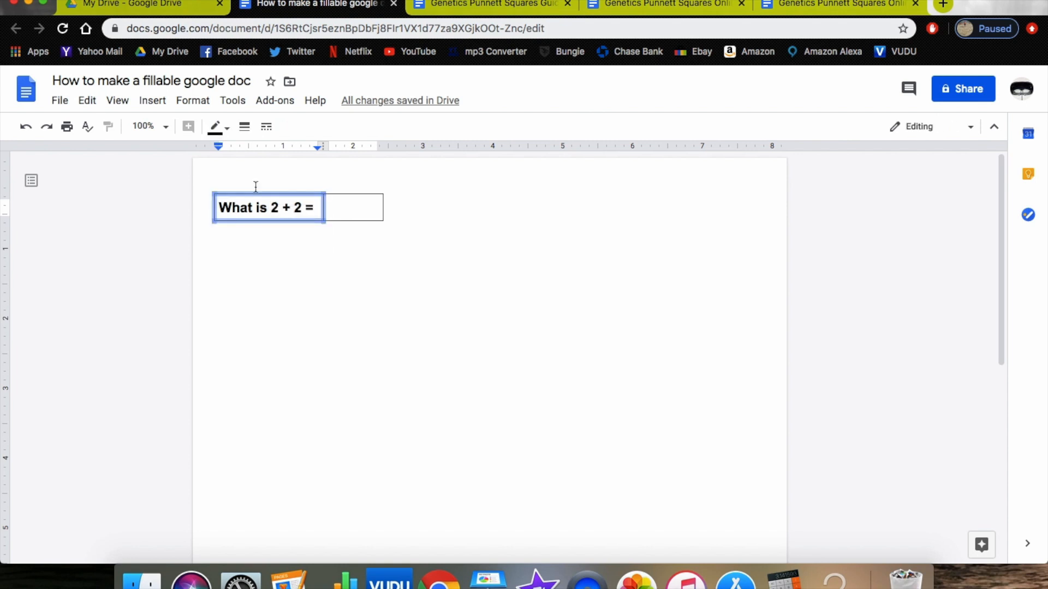
- Set the question cell's border width to 0 pt so only the answer cell stays boxed
click(215, 126)
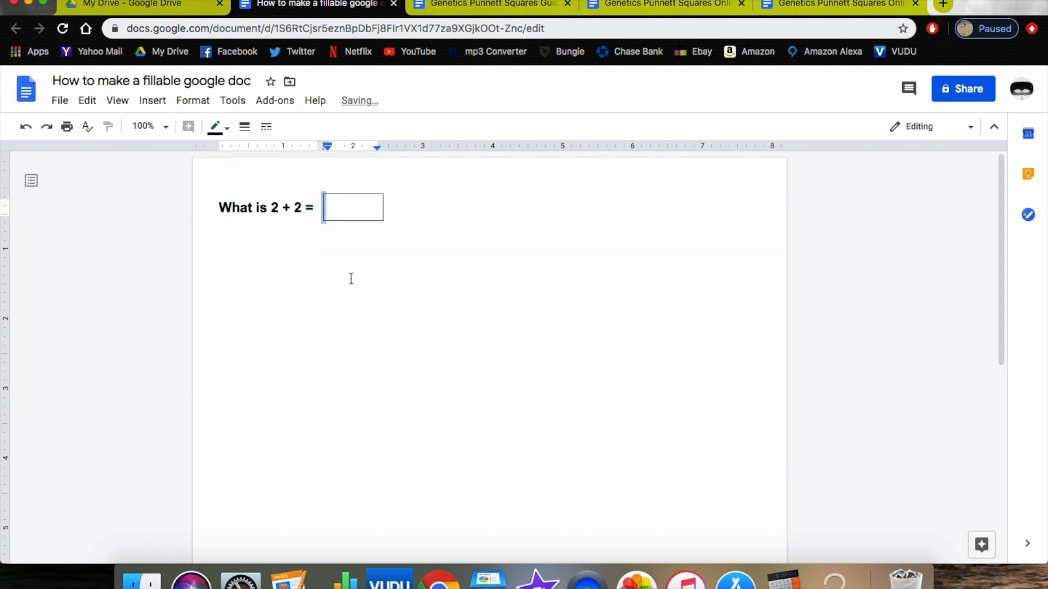
click(347, 207)
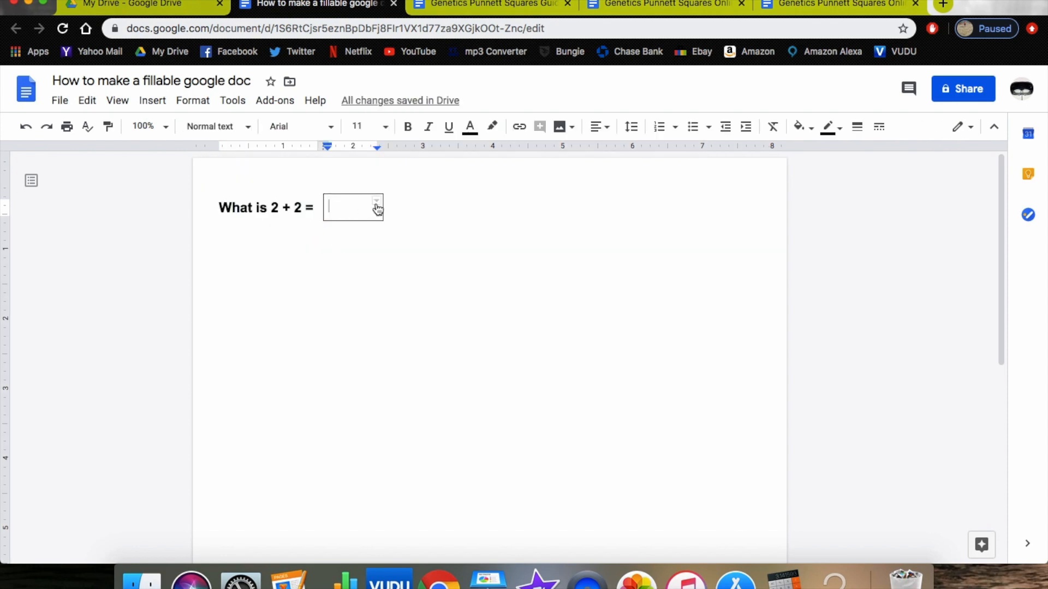
click(377, 201)
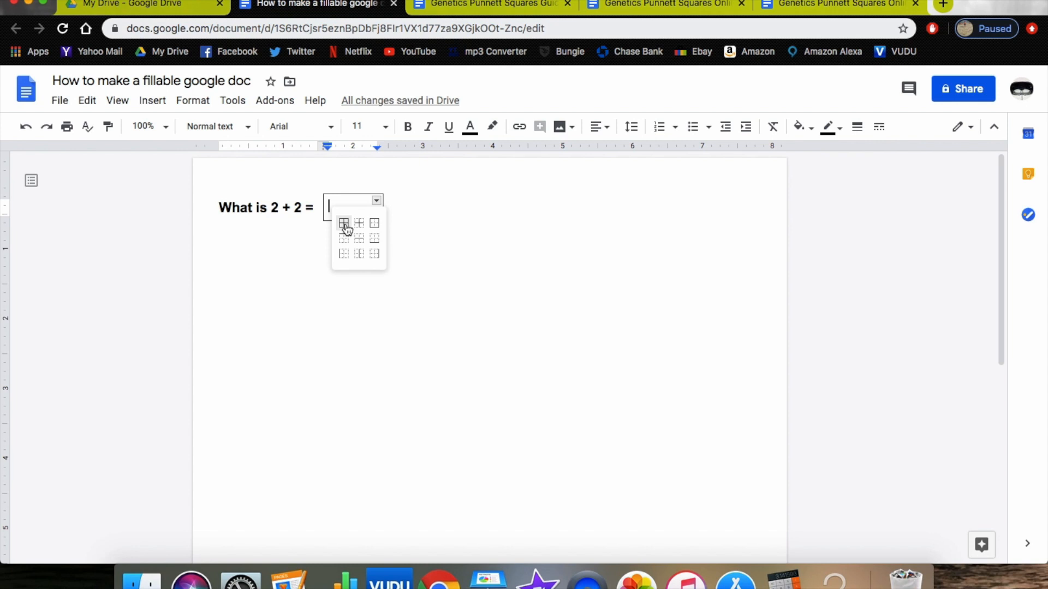
click(215, 127)
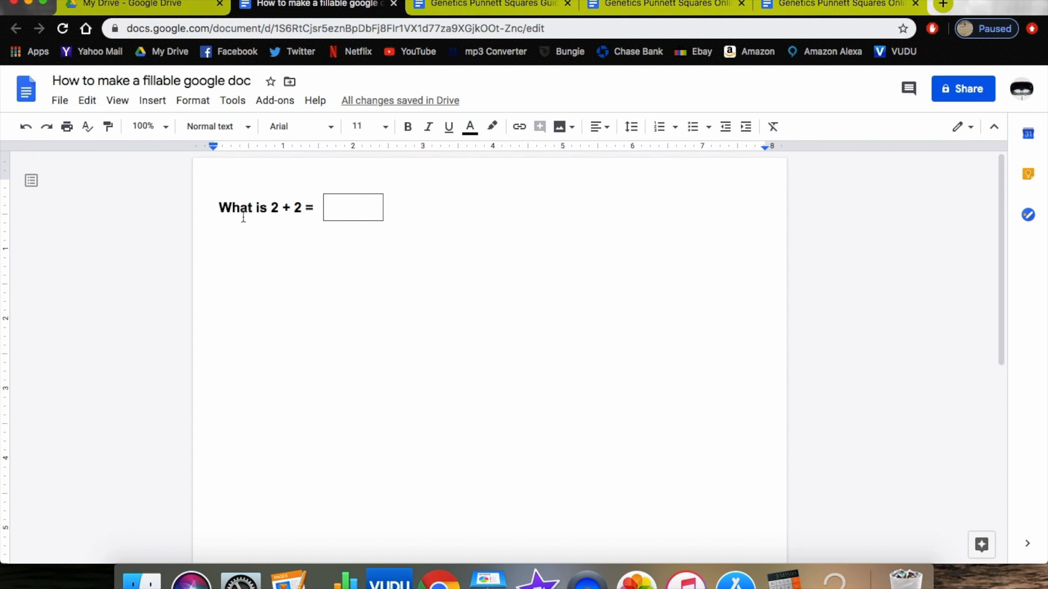
- Insert a one-row, three-column table and enter 'Suzzie went on a run' in its first cell
click(152, 101)
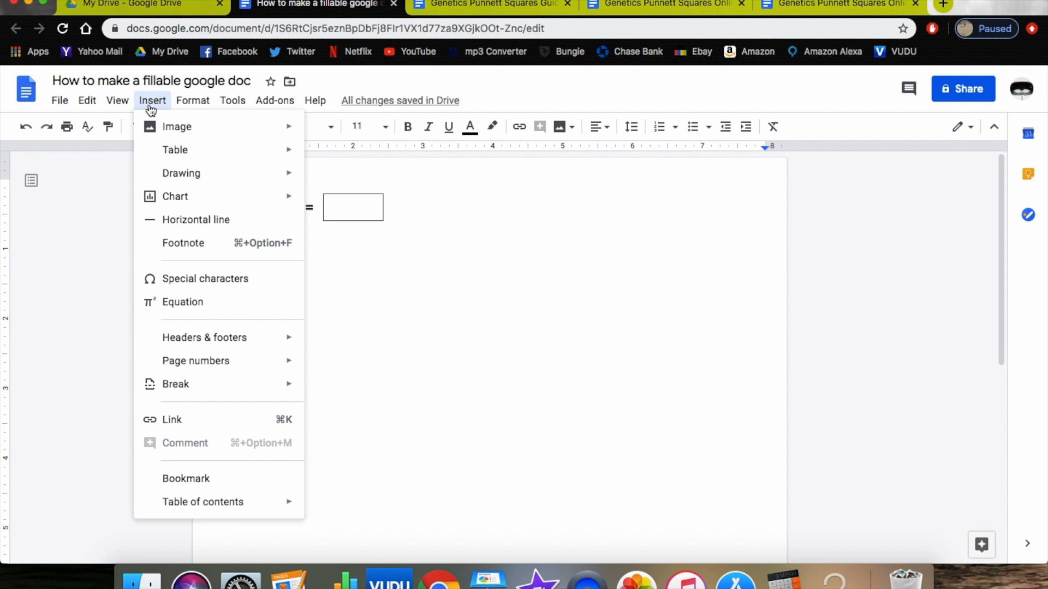
mouse_move(175, 150)
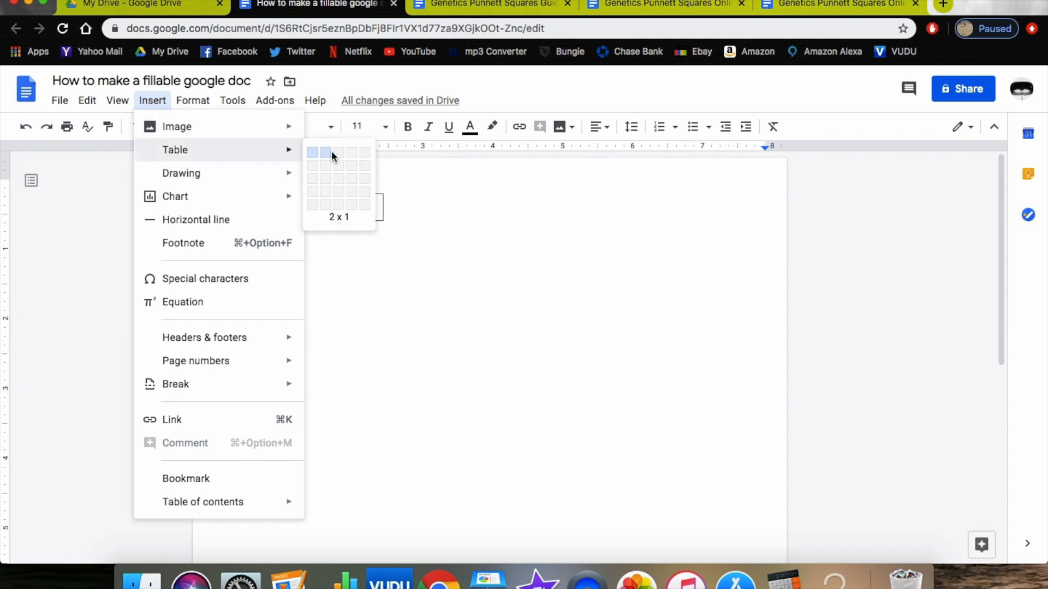
click(353, 154)
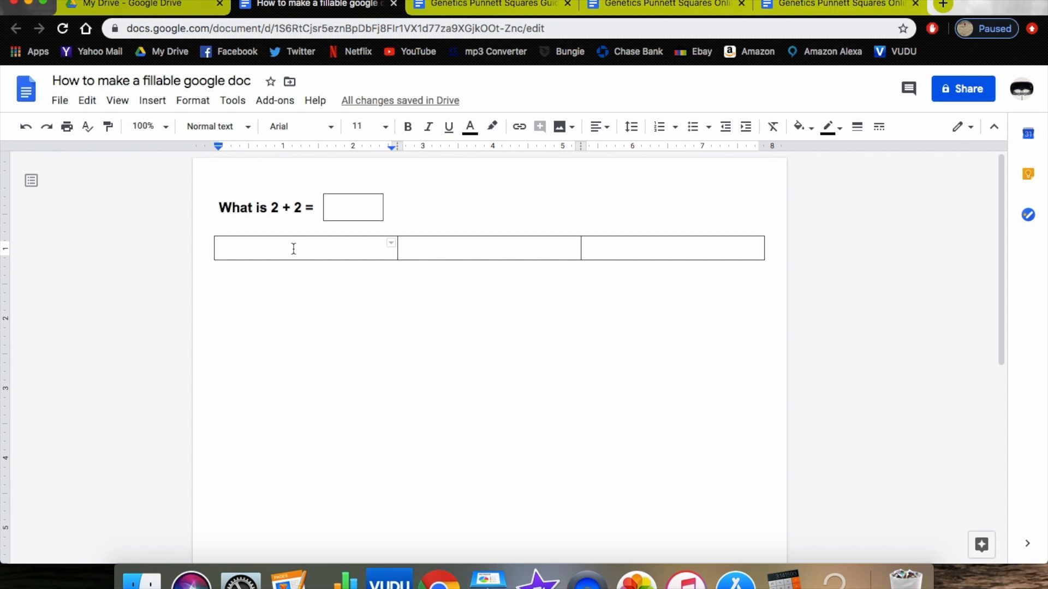
text(Suz)
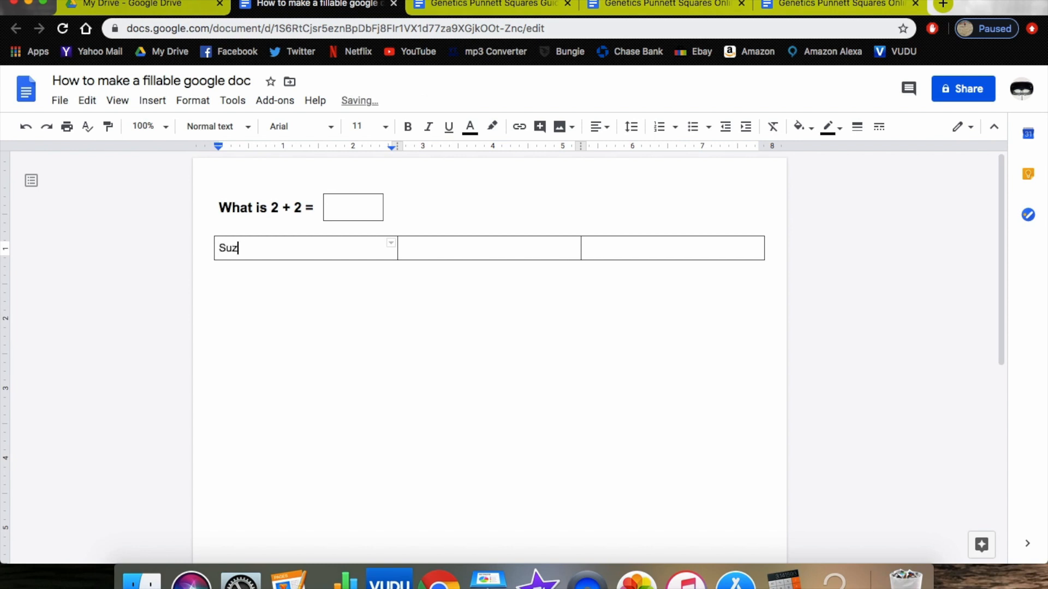
text(zie went on)
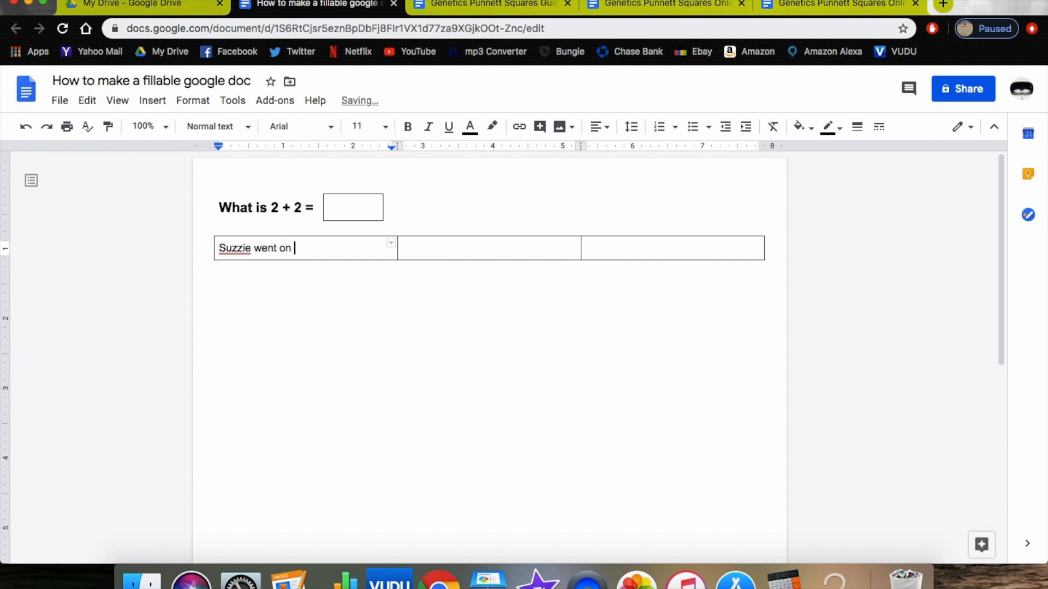
text(a run)
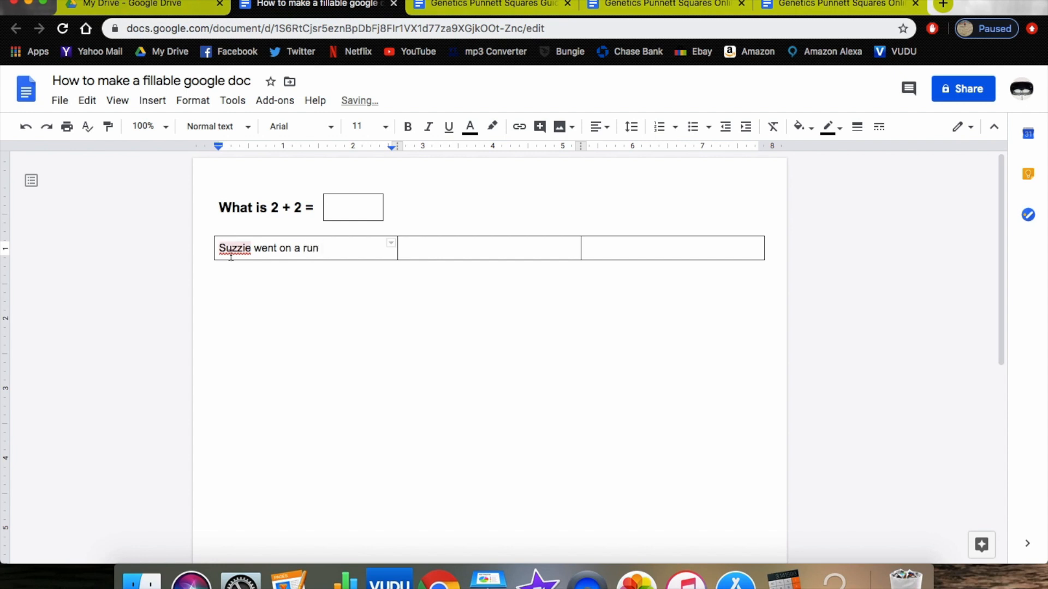
right_click(234, 247)
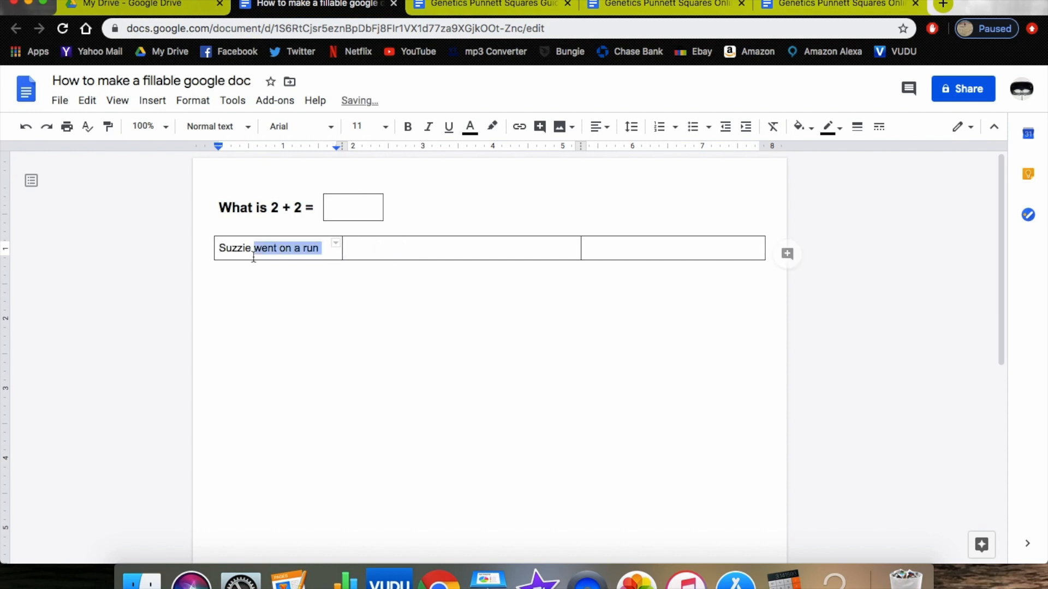
- Make the sentence bold, centred and 14 pt, widening the first column to fit it on one line
click(407, 126)
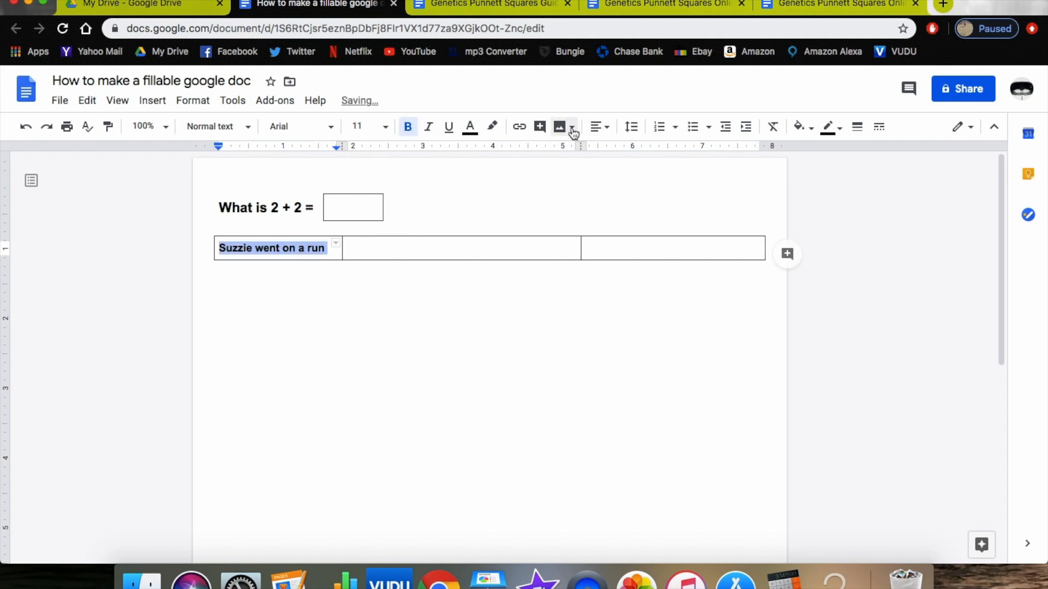
click(407, 127)
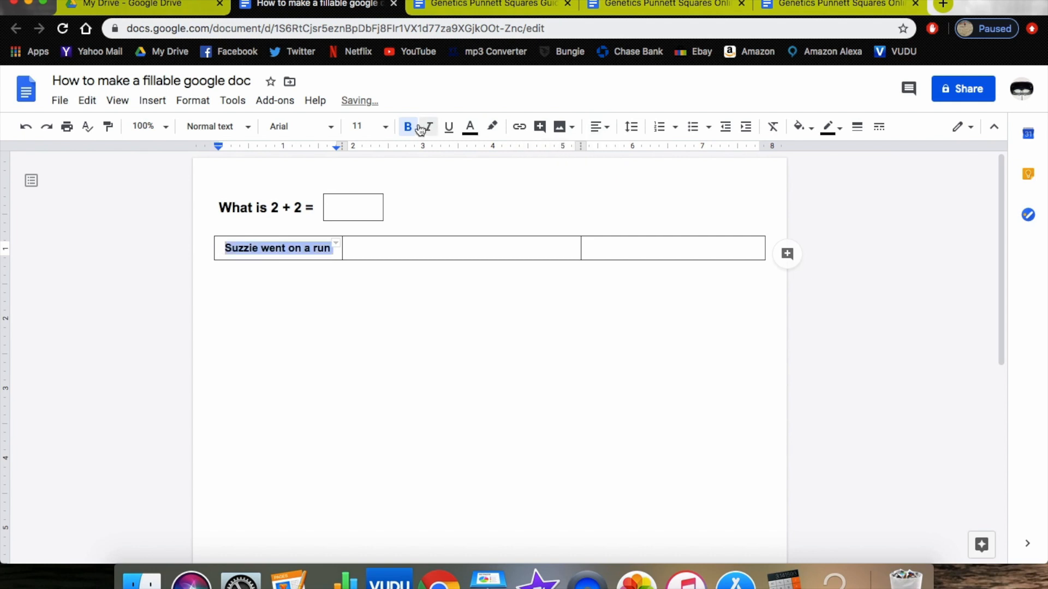
click(407, 126)
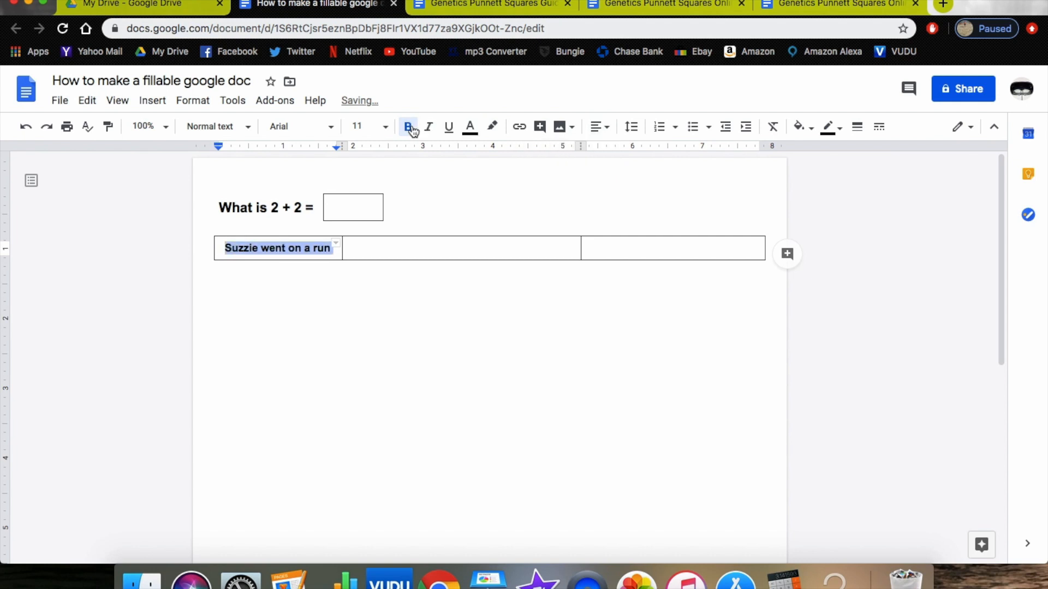
click(362, 126)
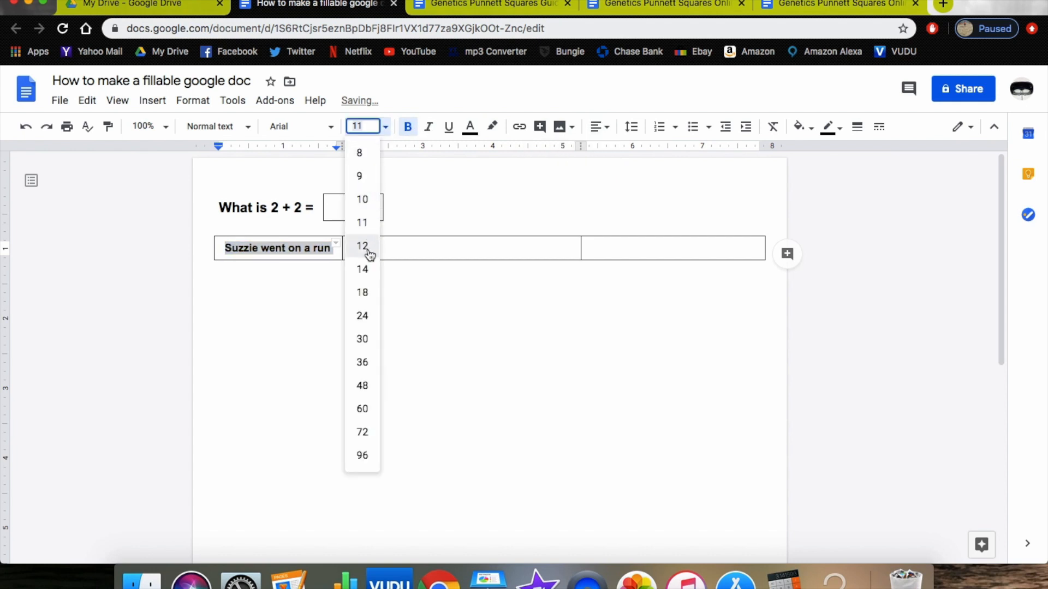
click(361, 269)
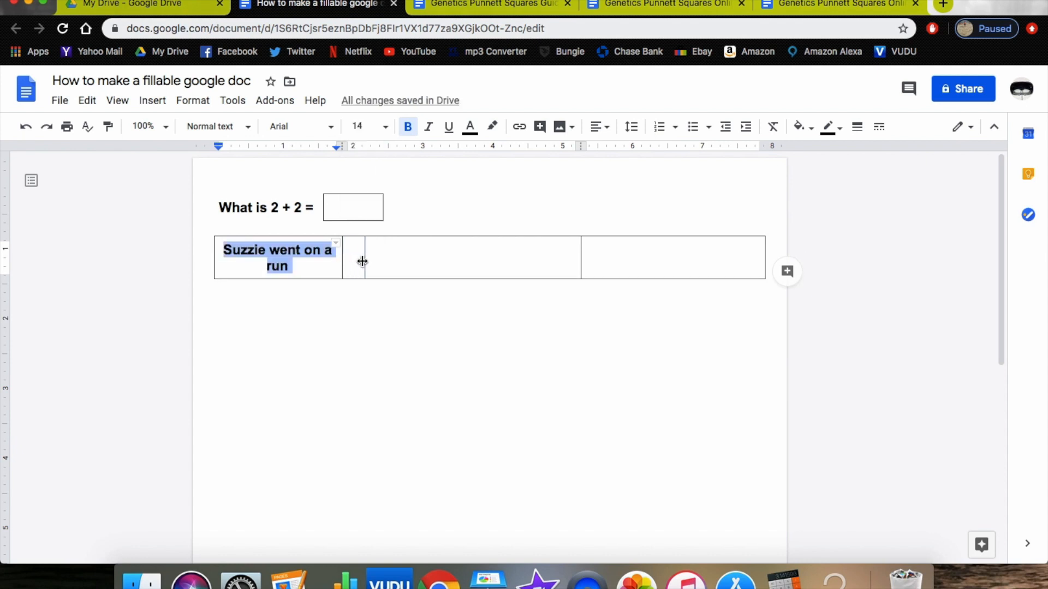
drag(342, 258, 364, 257)
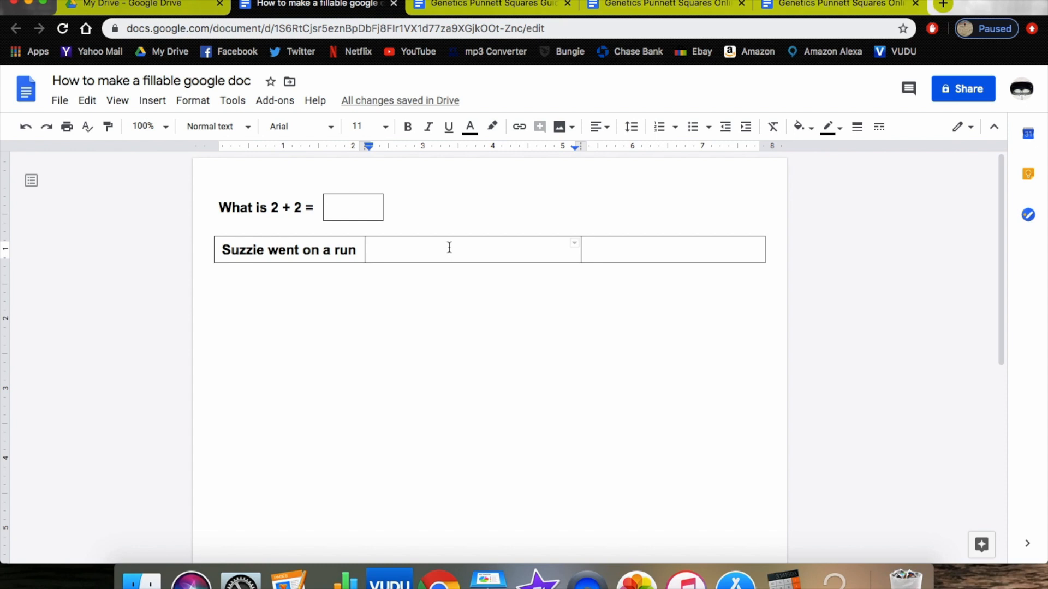
- Enter bold centred 'For fun' in the second cell and 'Because she liked it' in the third, correcting the spelling
text(For fun)
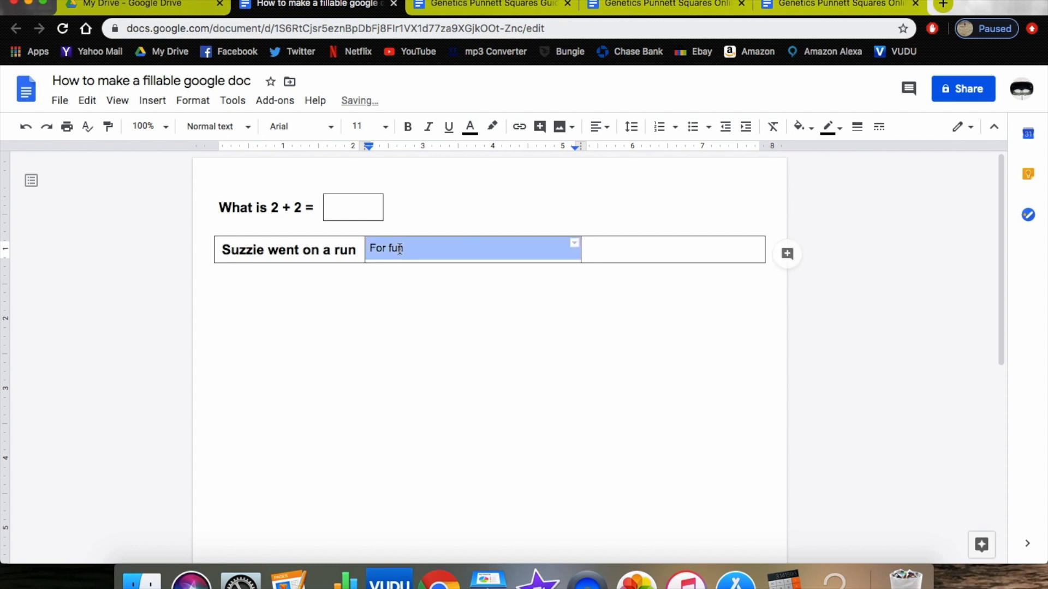
click(596, 126)
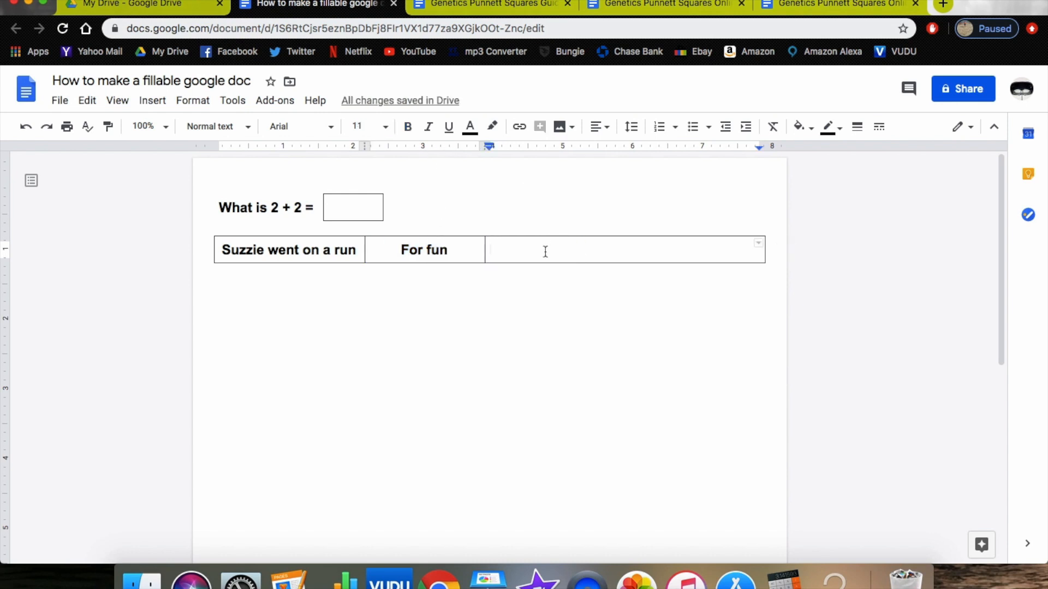
text(Becasue she liked i)
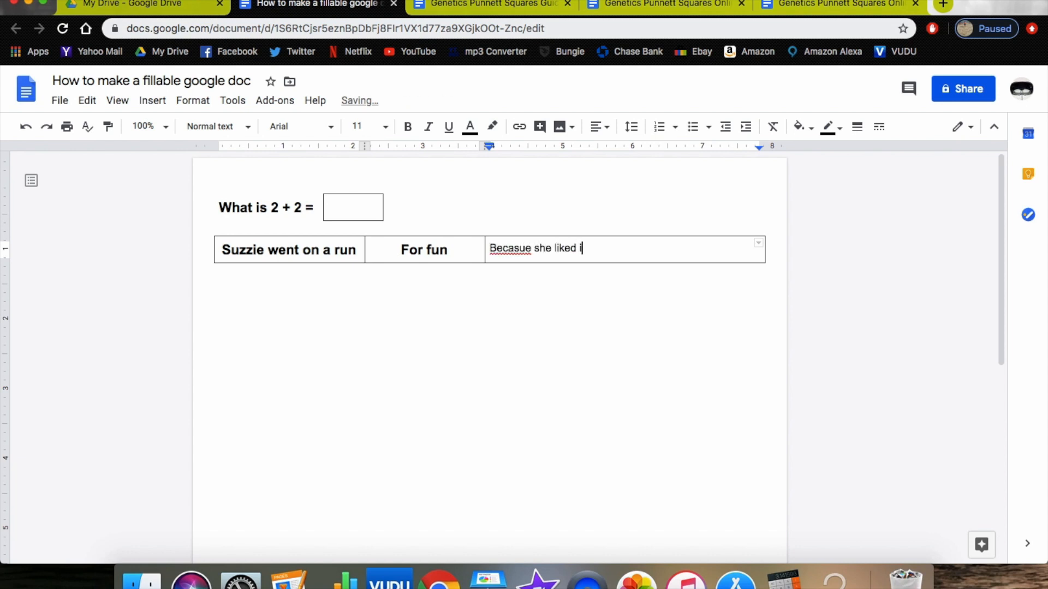
right_click(510, 247)
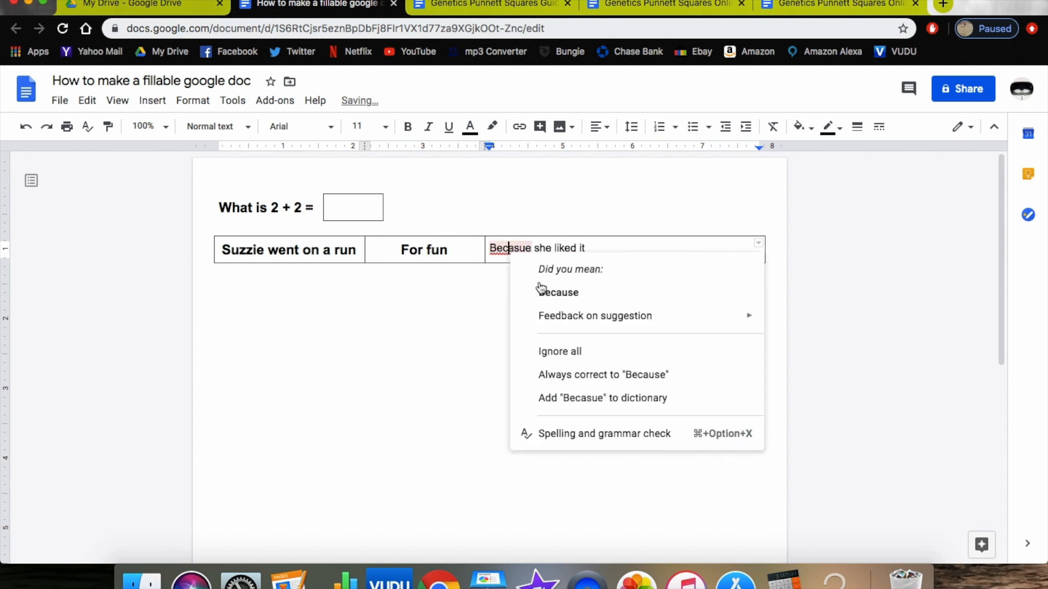
click(558, 293)
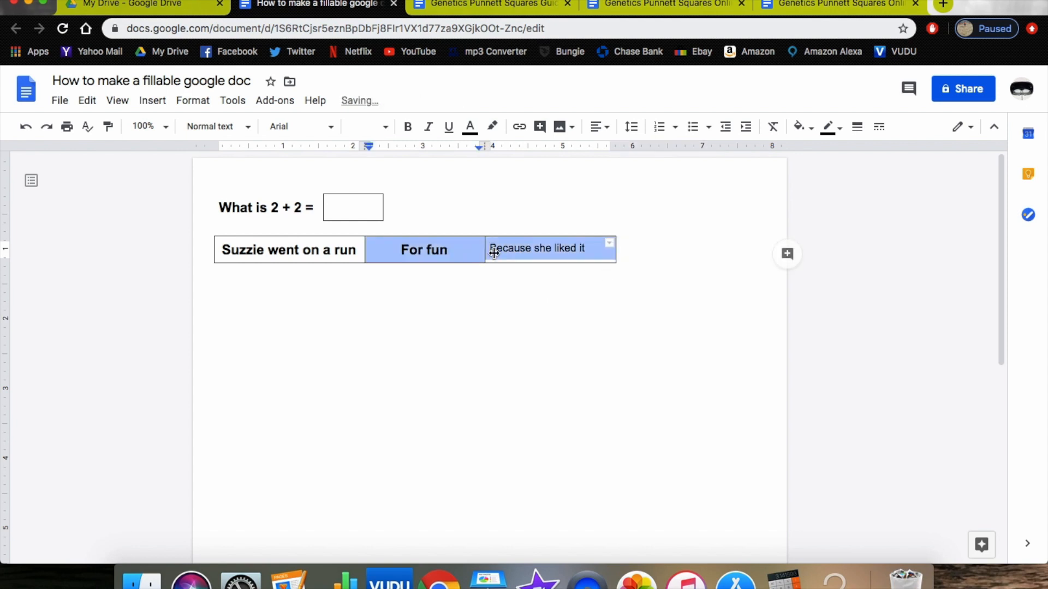
- Set 'Because she liked it' in the third cell to 14 pt
click(365, 126)
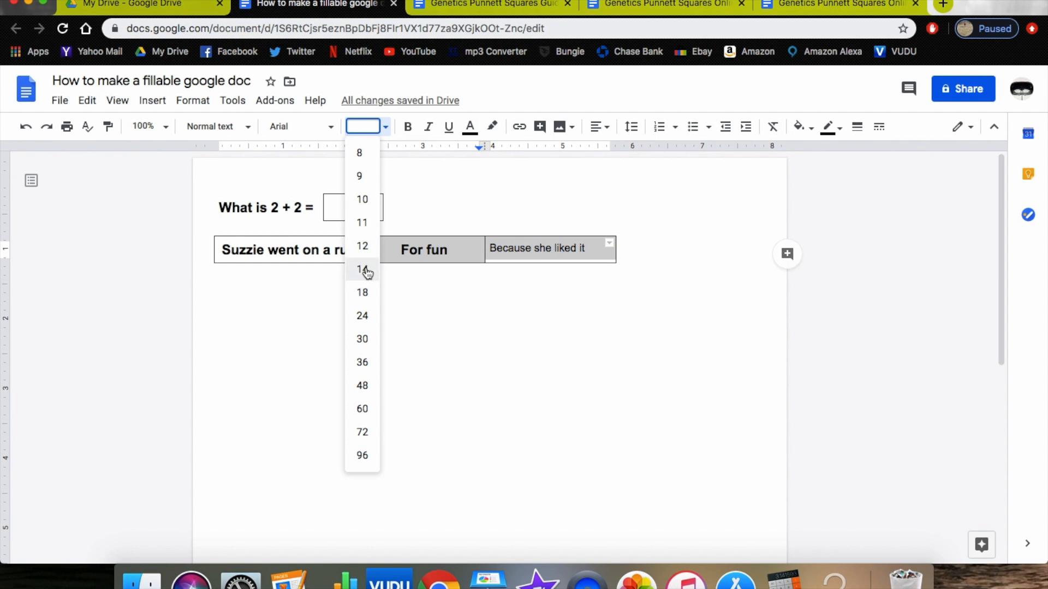
click(361, 270)
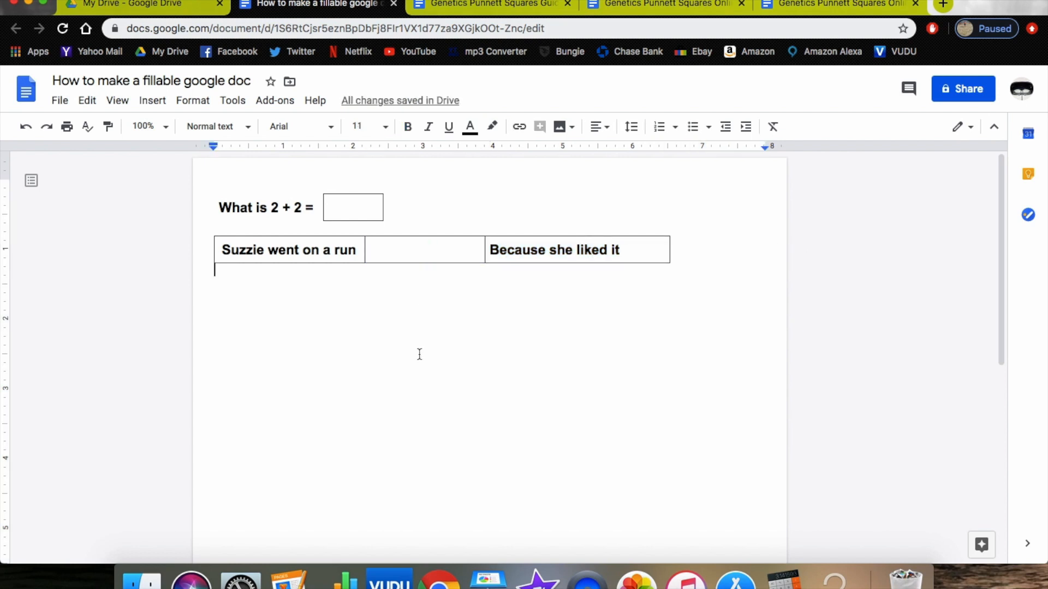
mouse_move(531, 279)
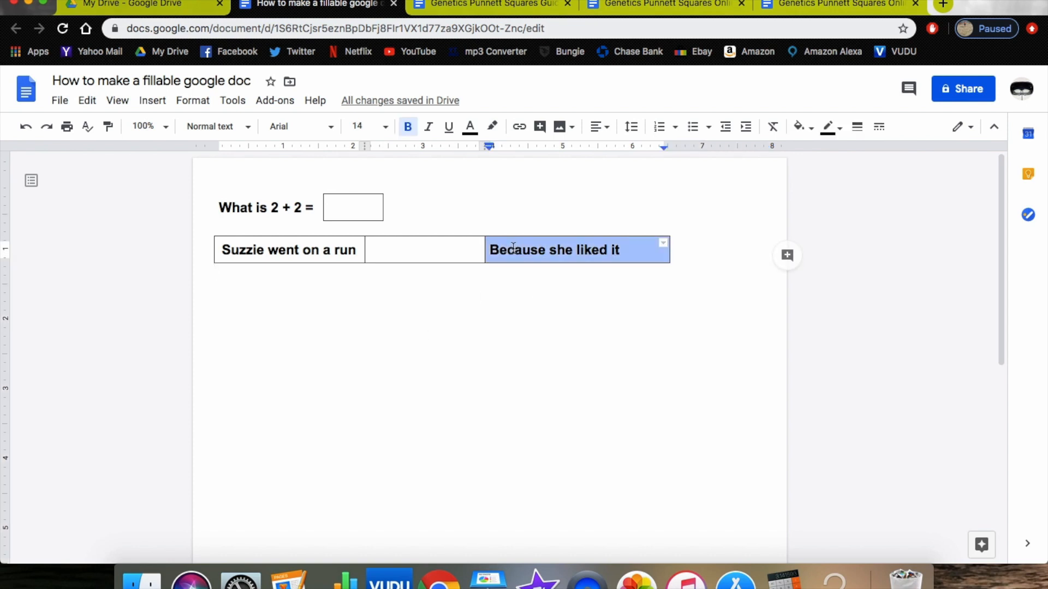
mouse_move(604, 148)
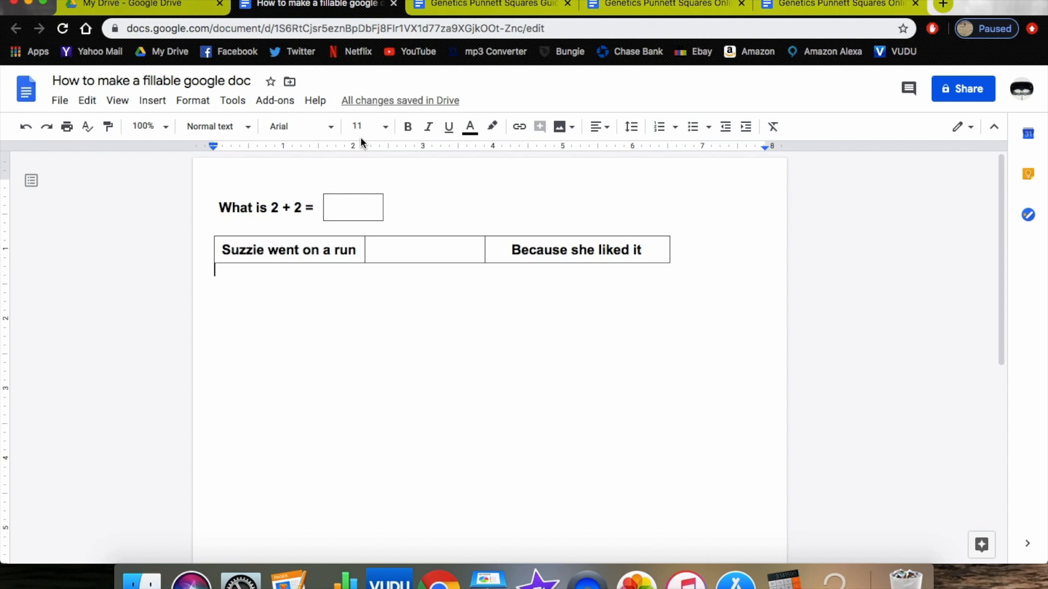
- Switch to the Genetics Punnett Squares Guided Notes worksheet, glancing at the Online example, and show its File menu
click(487, 4)
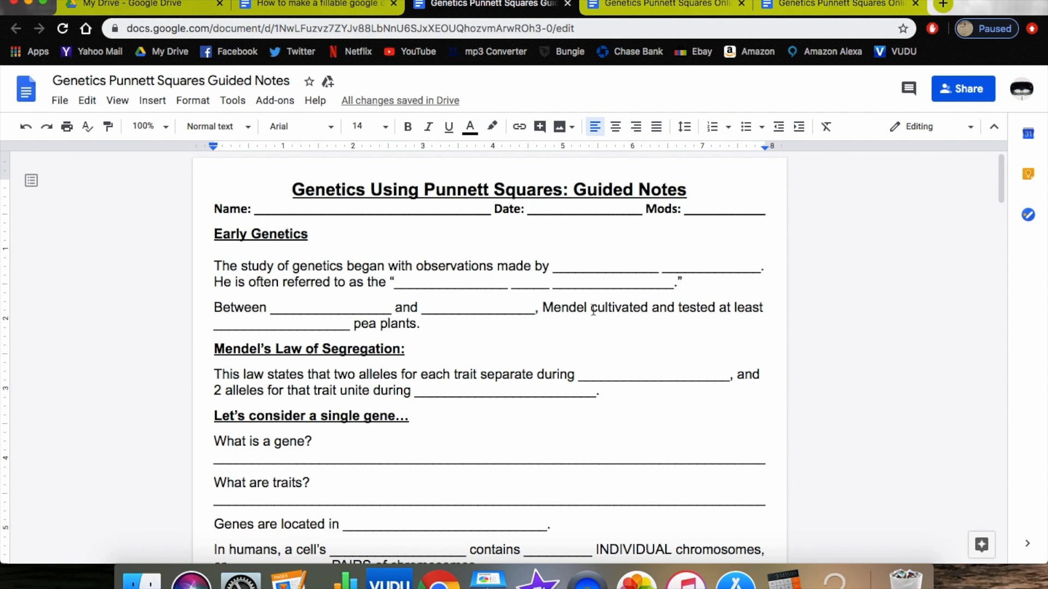
click(664, 4)
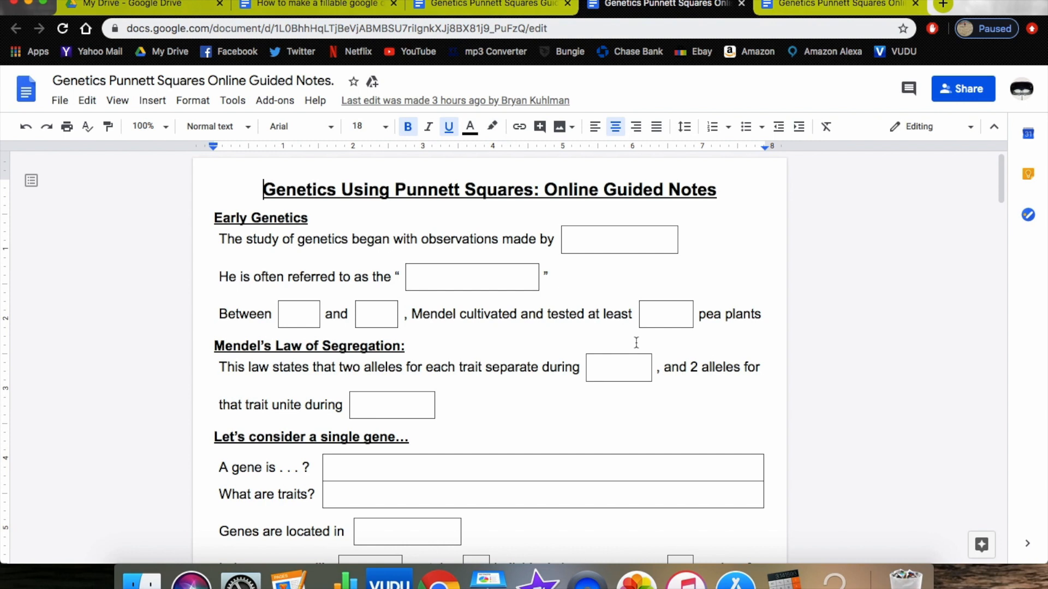
click(488, 4)
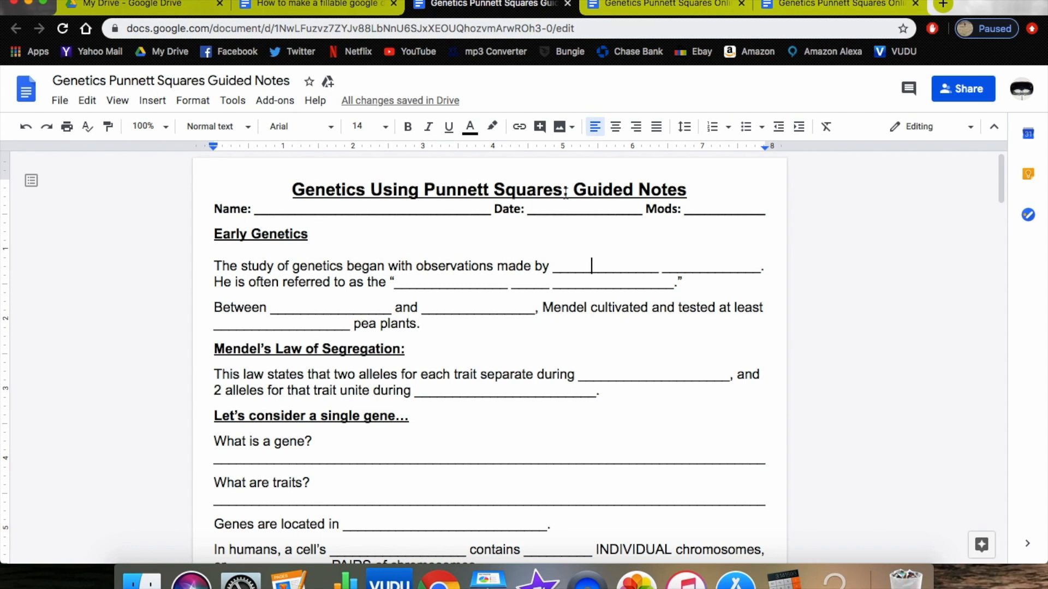
click(59, 100)
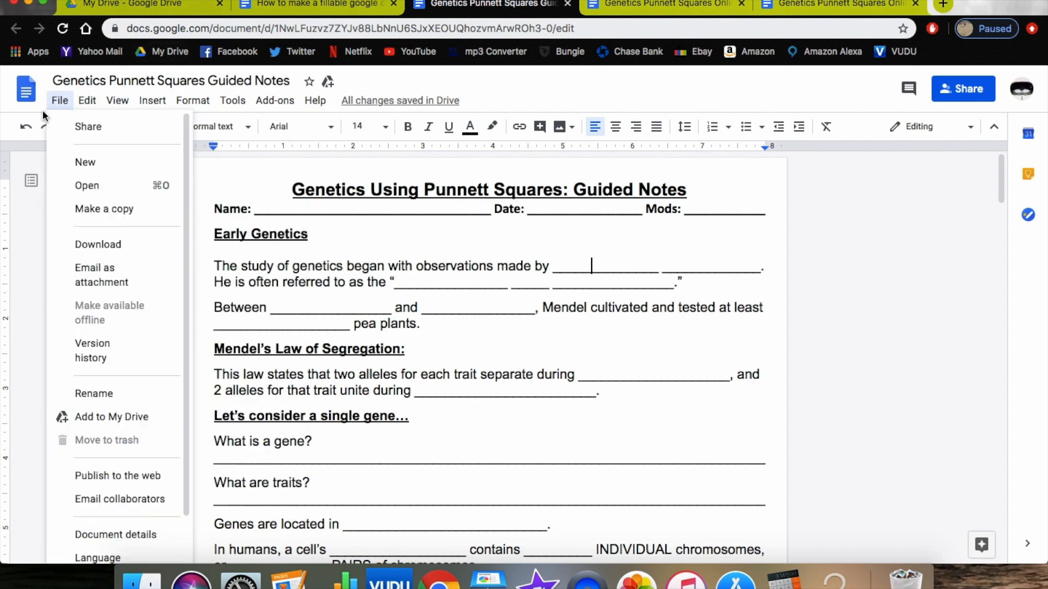
- Make a copy of the worksheet named 'Genetics Punnett Squares Guided Notes (Digital)'
click(105, 208)
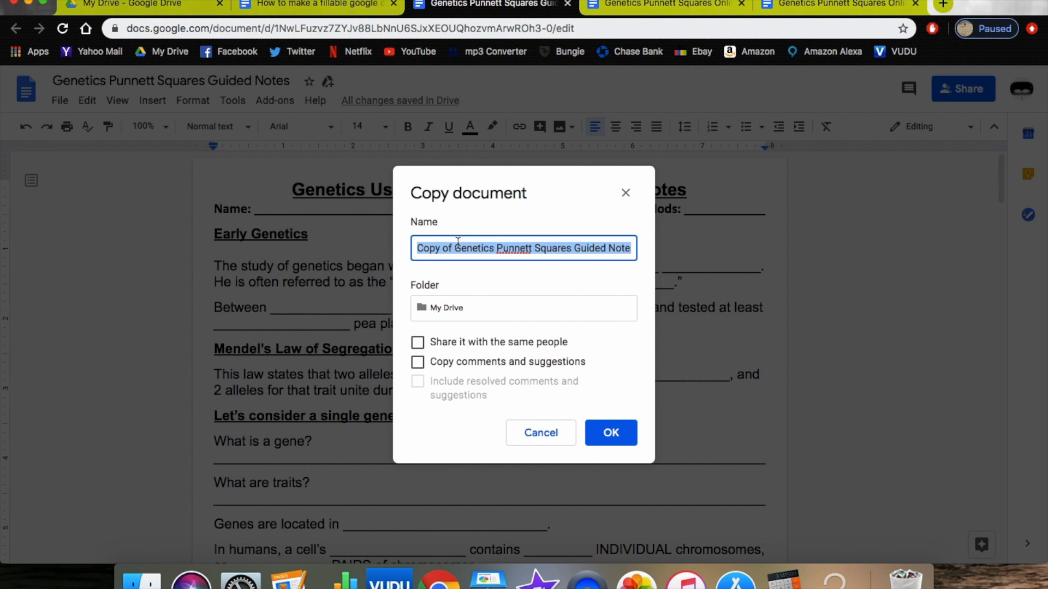
click(452, 248)
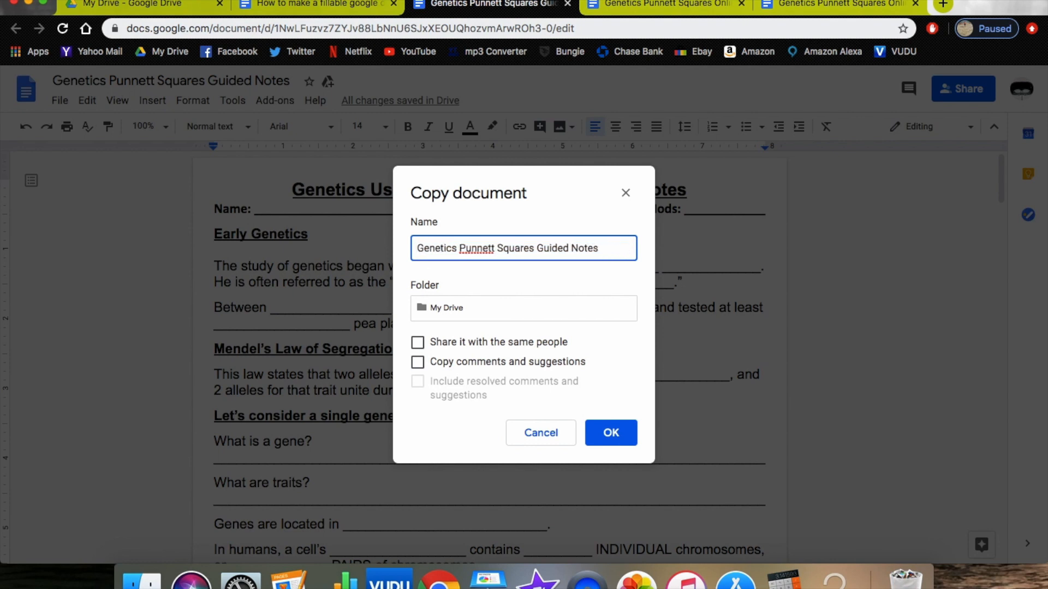
text(()
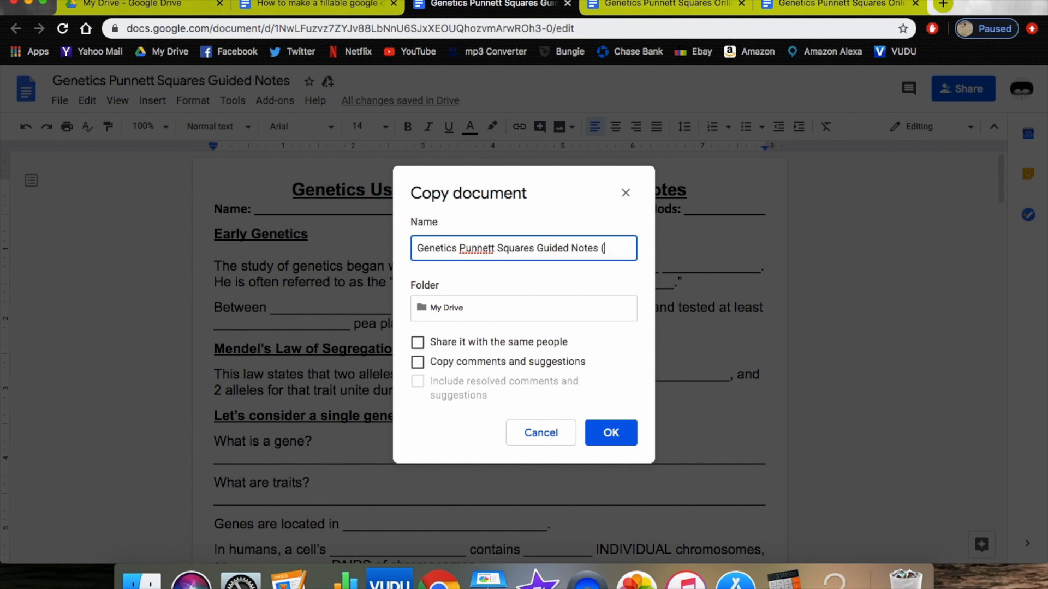
text(Digital)
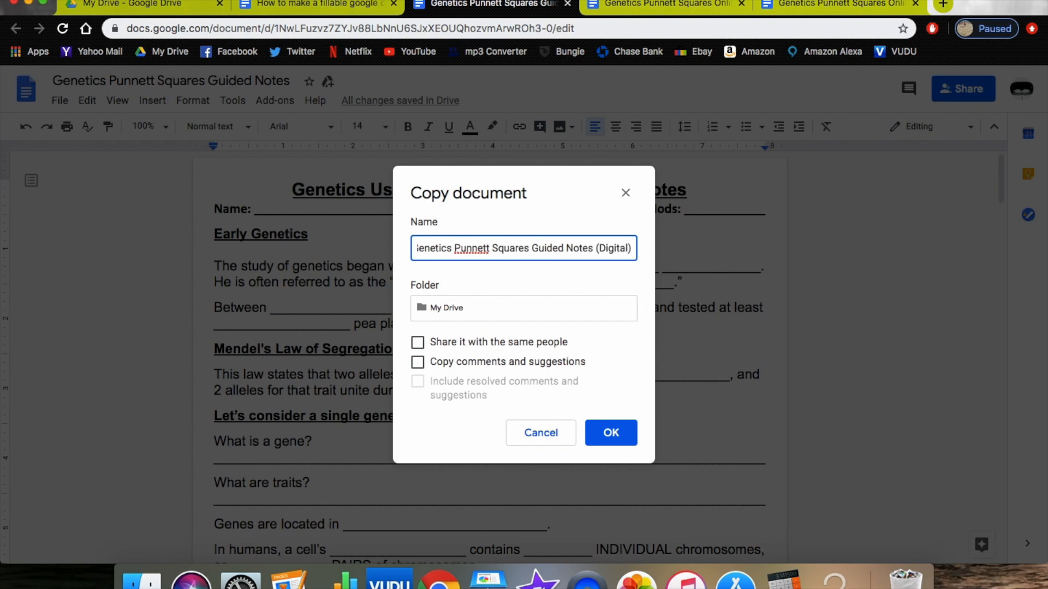
click(609, 433)
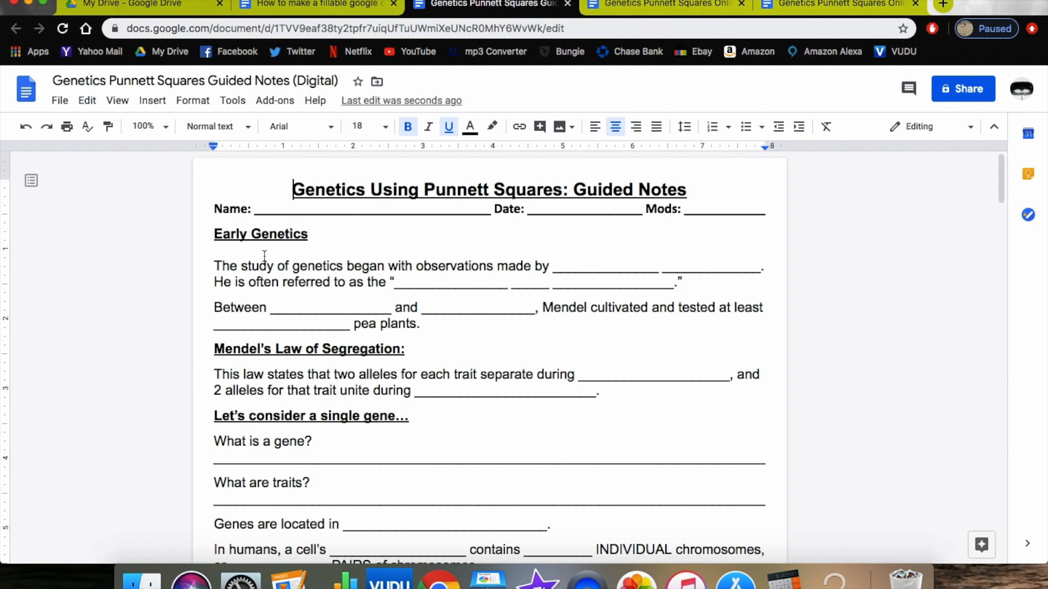
mouse_move(458, 274)
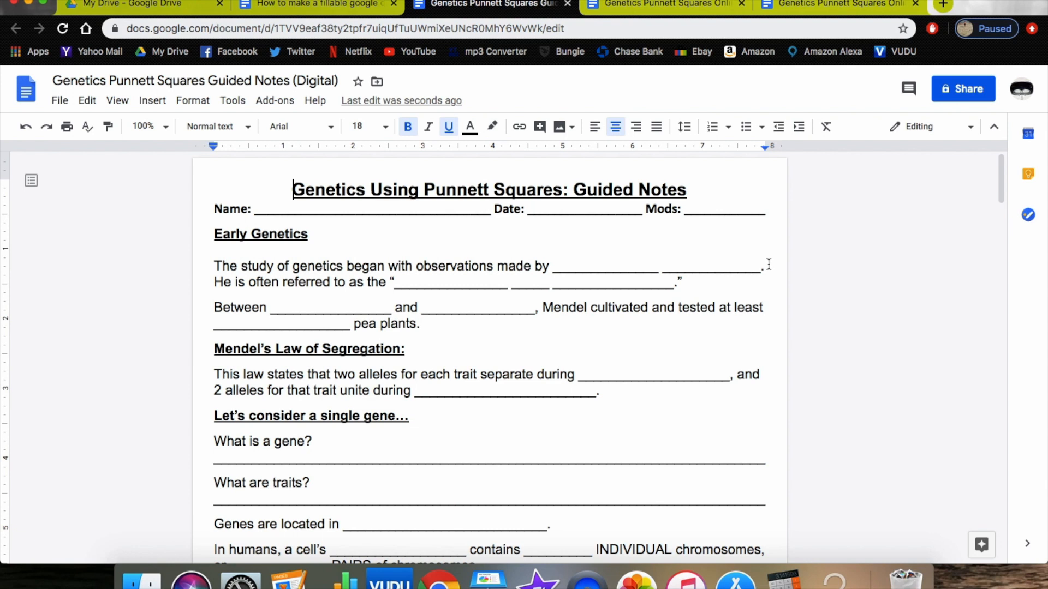
mouse_move(224, 249)
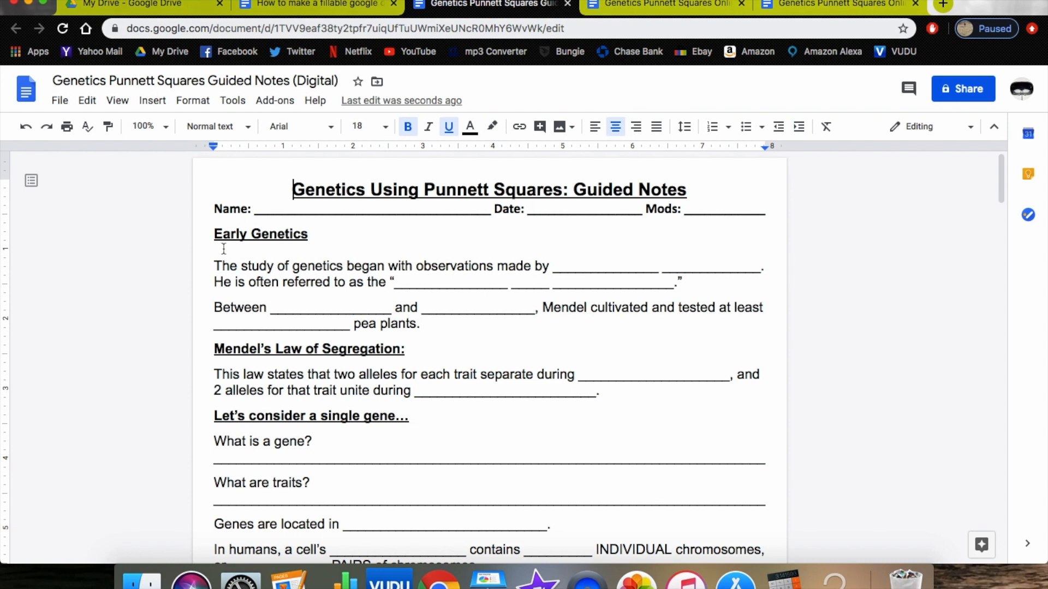
- Insert a table on the blank line under Early Genetics for the first question
drag(213, 265, 514, 281)
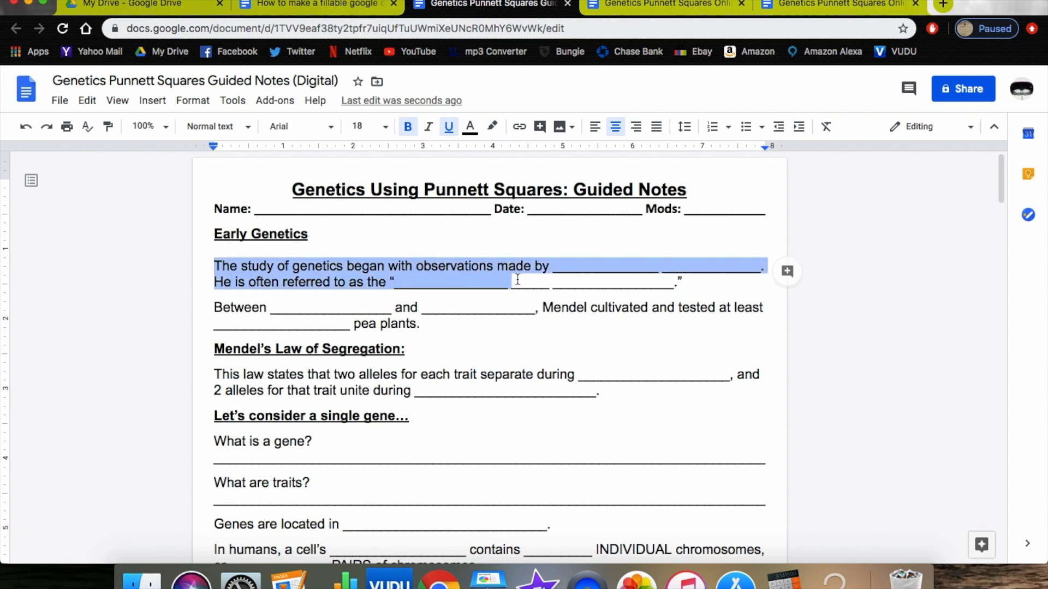
click(608, 271)
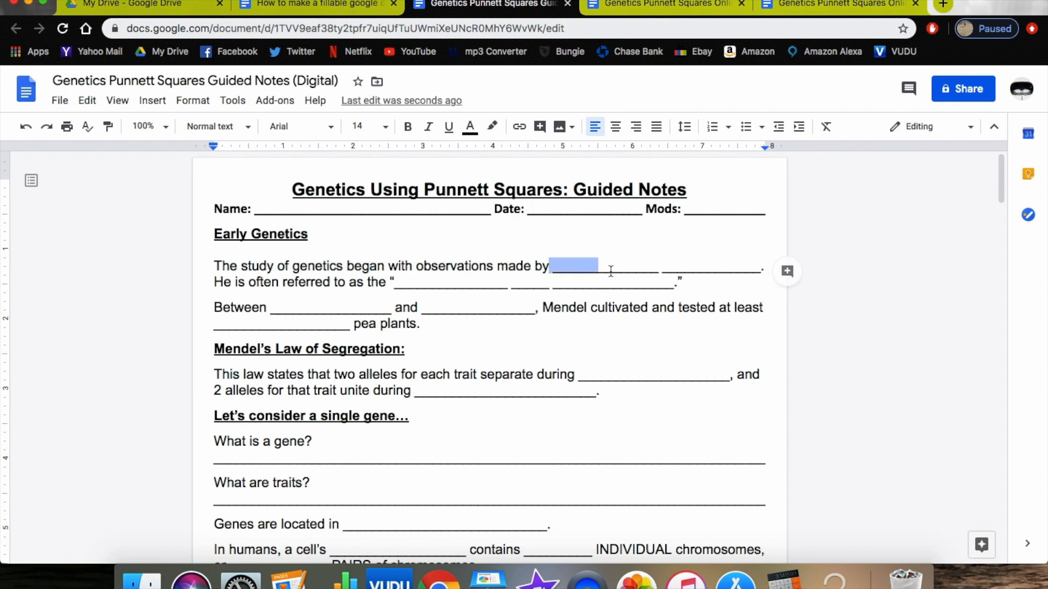
click(674, 266)
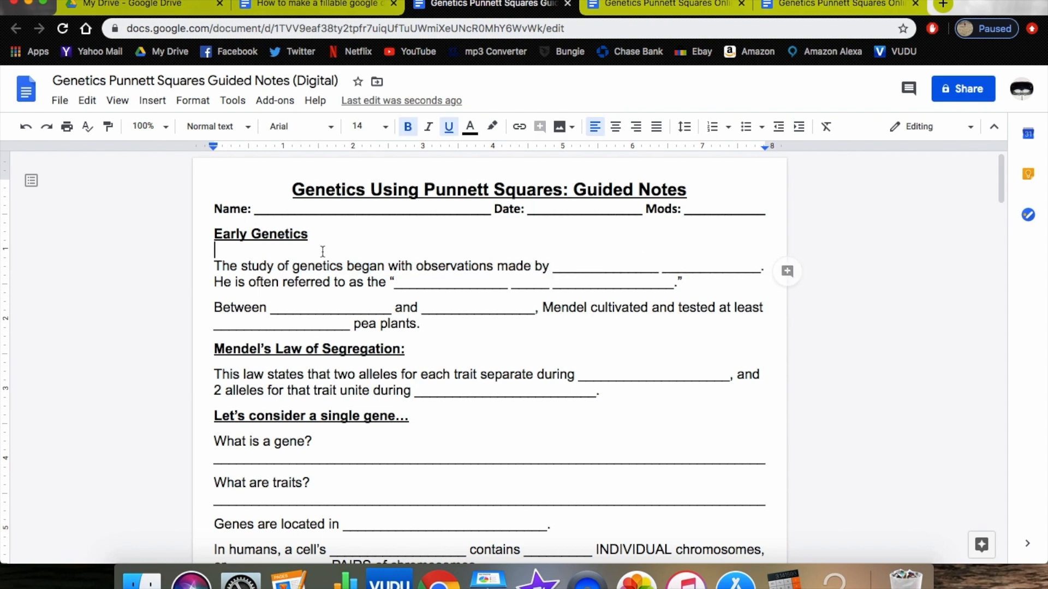
mouse_move(152, 100)
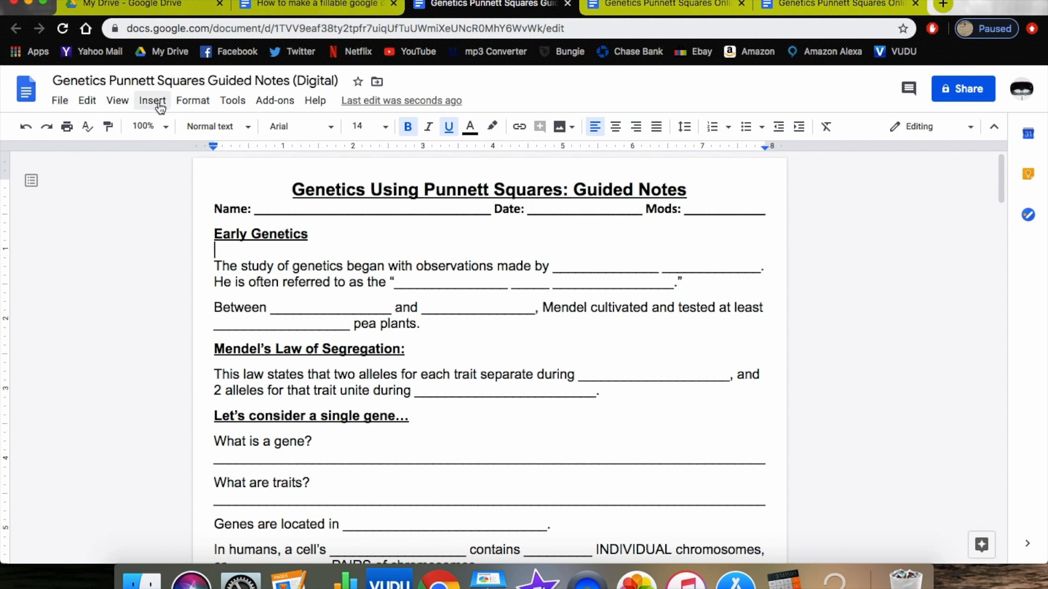
click(151, 100)
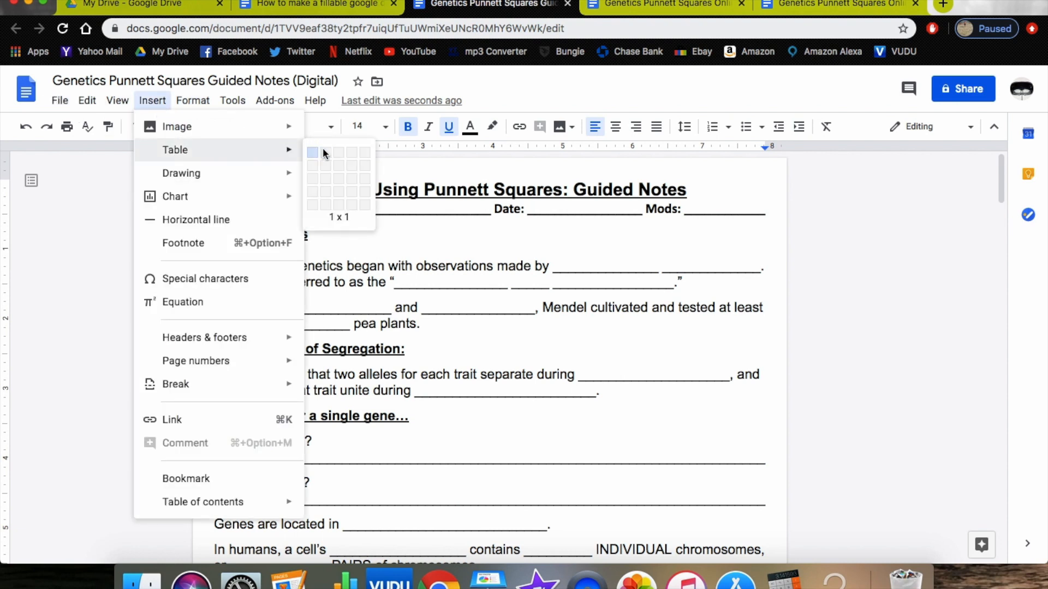
click(337, 152)
text(The study of genetics began with observations made by)
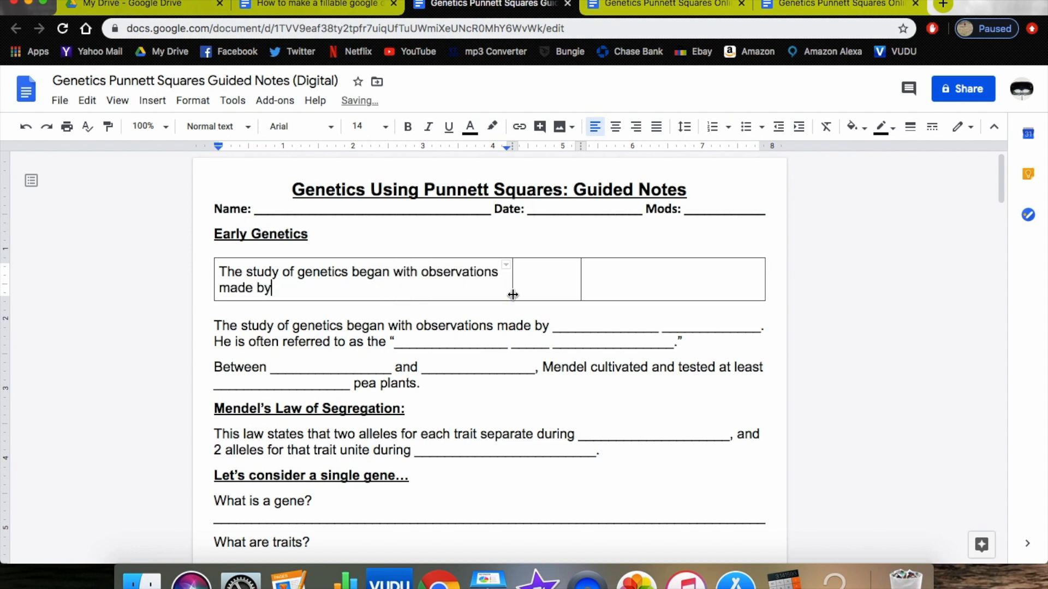
mouse_move(647, 279)
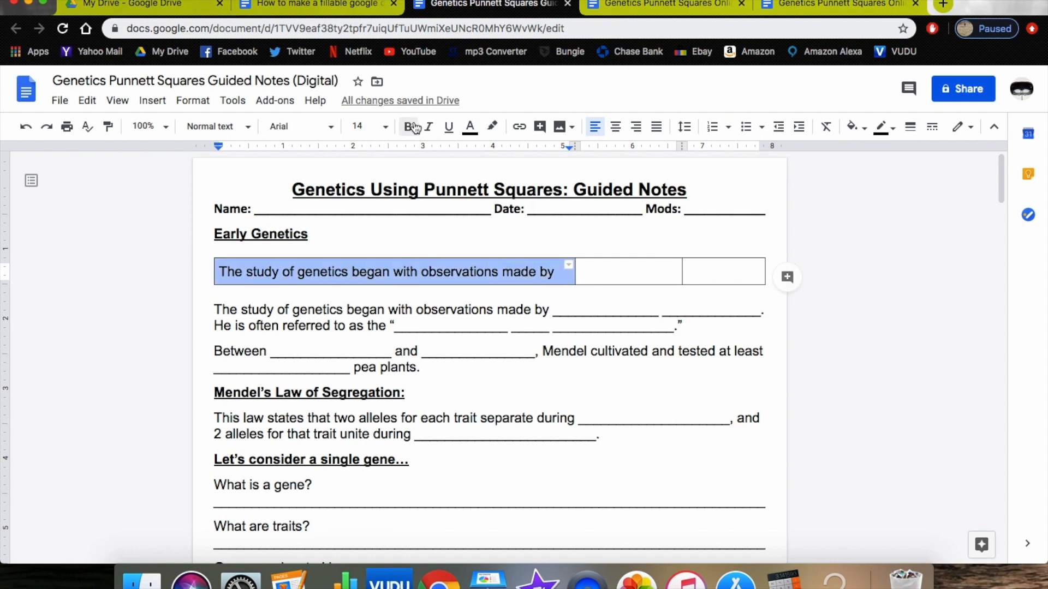
- Toggle bold on and off again for the question text, leaving it plain
click(407, 126)
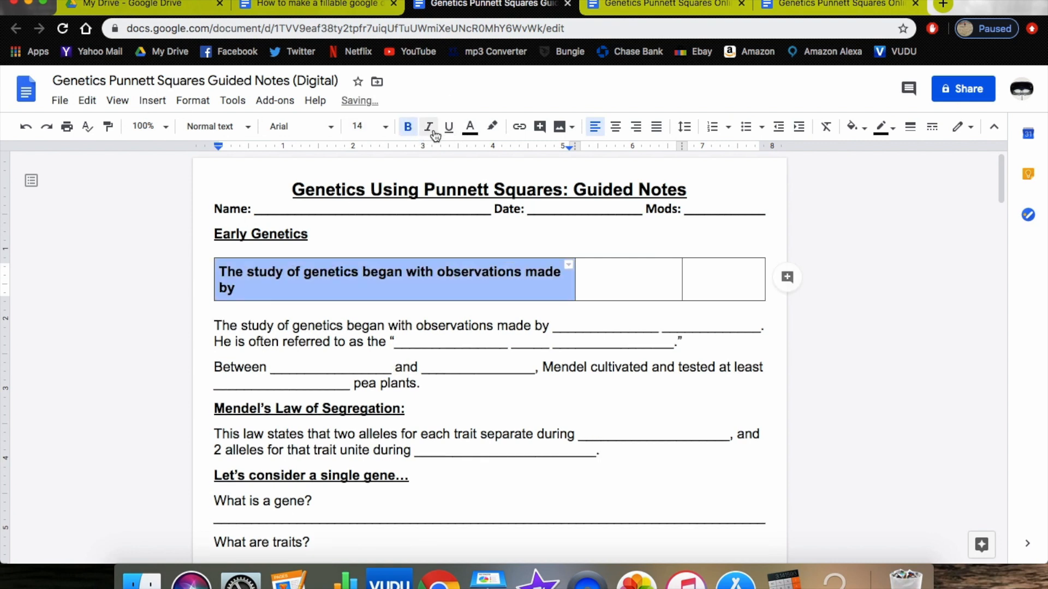
click(407, 126)
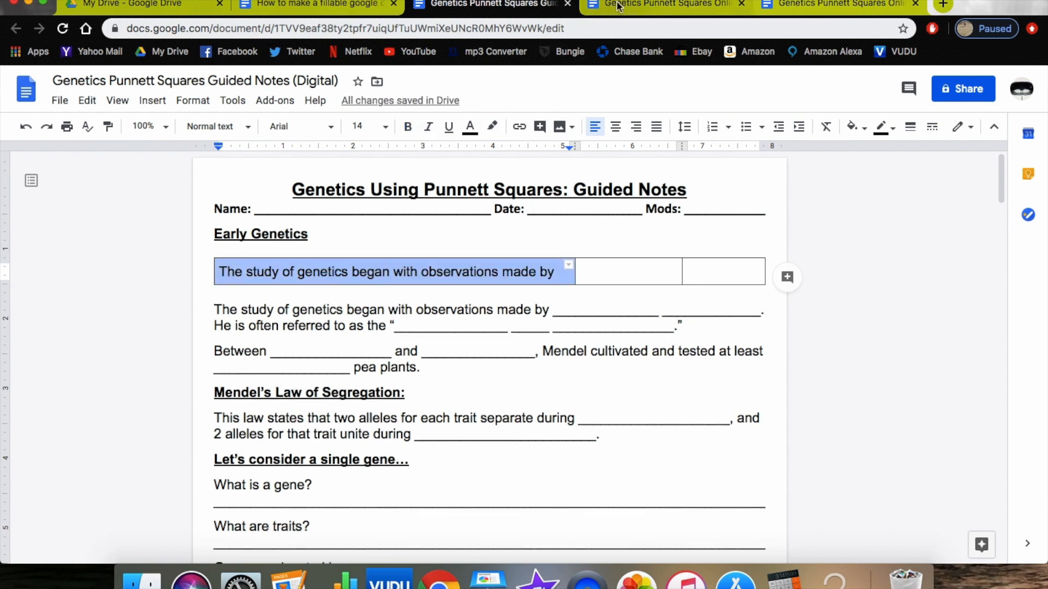
- Check the Online Guided Notes example and return to the Digital copy
click(661, 5)
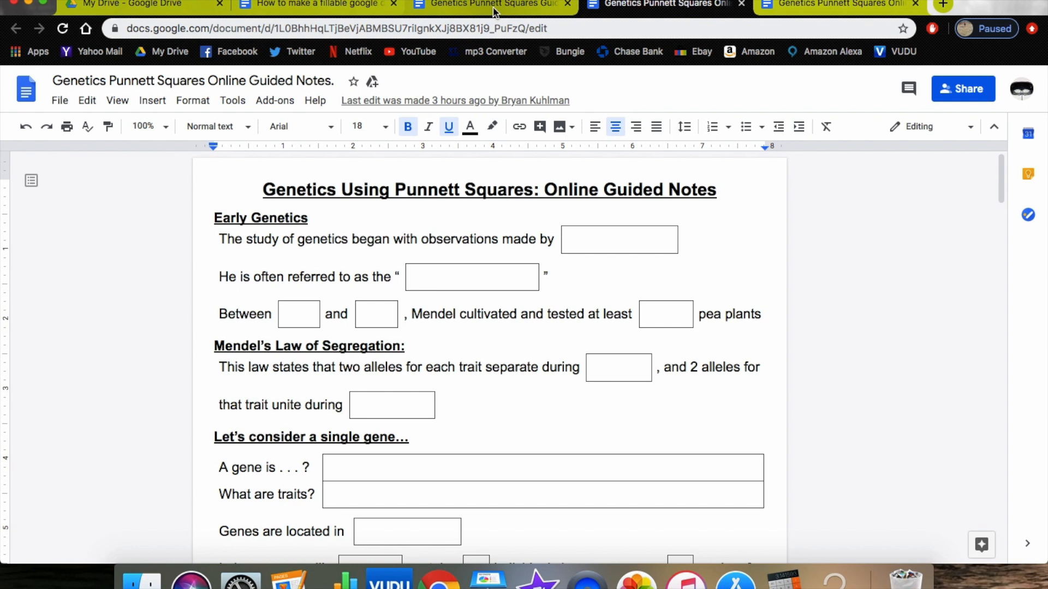
click(491, 6)
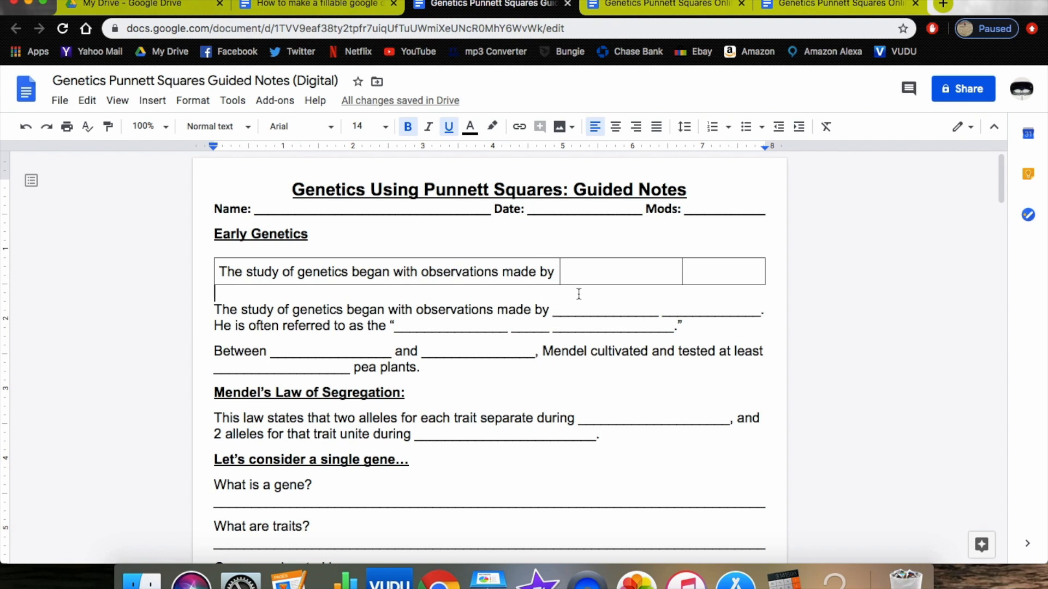
mouse_move(578, 277)
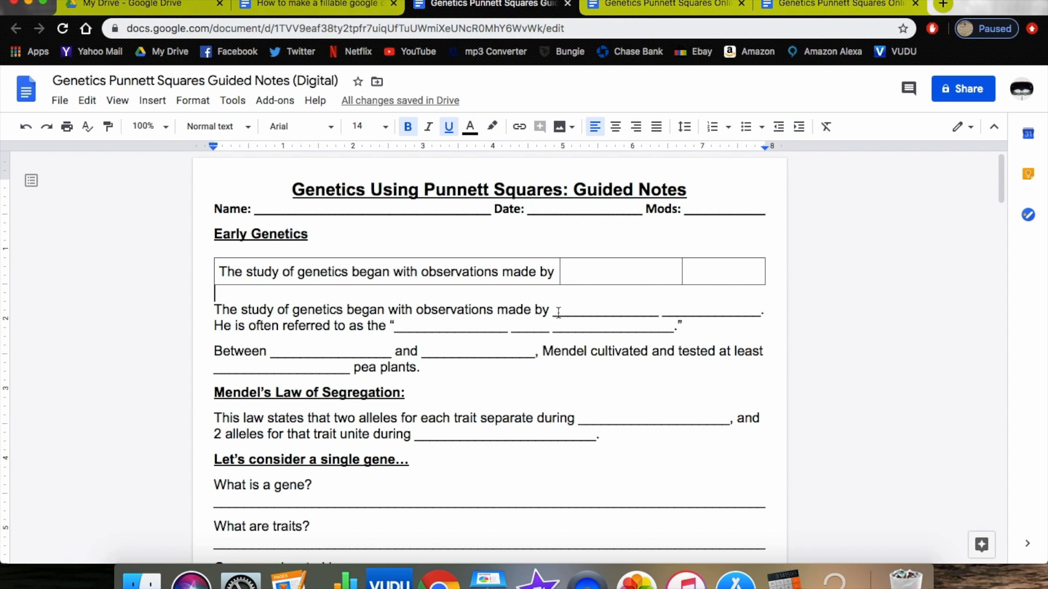
mouse_move(750, 305)
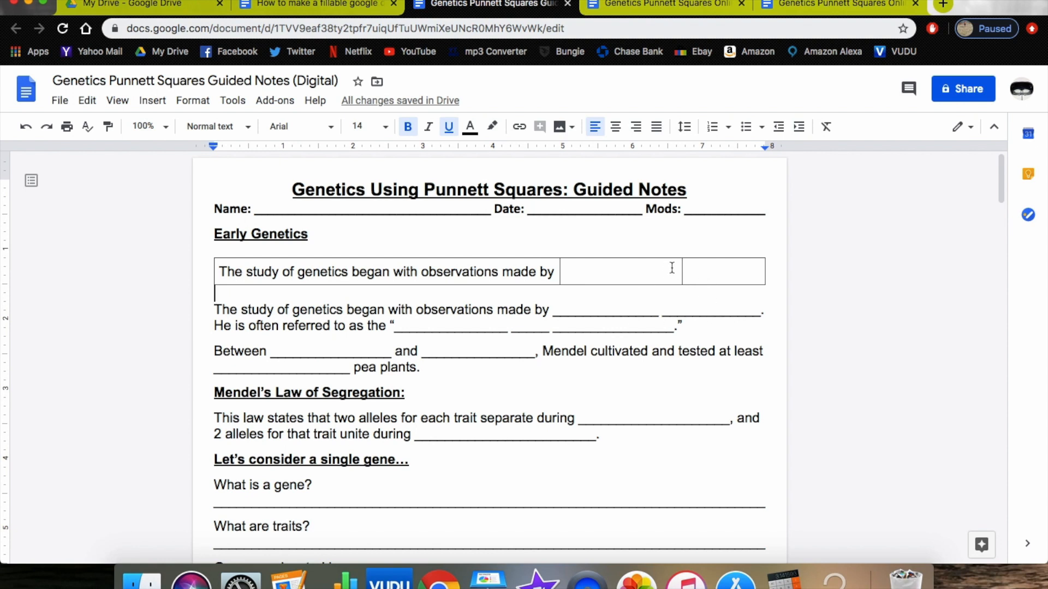
- Merge the two empty answer cells beside the genetics question into one wide cell
click(620, 272)
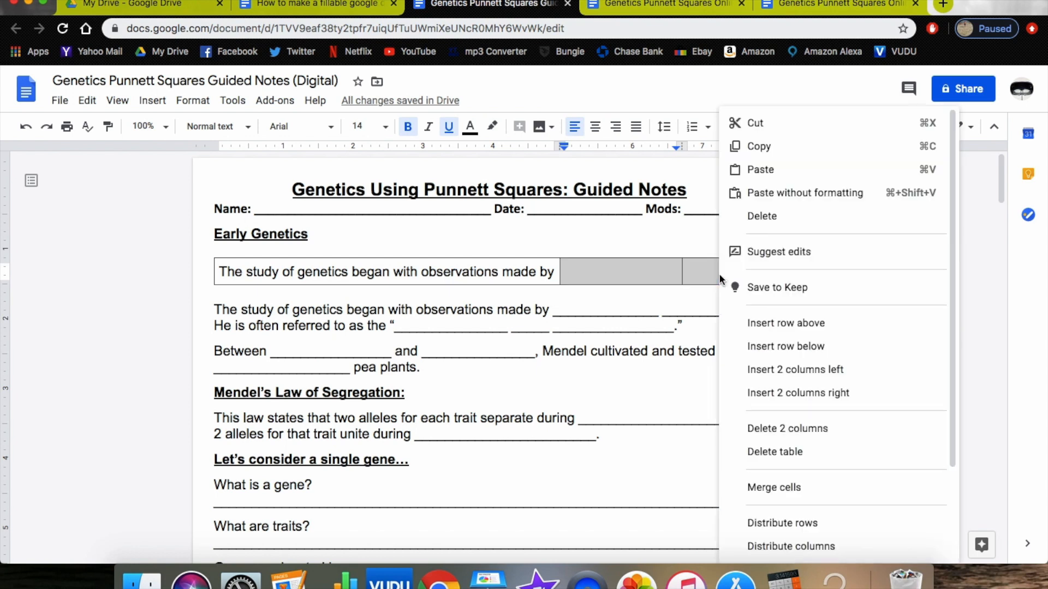
mouse_move(773, 487)
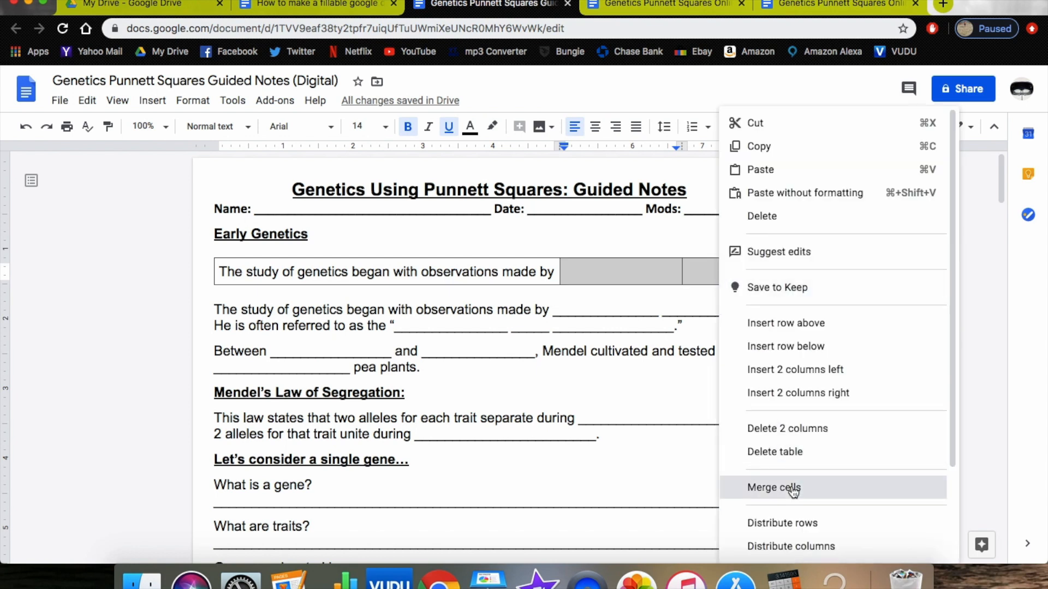
click(772, 487)
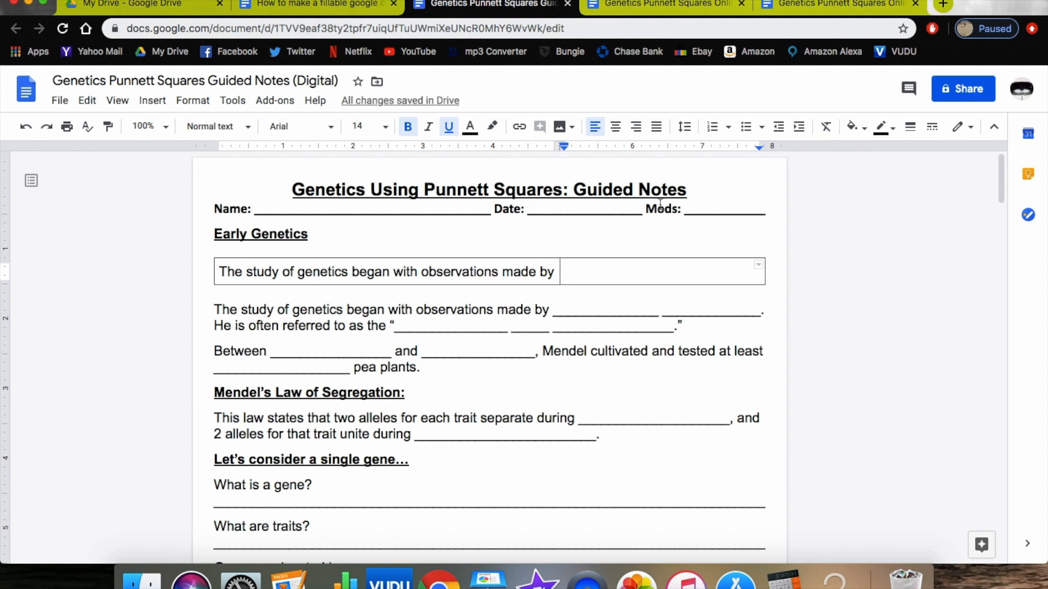
mouse_move(587, 285)
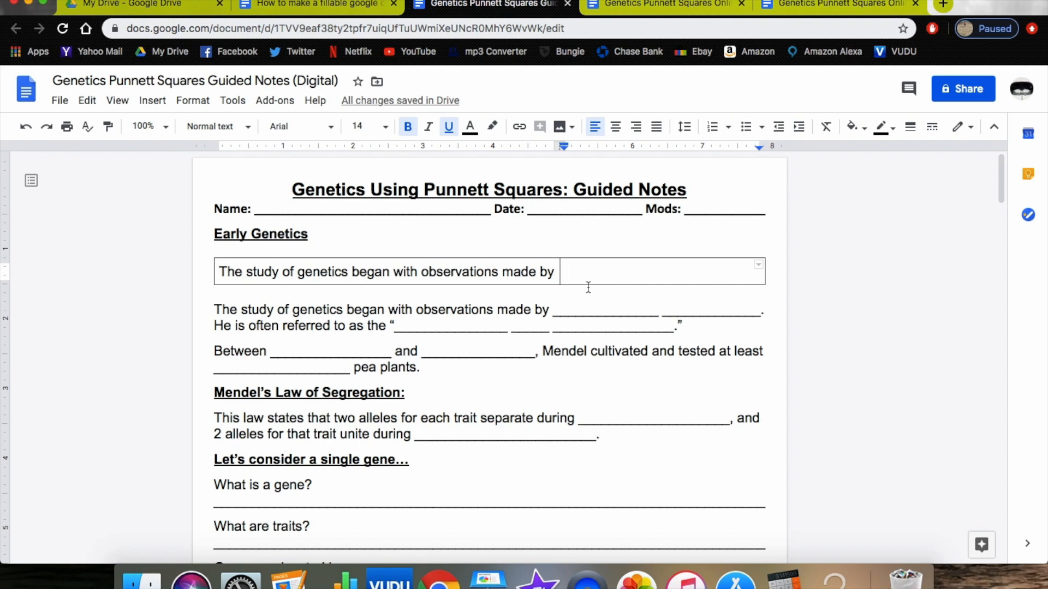
mouse_move(564, 272)
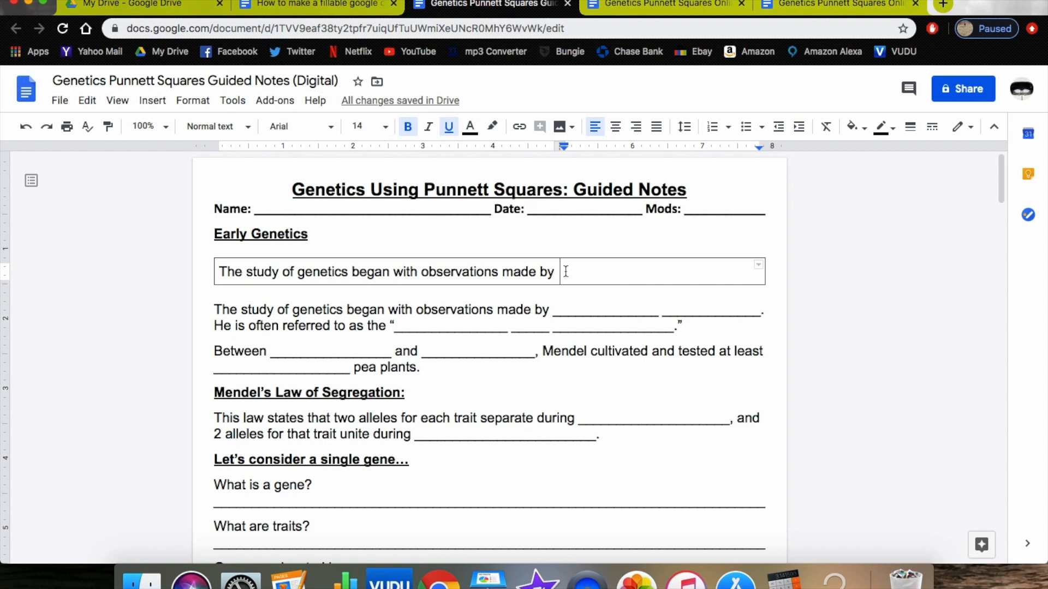
mouse_move(614, 127)
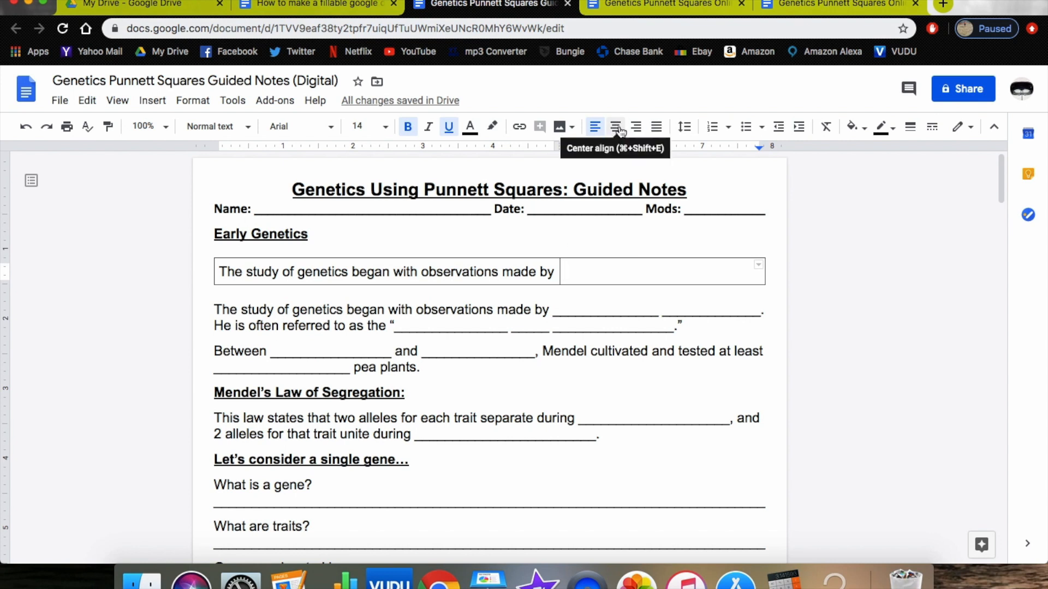
- Format the answer cell as centered blue text, try a sample entry, then select it for removal
click(615, 127)
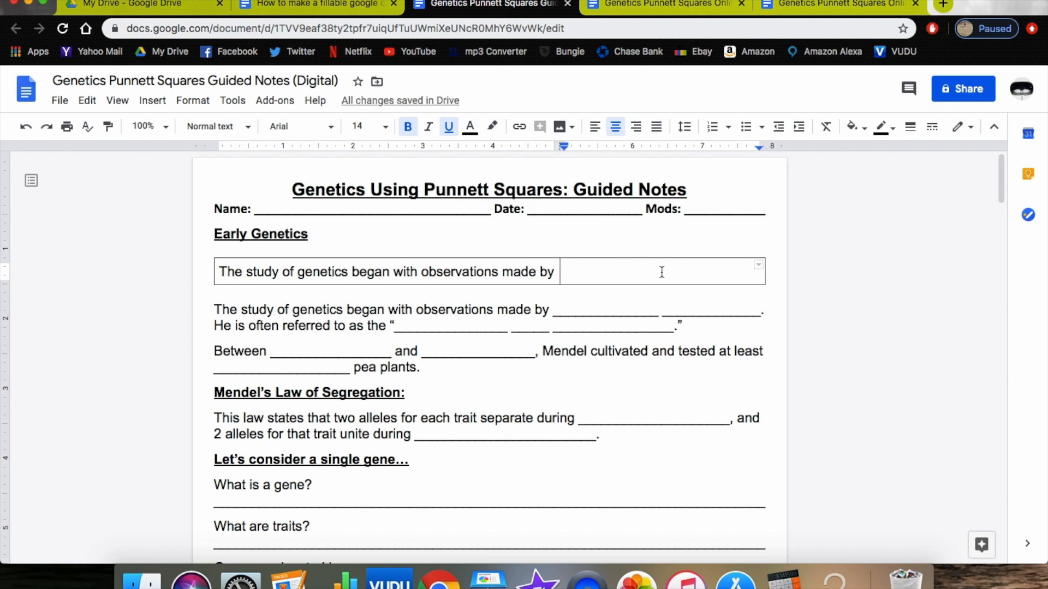
mouse_move(447, 127)
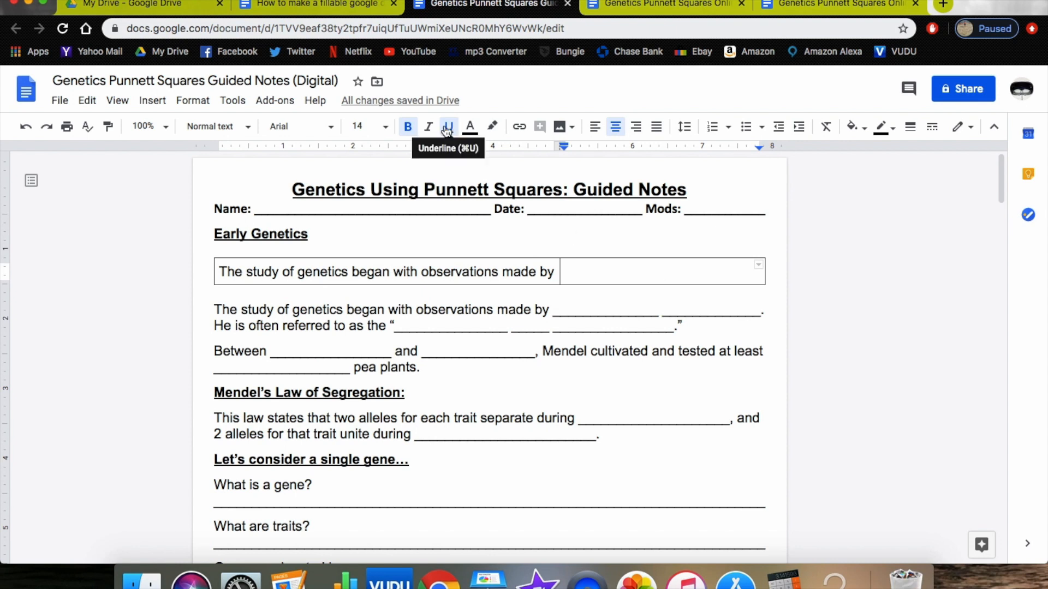
click(469, 126)
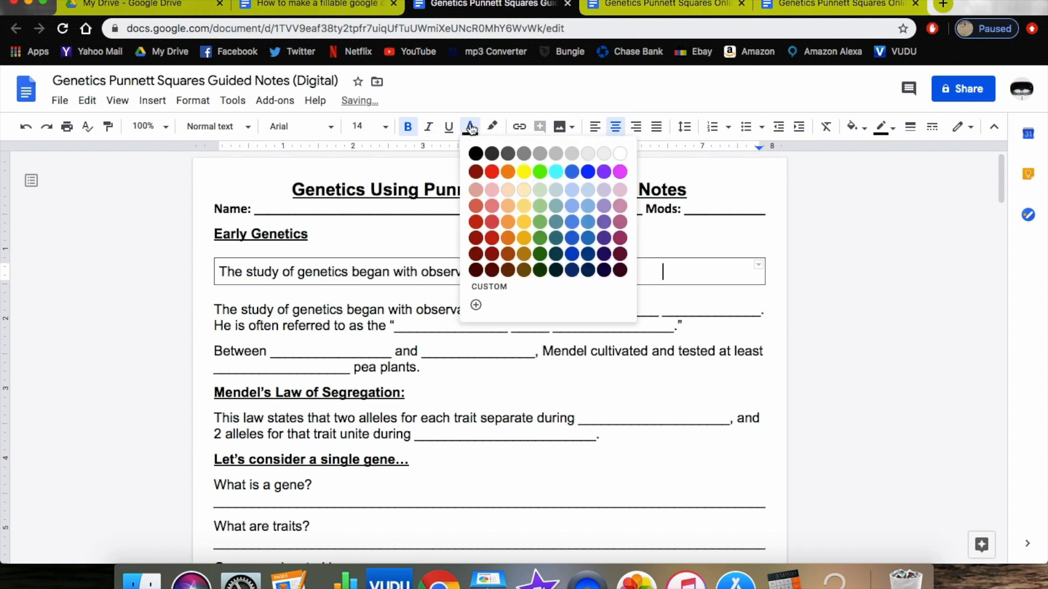
mouse_move(587, 171)
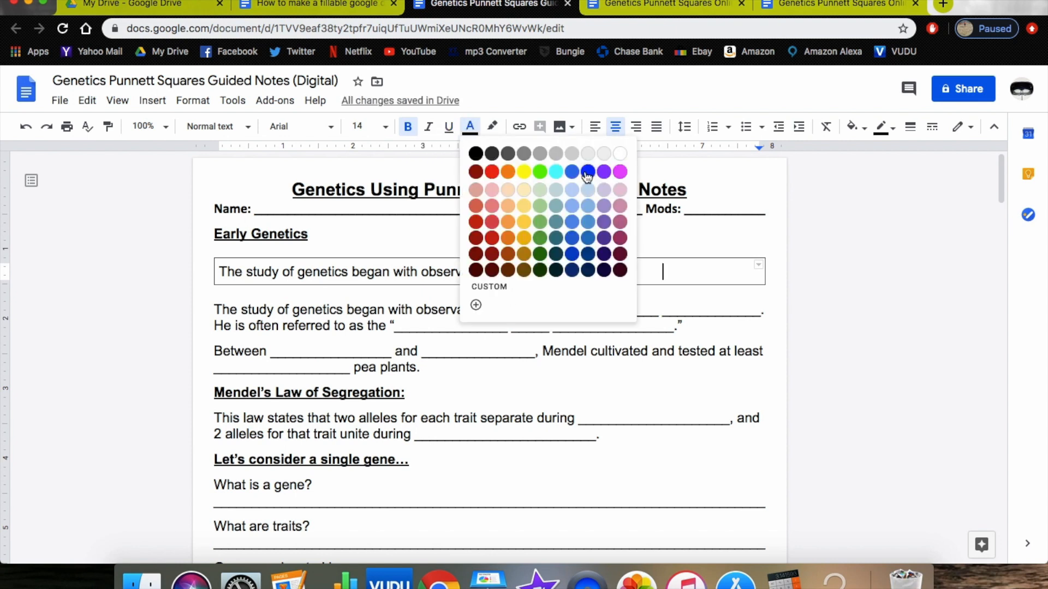
click(571, 172)
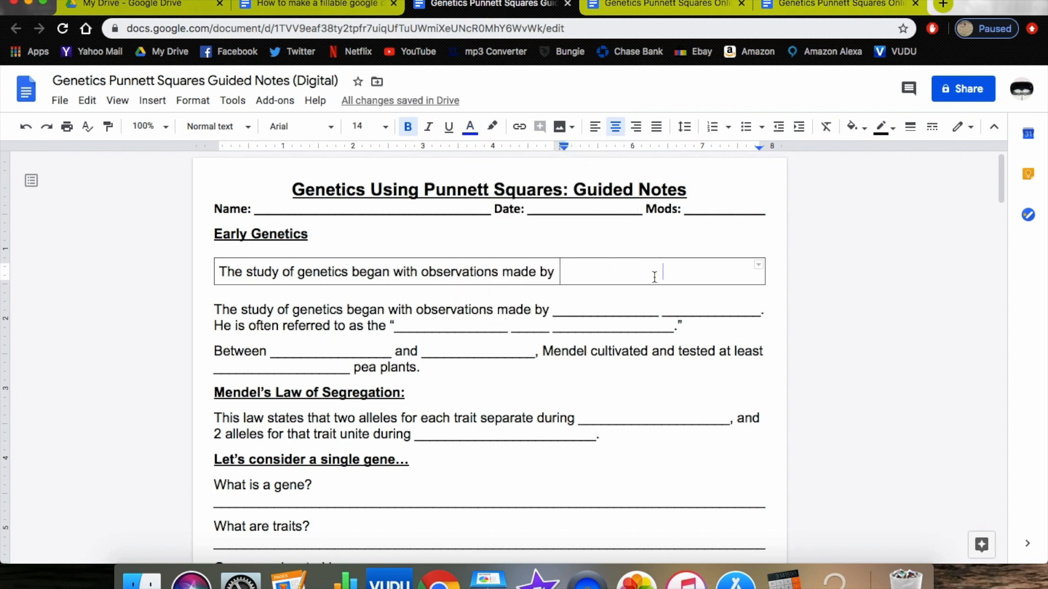
text(sdkjlhaf)
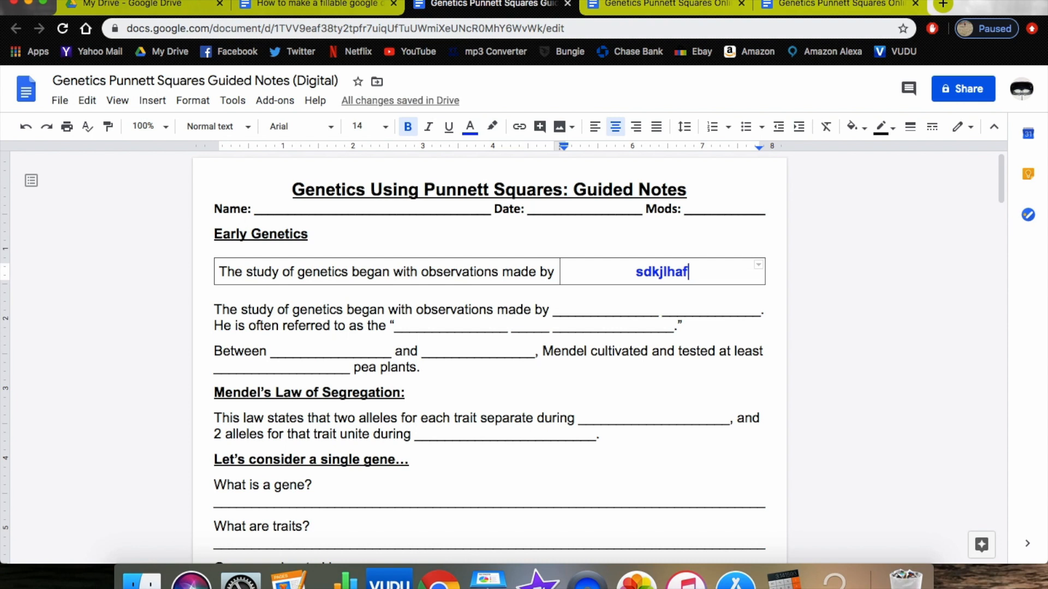
mouse_move(611, 290)
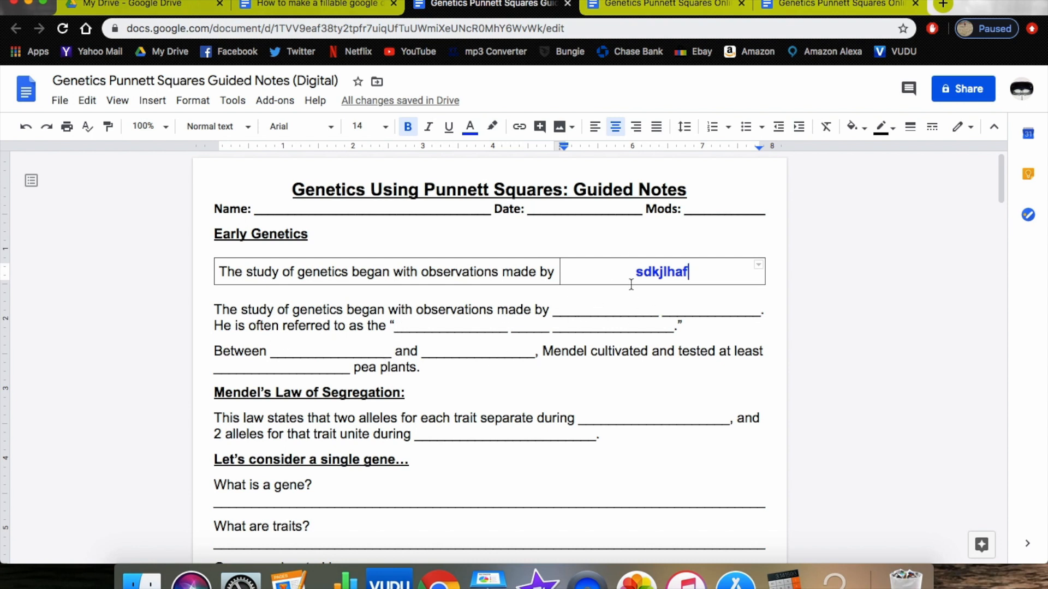
double_click(662, 271)
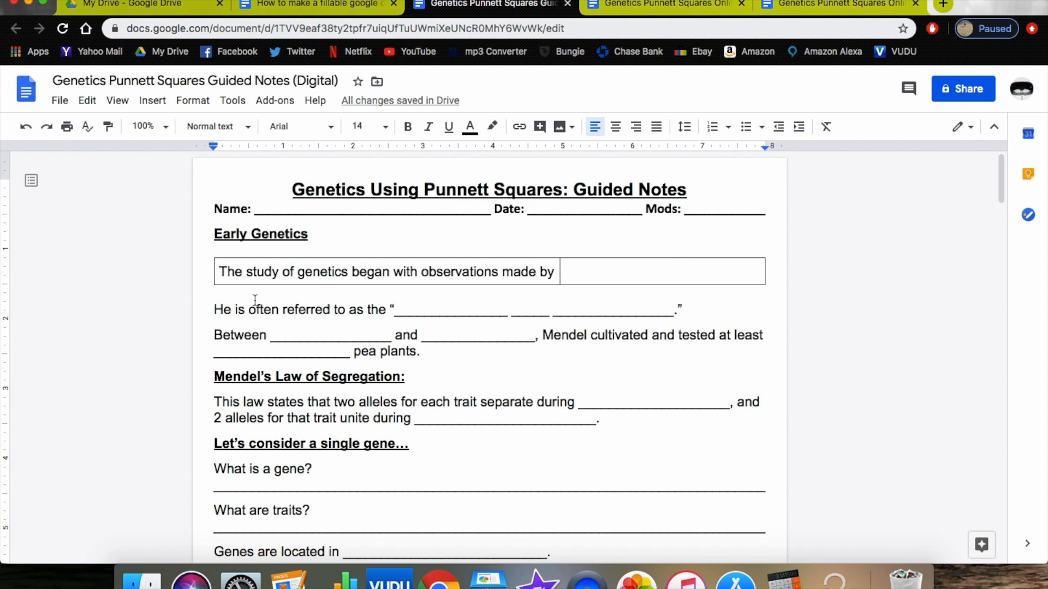
mouse_move(460, 267)
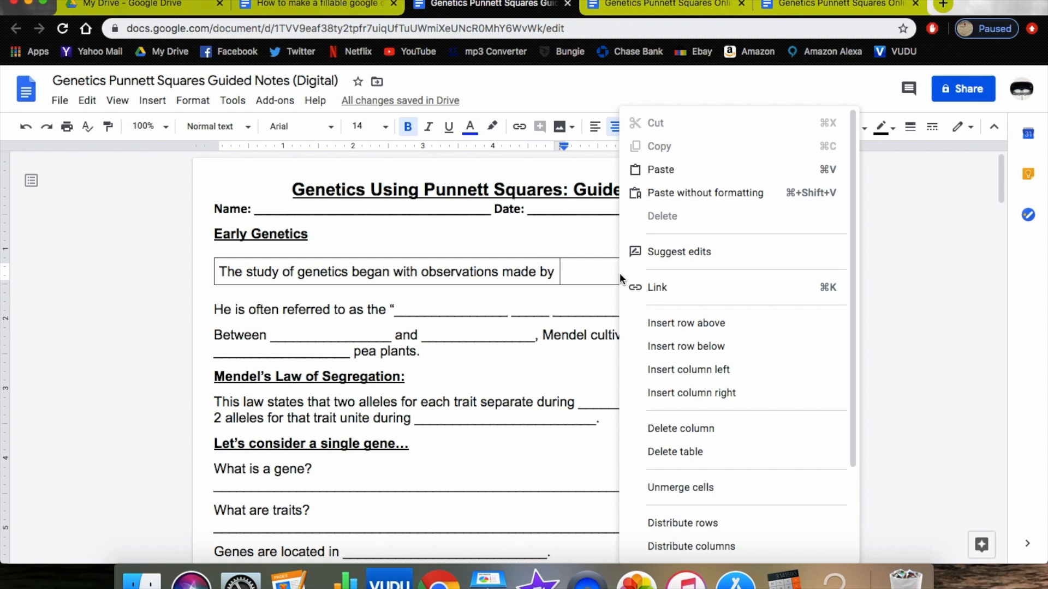
mouse_move(685, 346)
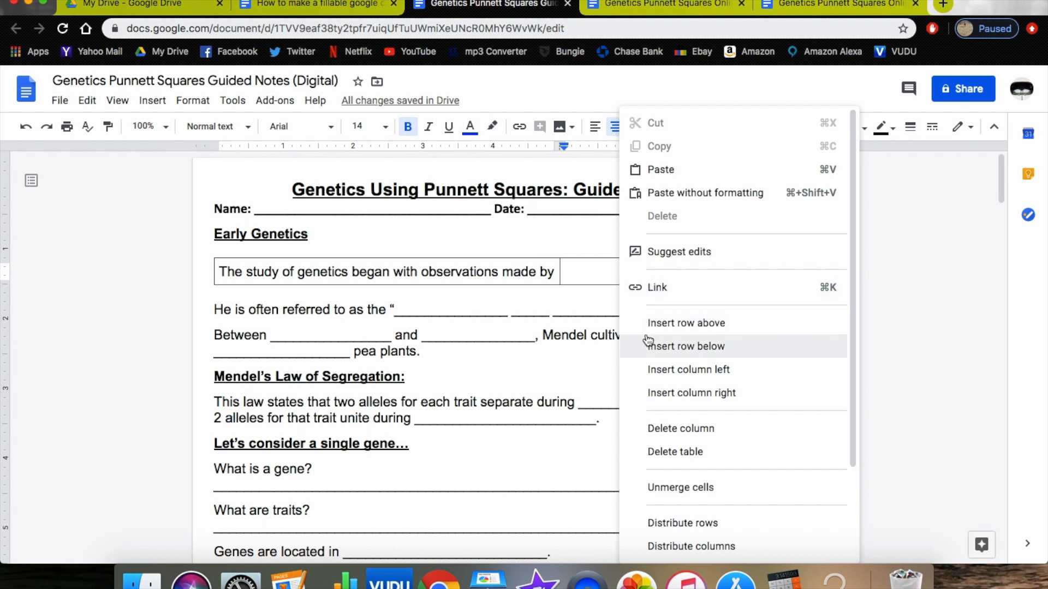
mouse_move(686, 327)
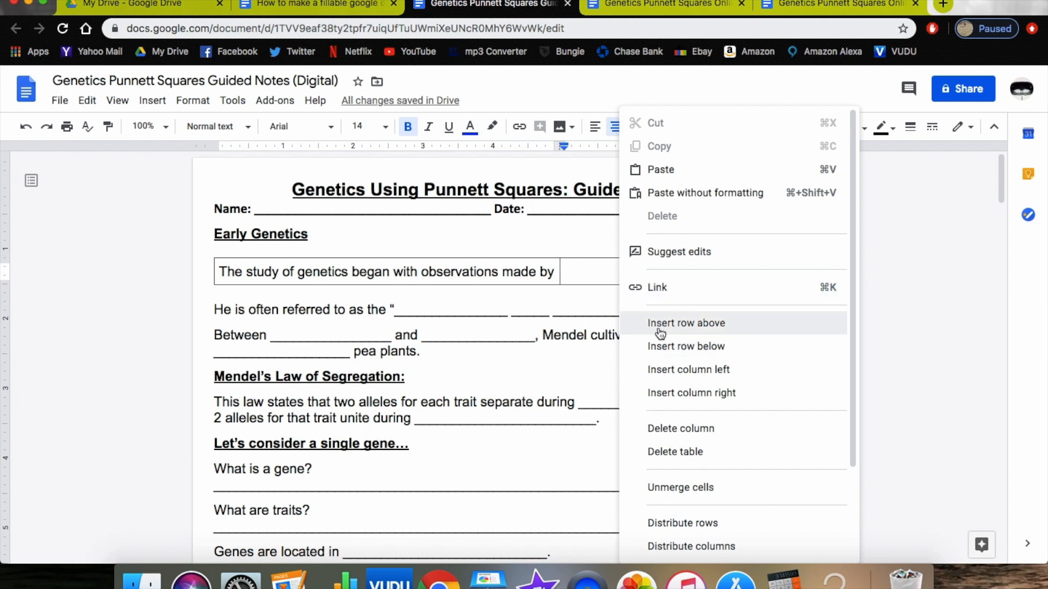
mouse_move(685, 346)
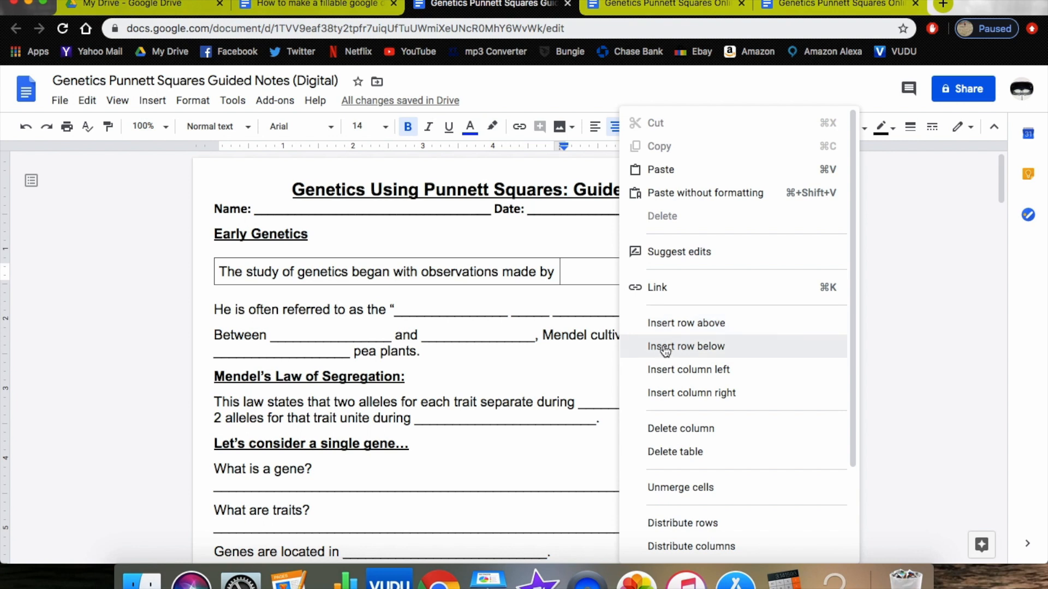
- Add an empty row under the question, then bring up row options to remove it again
click(685, 346)
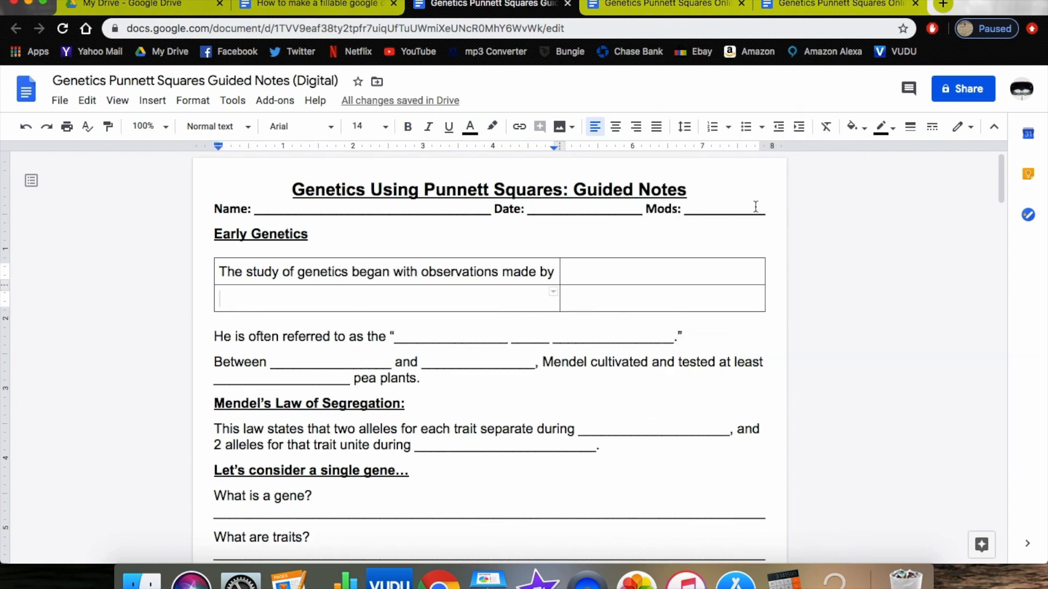
mouse_move(380, 314)
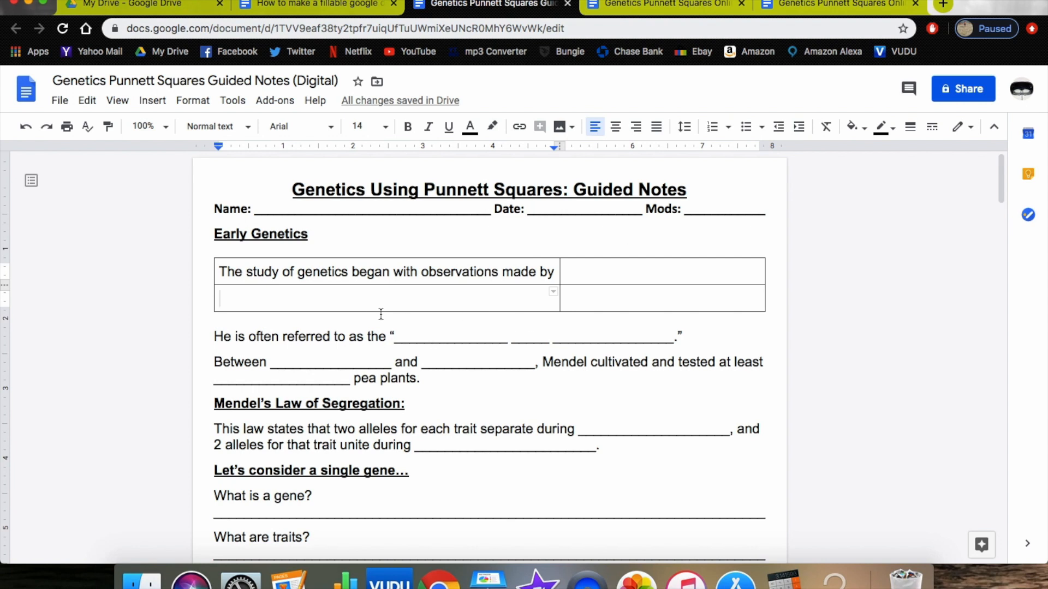
right_click(294, 299)
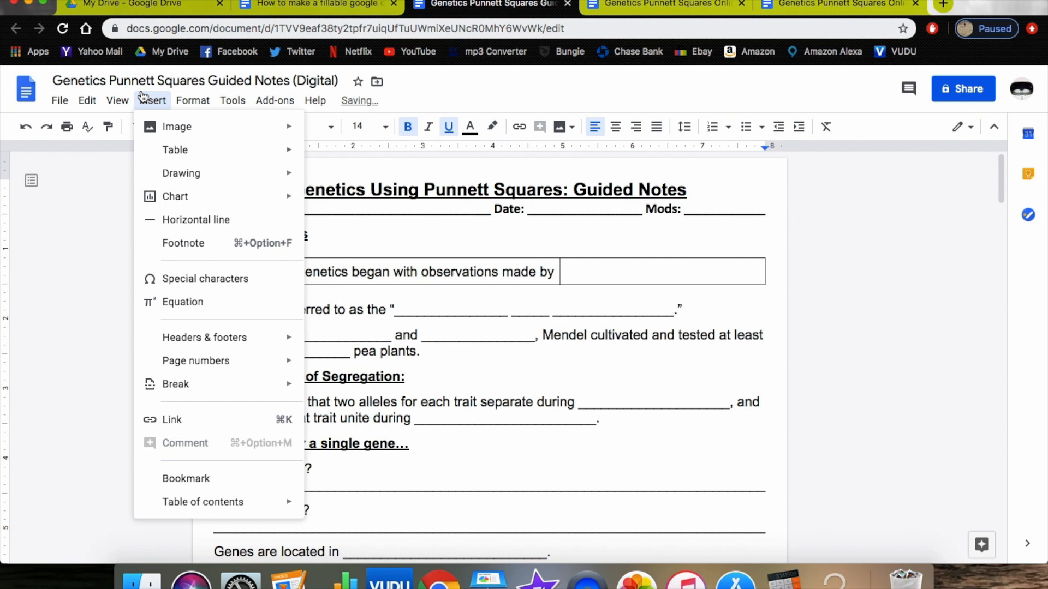
mouse_move(175, 149)
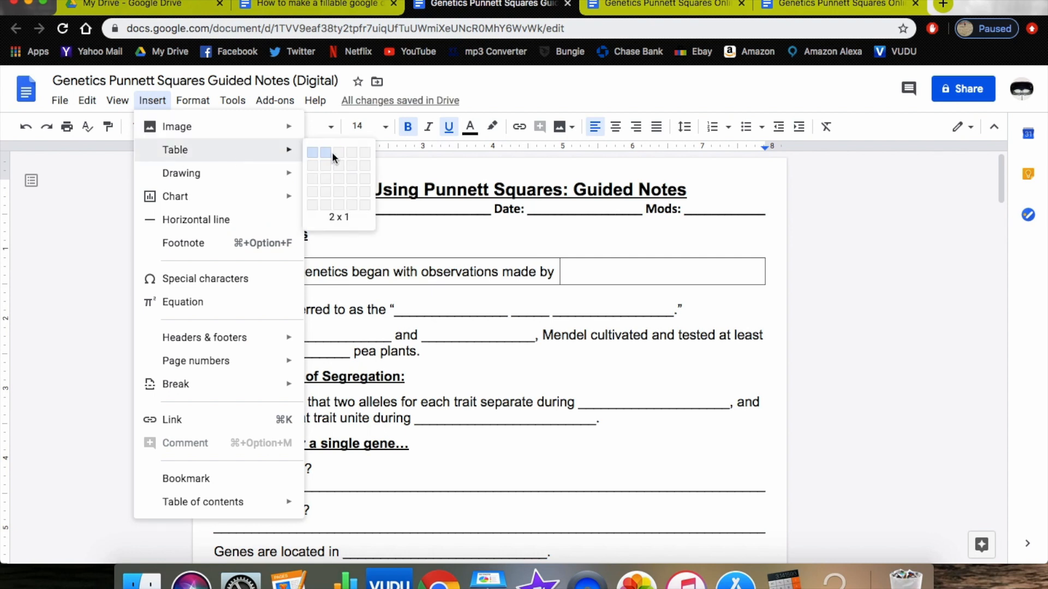
- Insert a second 2x1 box for 'He is often referred to as the' and narrow it
click(324, 153)
text(He is often referred to as the)
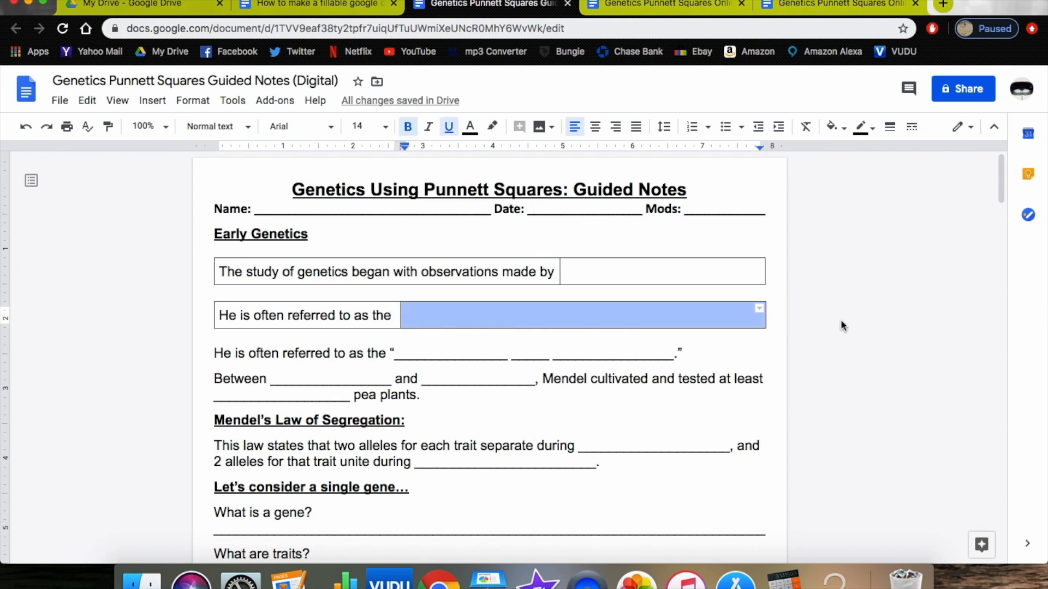
click(581, 314)
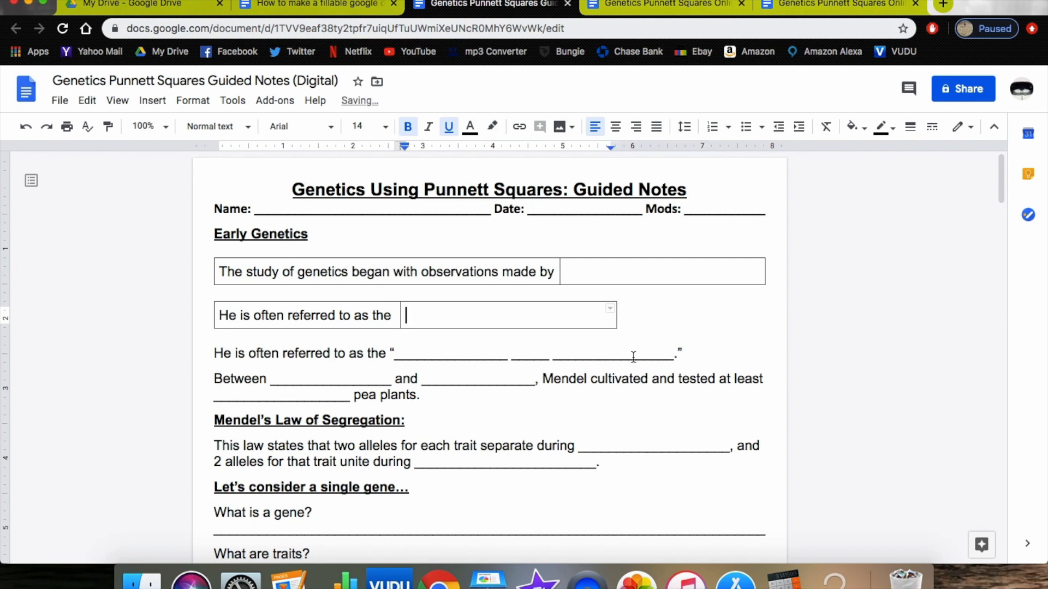
drag(214, 353, 678, 352)
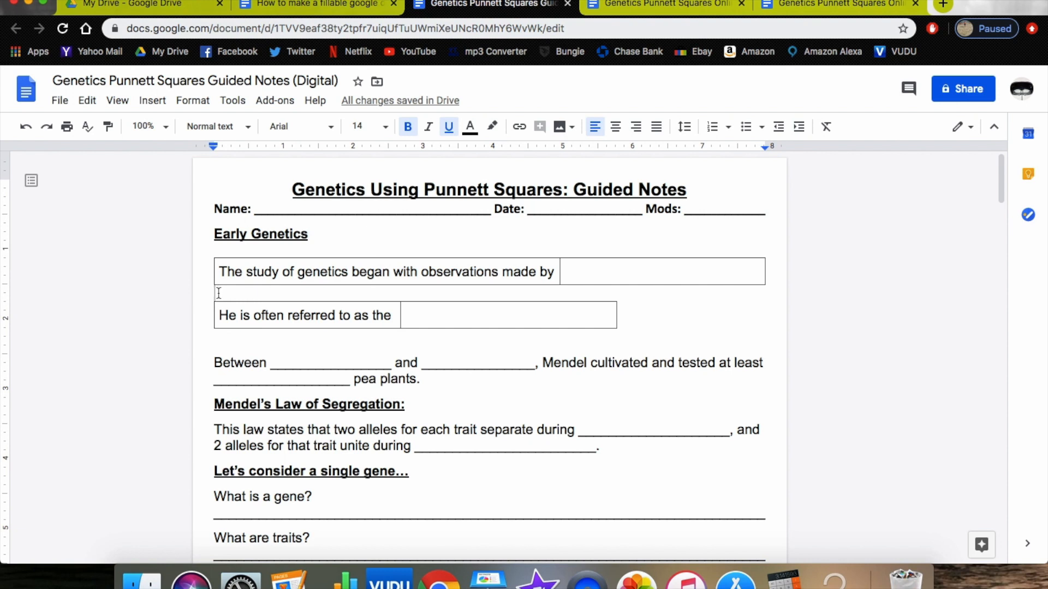
- Shrink the blank line between the two boxes to font size 8
click(362, 126)
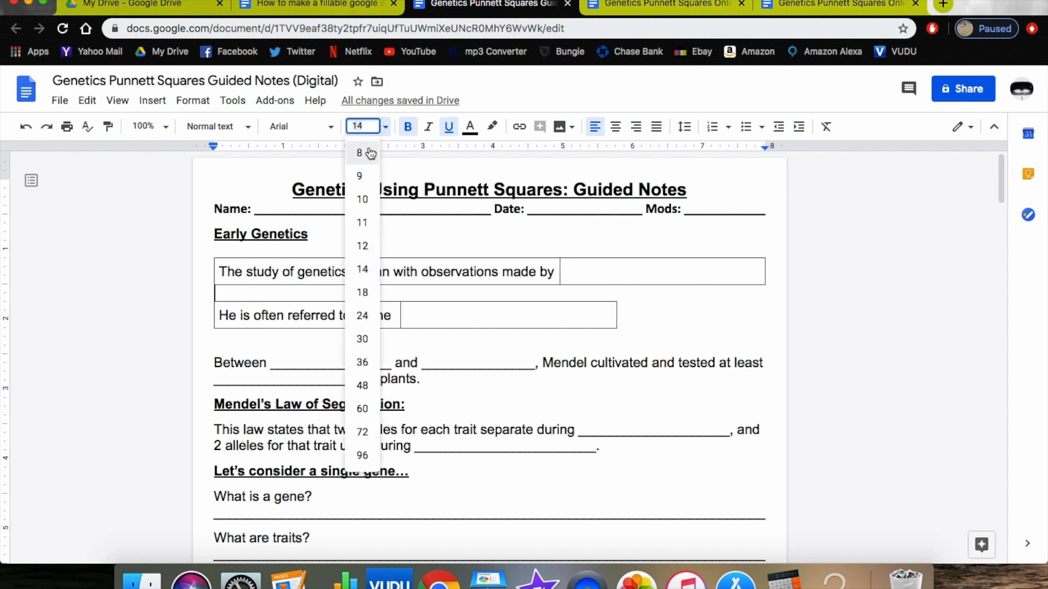
click(359, 153)
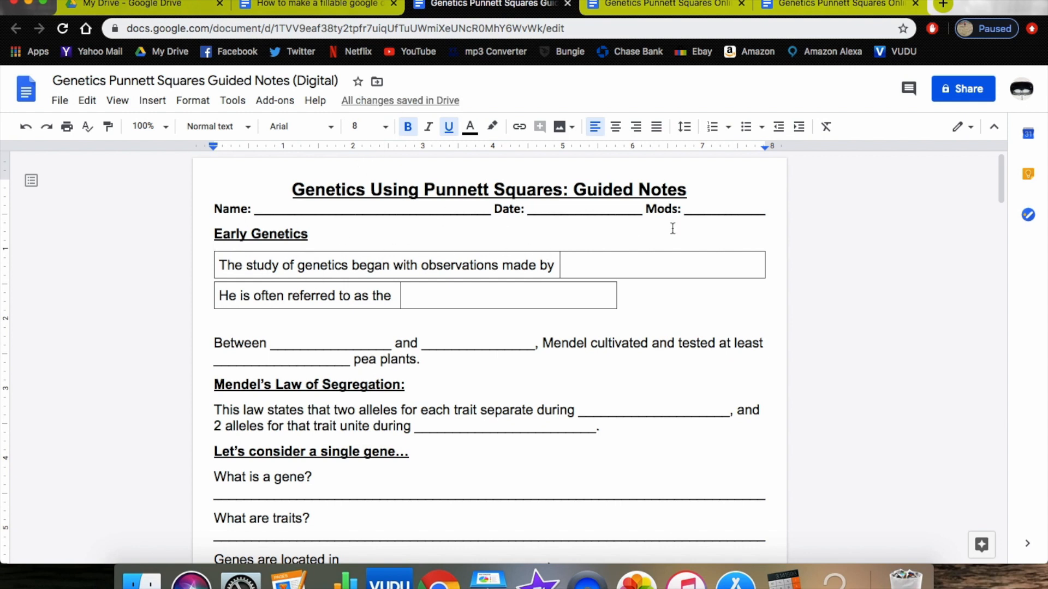
mouse_move(178, 237)
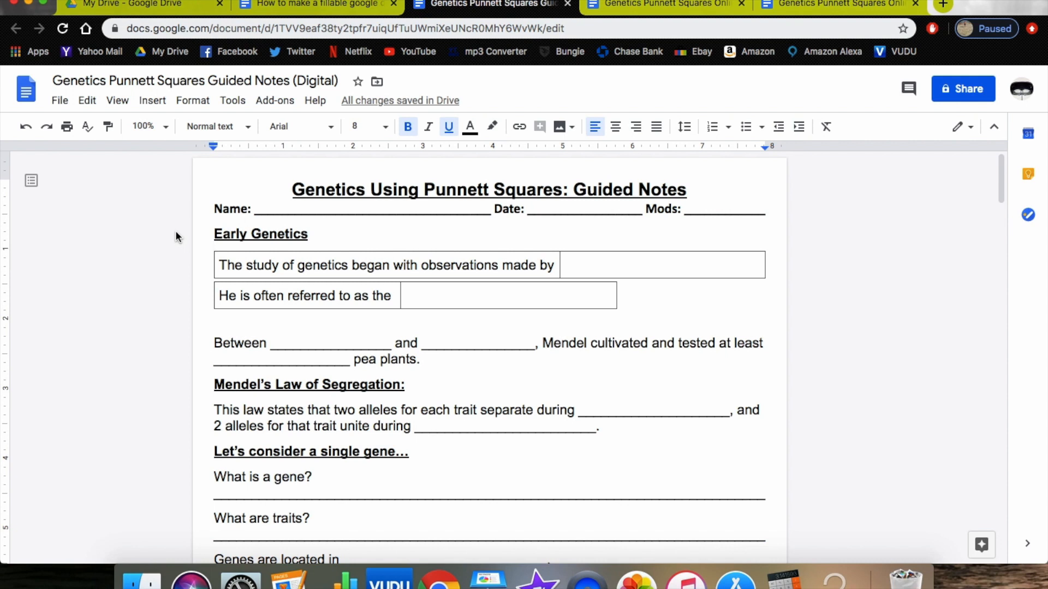
mouse_move(210, 209)
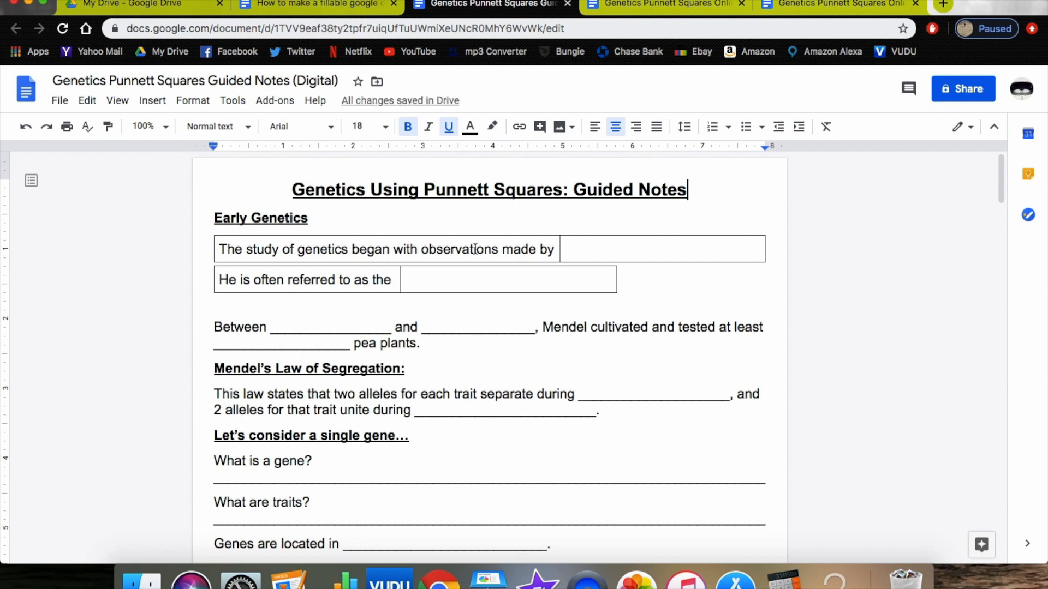
mouse_move(370, 234)
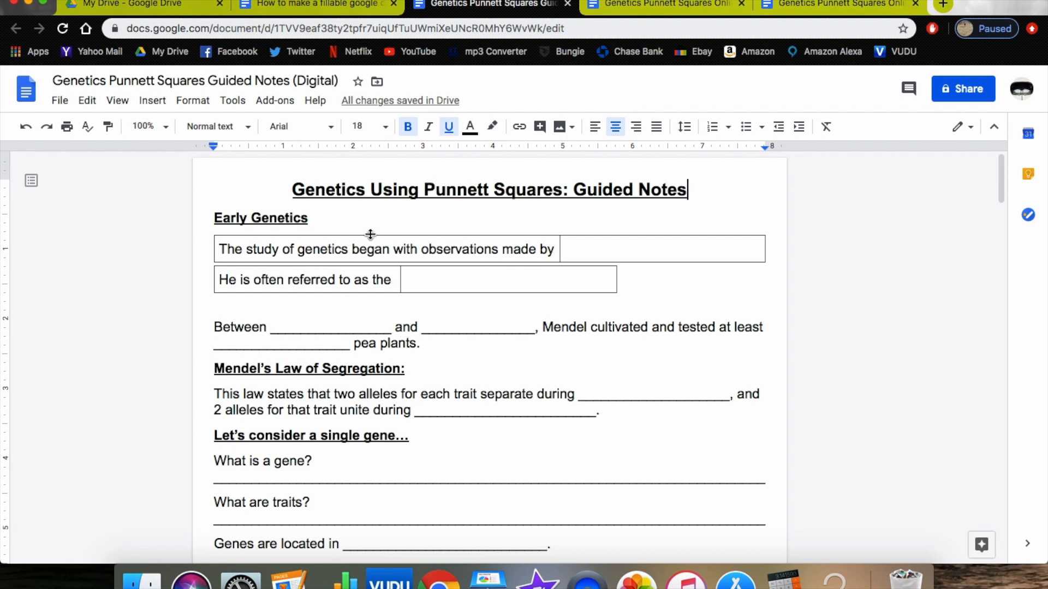
- Review border settings on the first question cell and its answer box without changing them
click(533, 249)
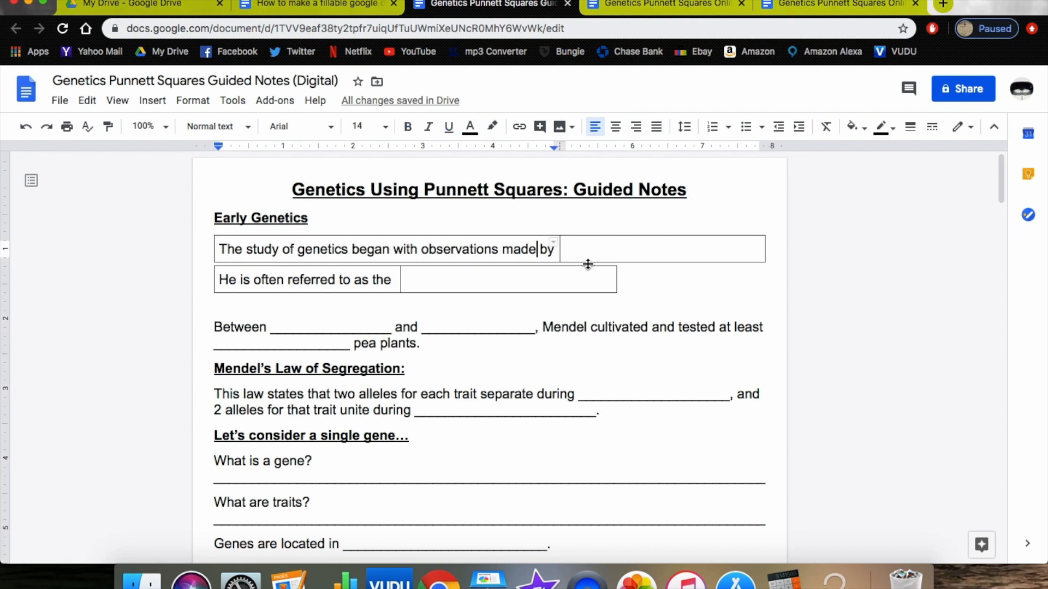
click(552, 242)
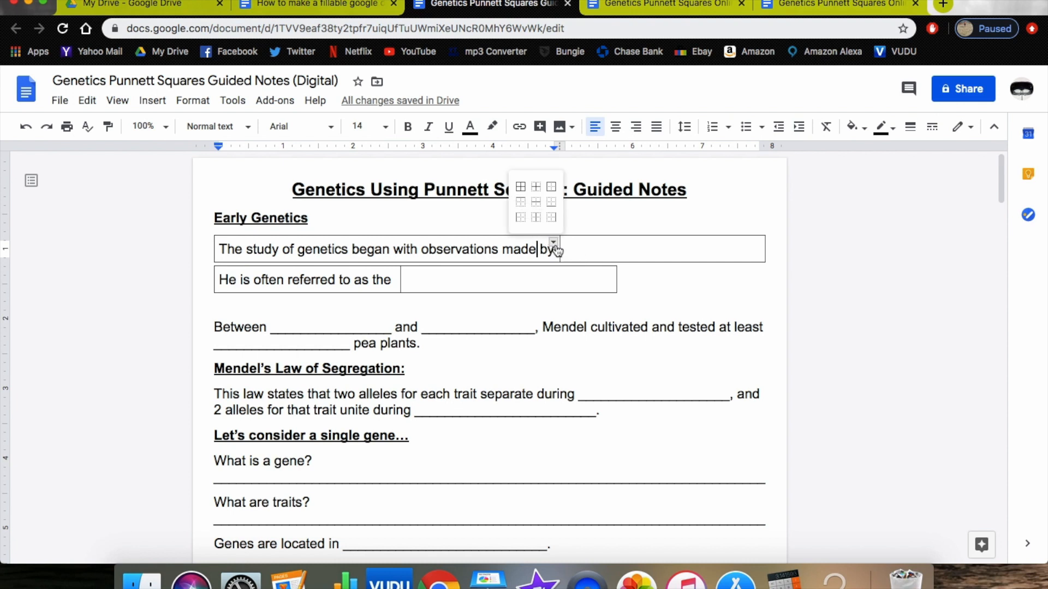
mouse_move(534, 204)
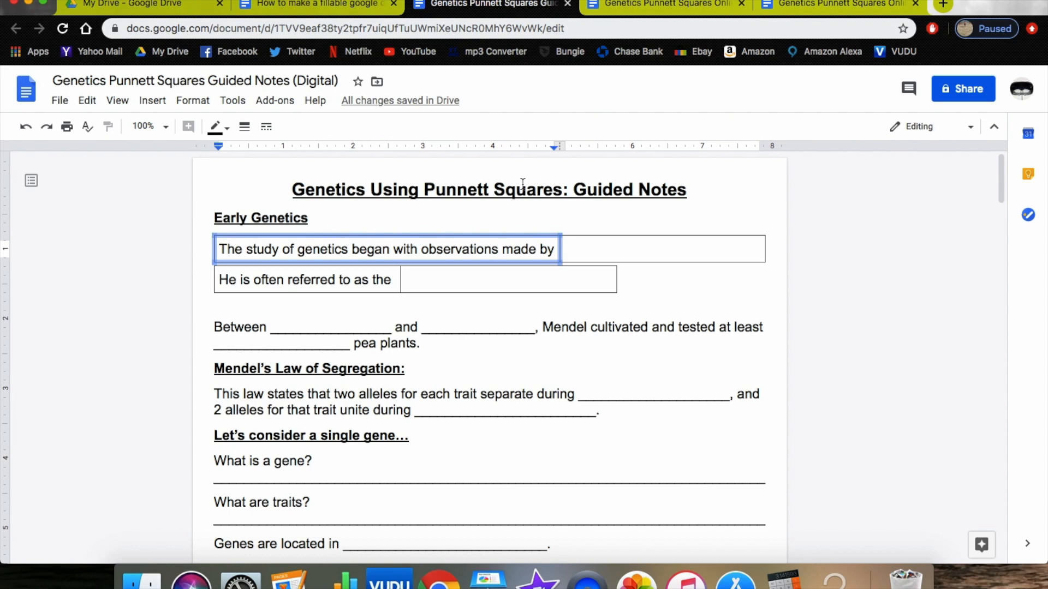
click(215, 127)
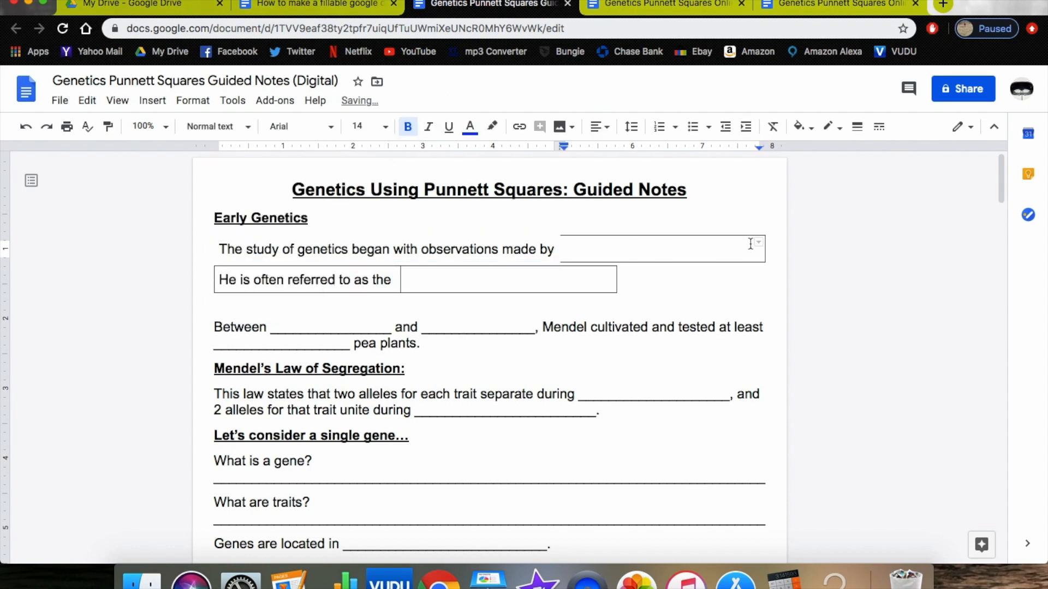
click(661, 249)
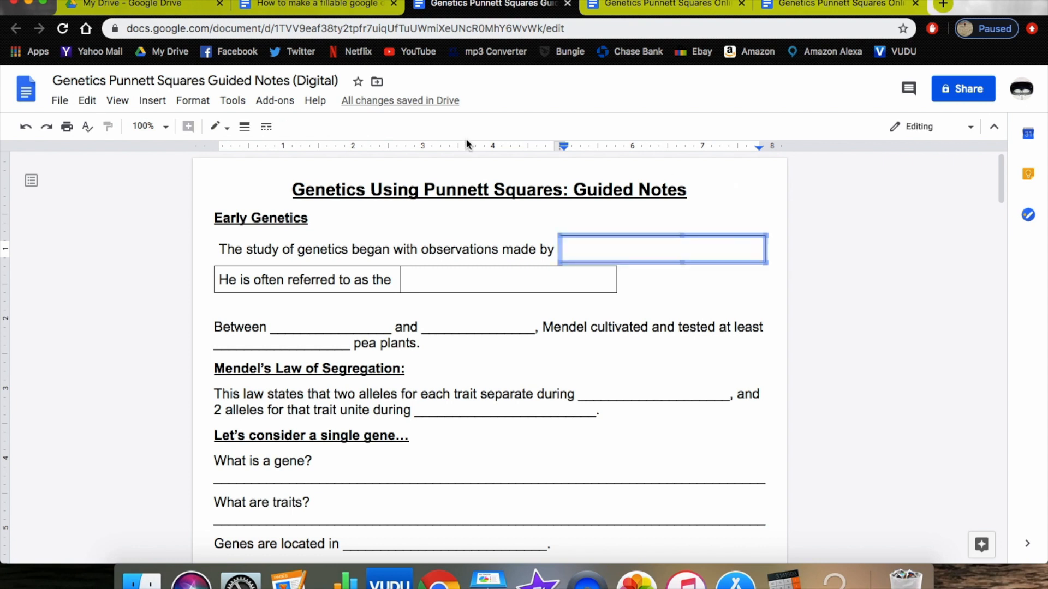
click(215, 127)
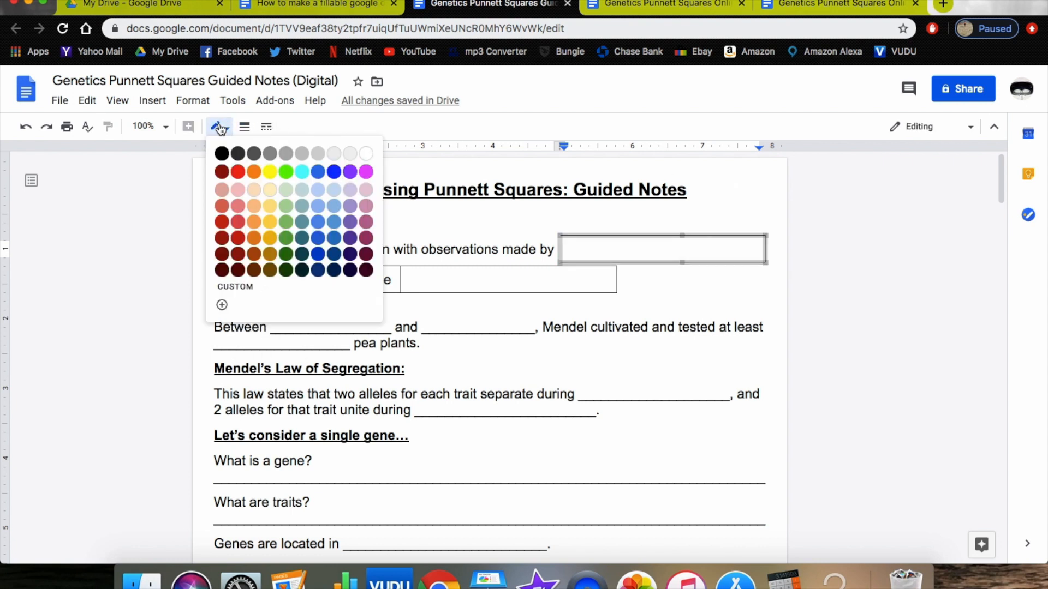
click(505, 280)
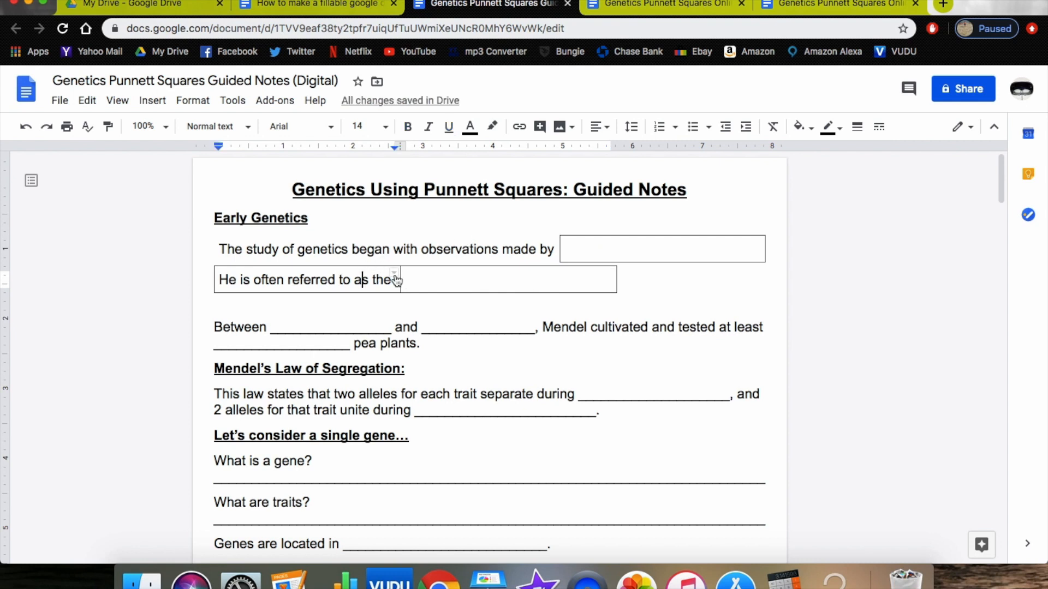
- Hide the border of the 'He is often referred to as the' cell and check the result
click(394, 279)
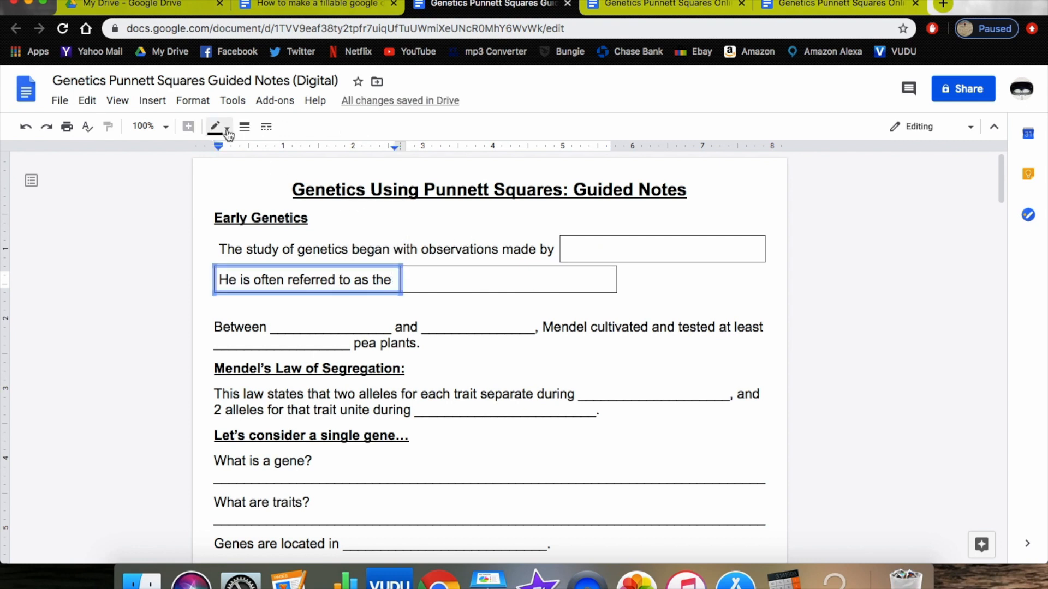
mouse_move(243, 126)
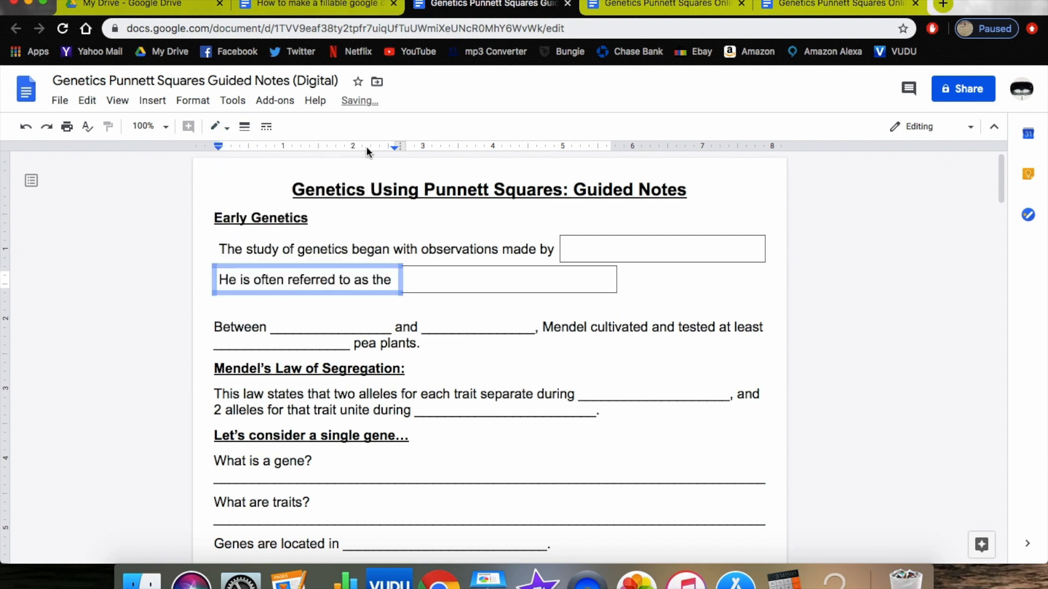
click(508, 280)
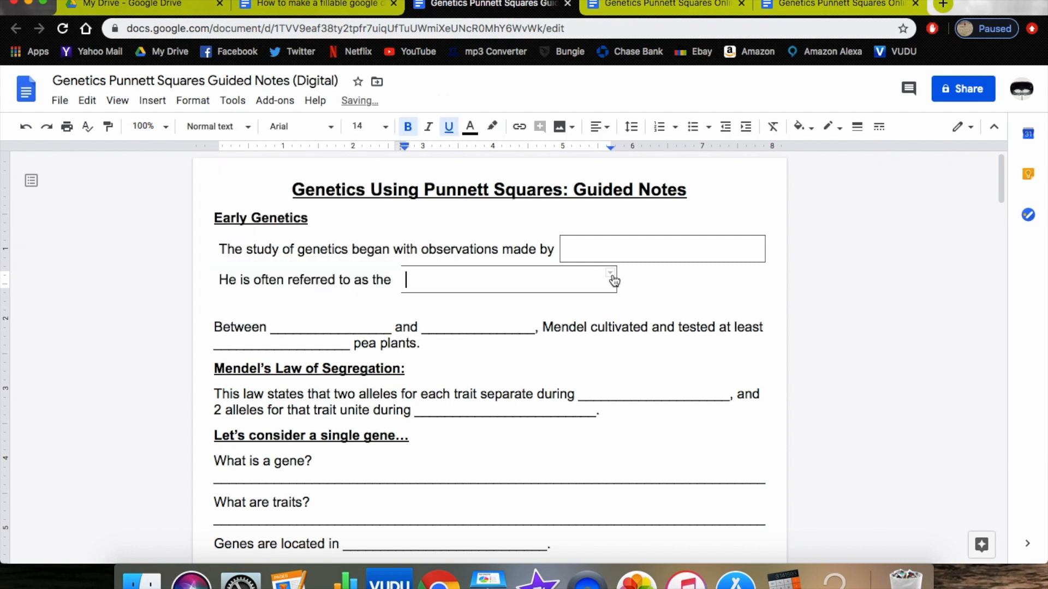
click(507, 279)
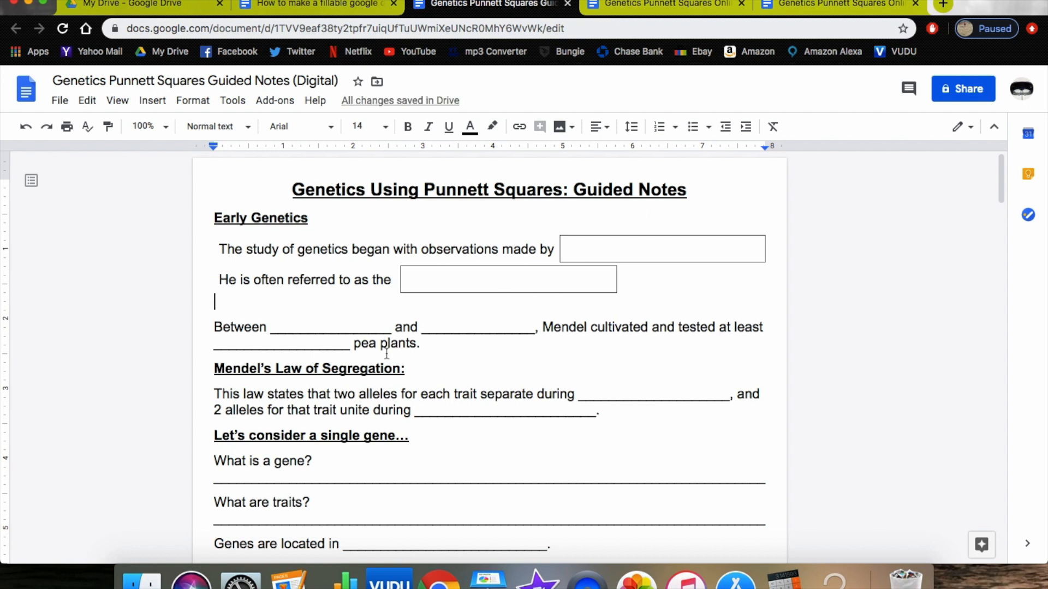
mouse_move(328, 575)
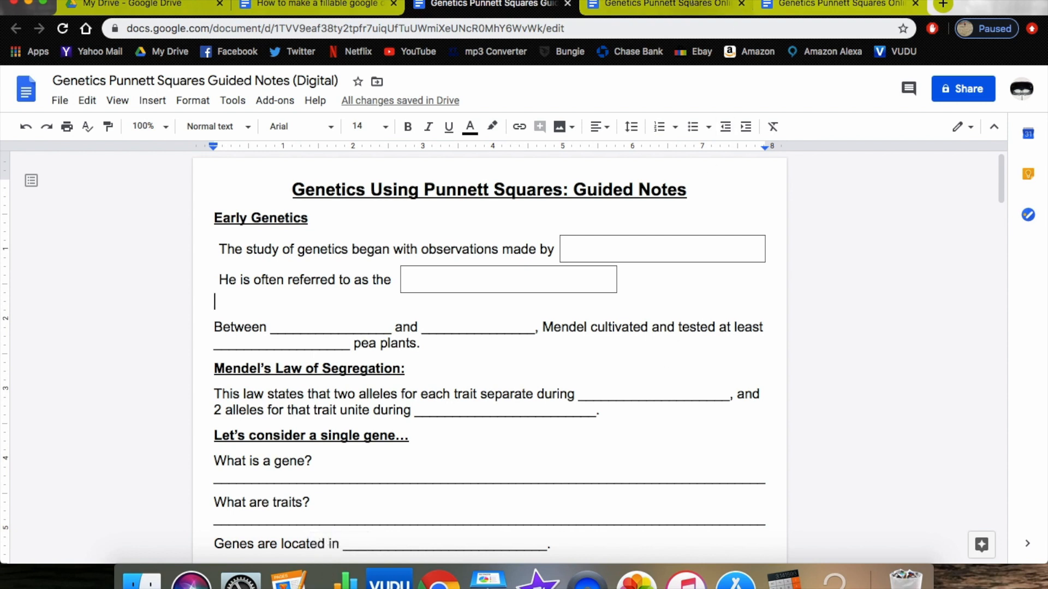
click(665, 4)
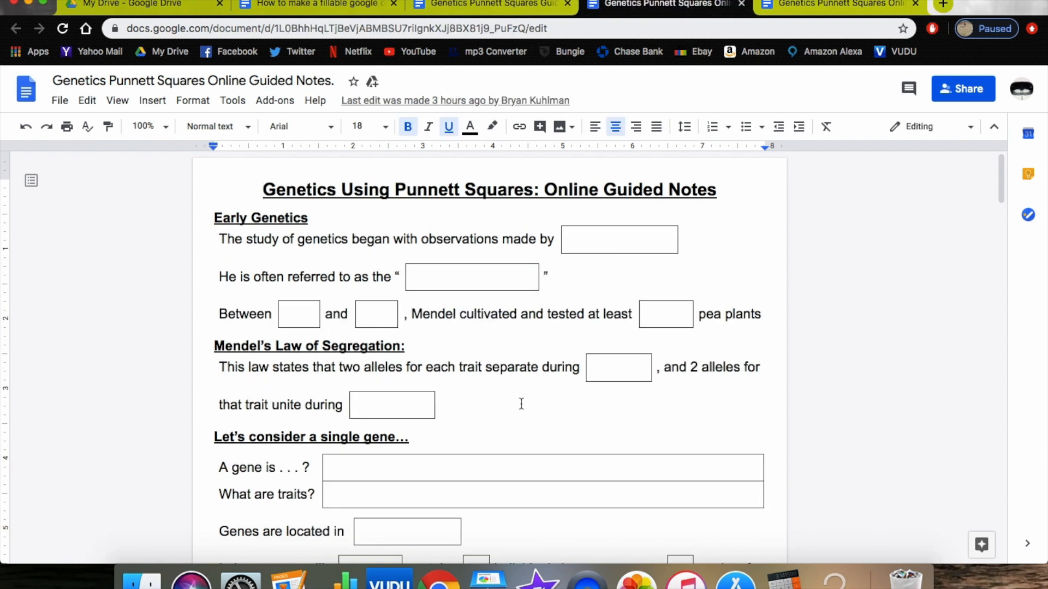
- Scroll through the finished Online Guided Notes fill-in boxes and back to the top
scroll(down, 3)
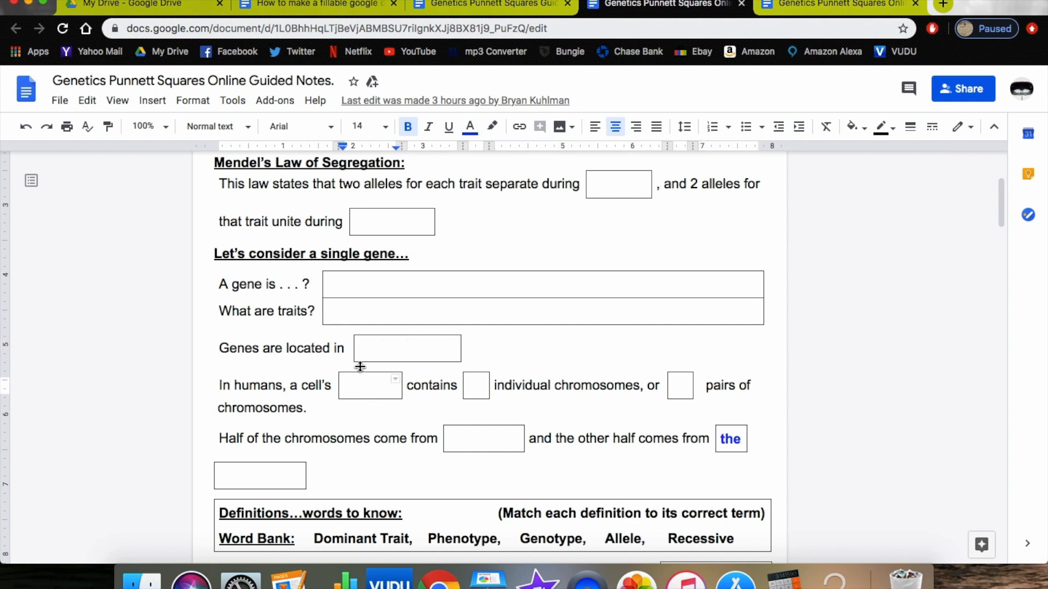
mouse_move(469, 127)
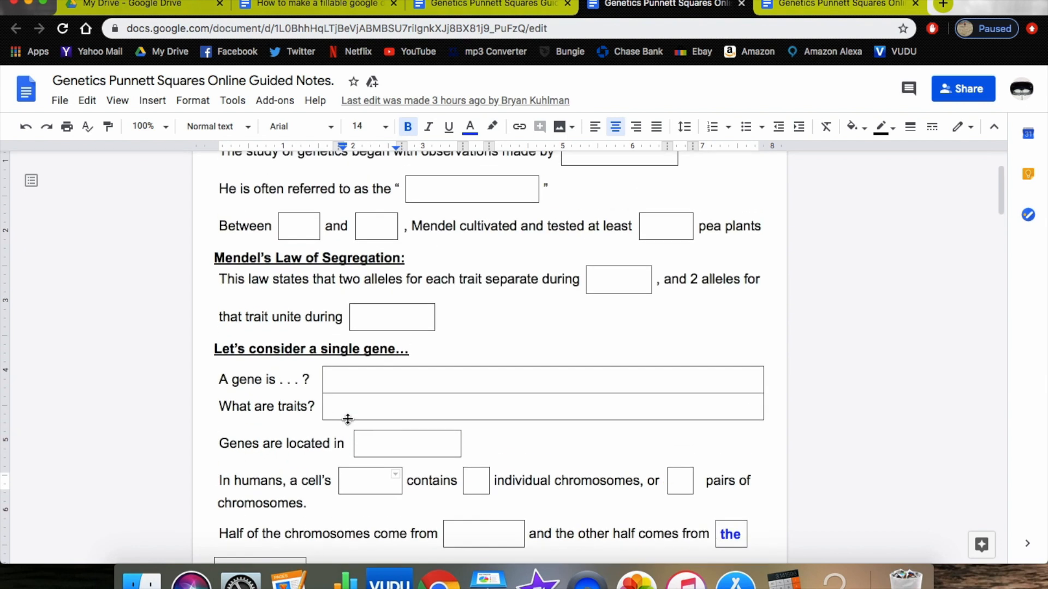
scroll(down, 3)
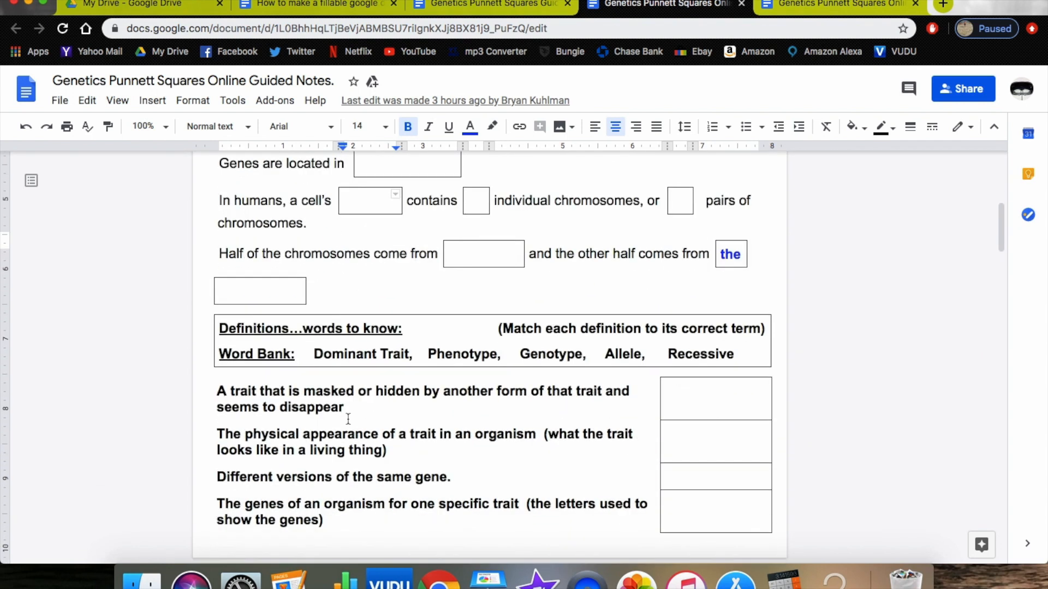
scroll(down, 3)
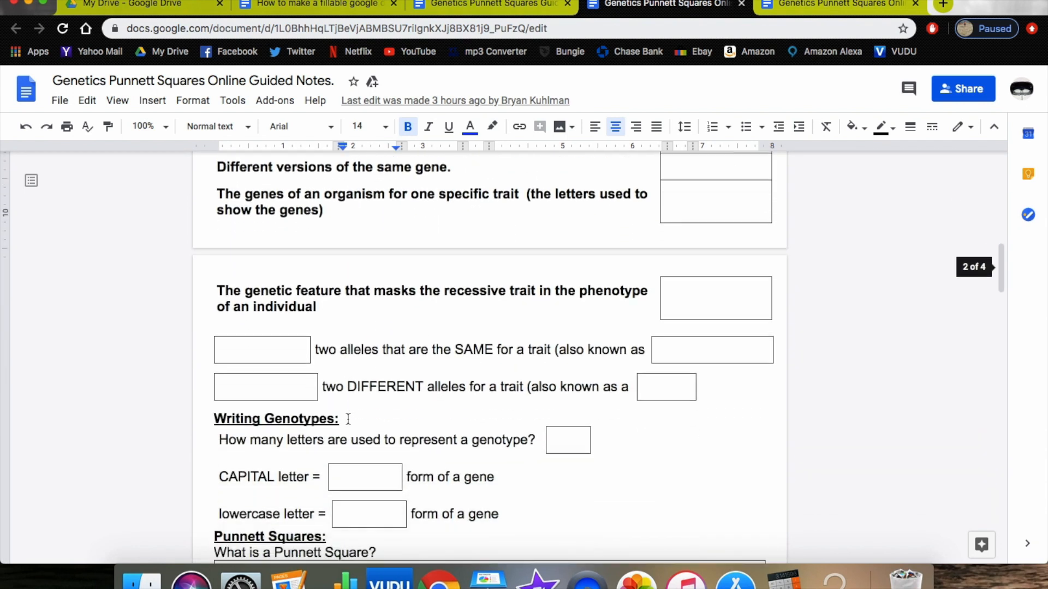
scroll(up, 3)
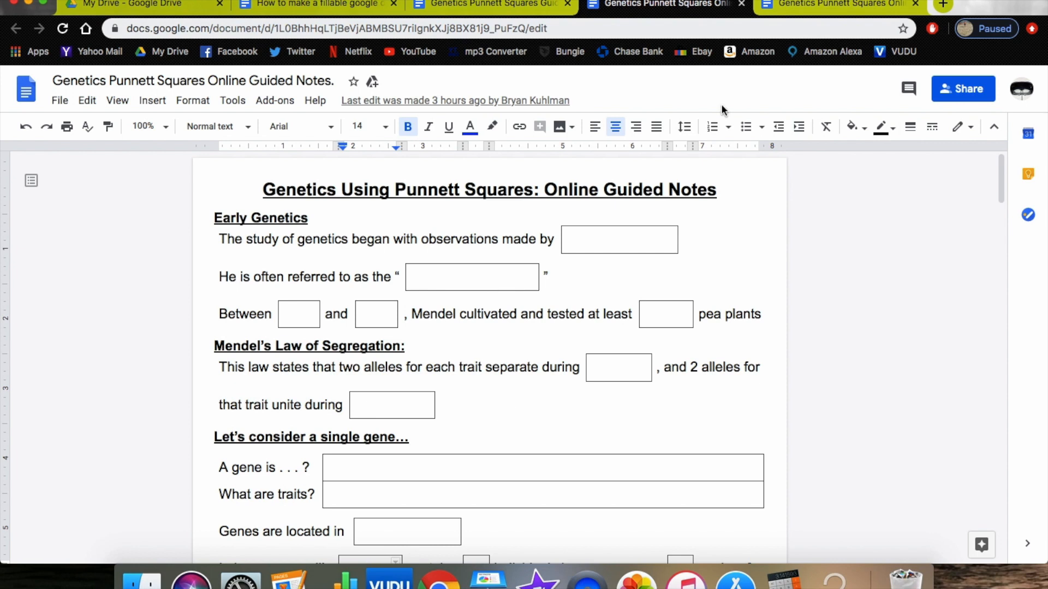
mouse_move(54, 67)
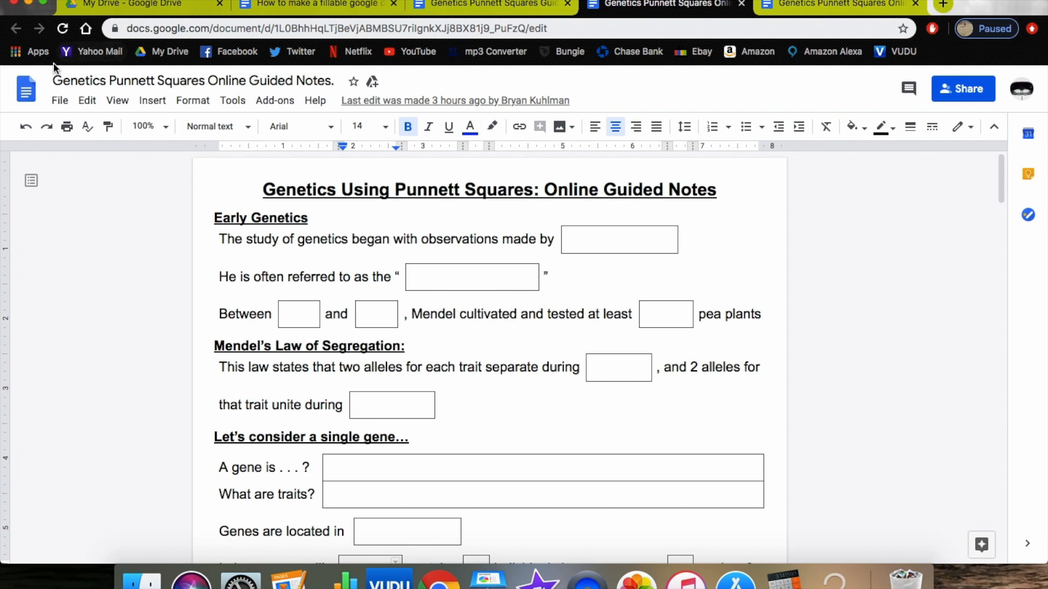
- Switch to the filled-in answer key copy of the Online Guided Notes
click(59, 101)
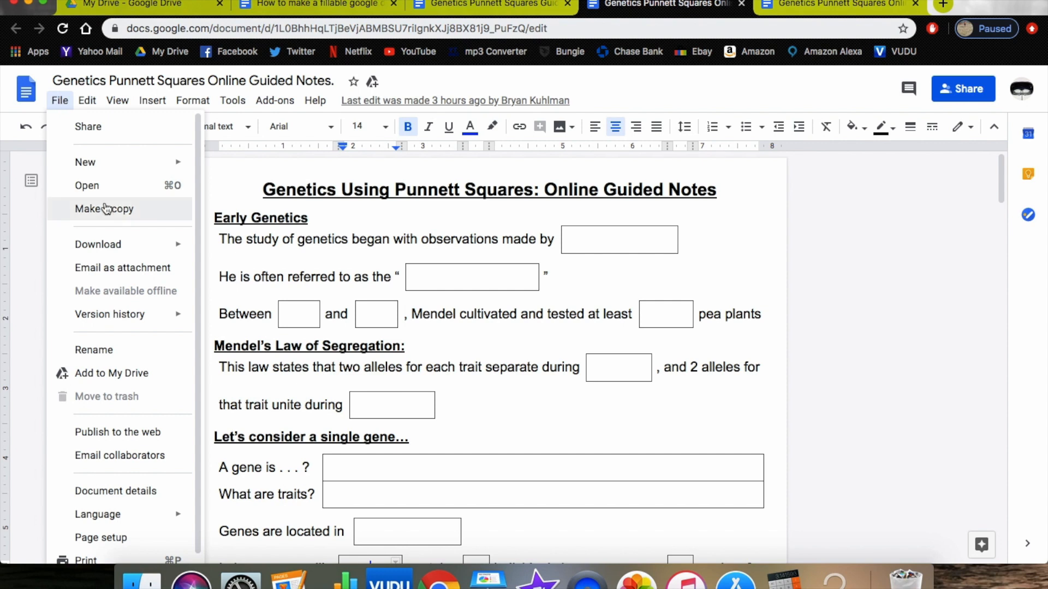
click(59, 100)
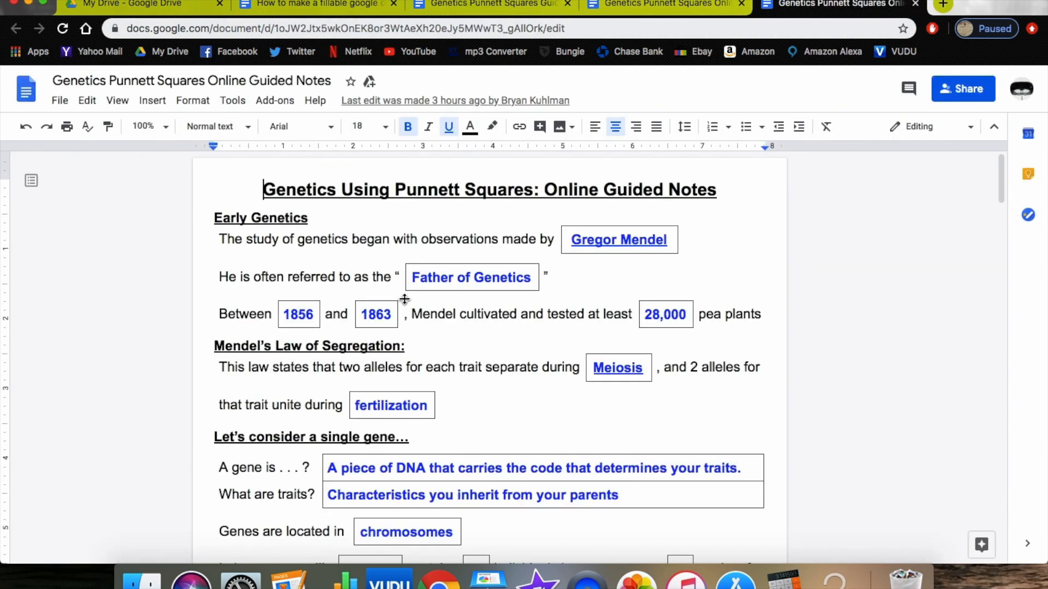
mouse_move(721, 227)
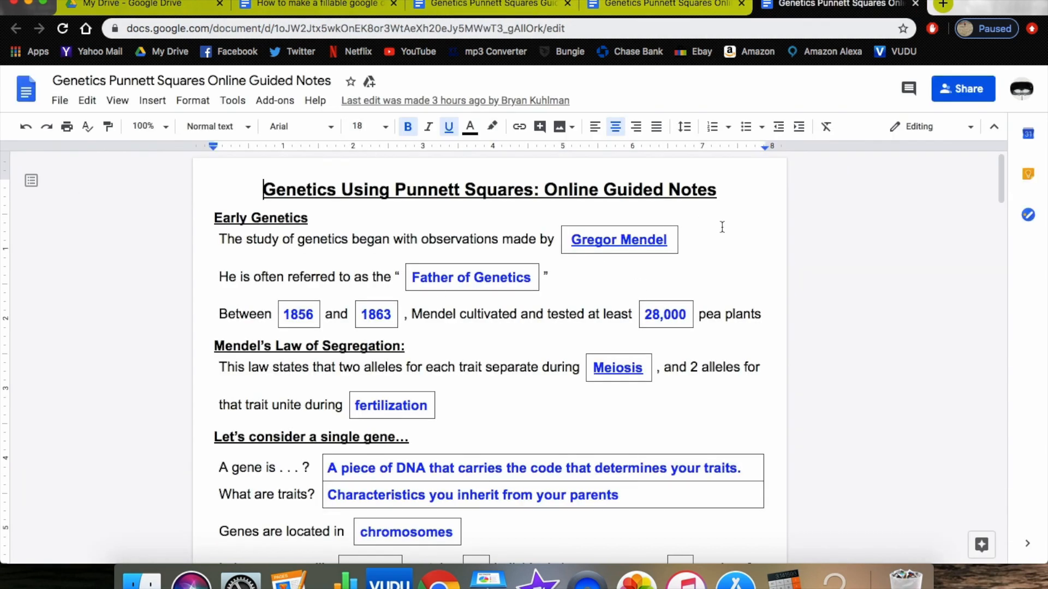
scroll(down, 3)
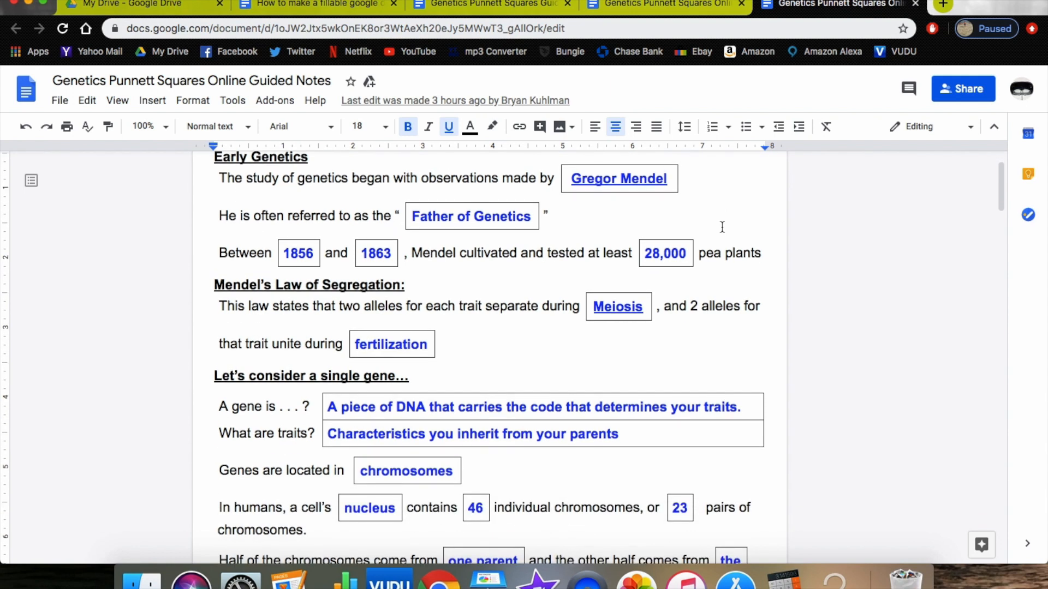
scroll(down, 3)
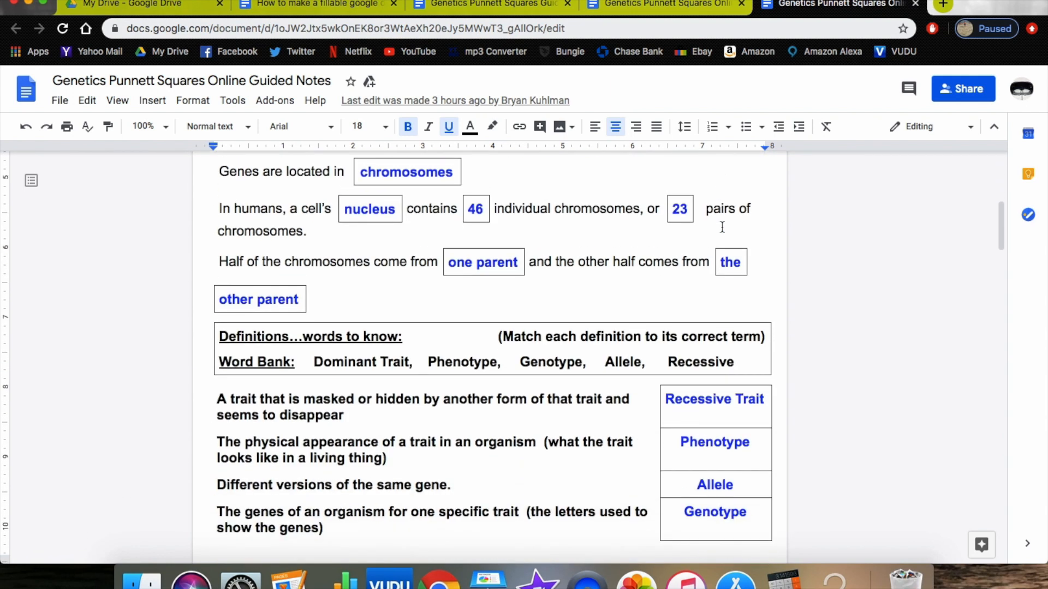
scroll(down, 3)
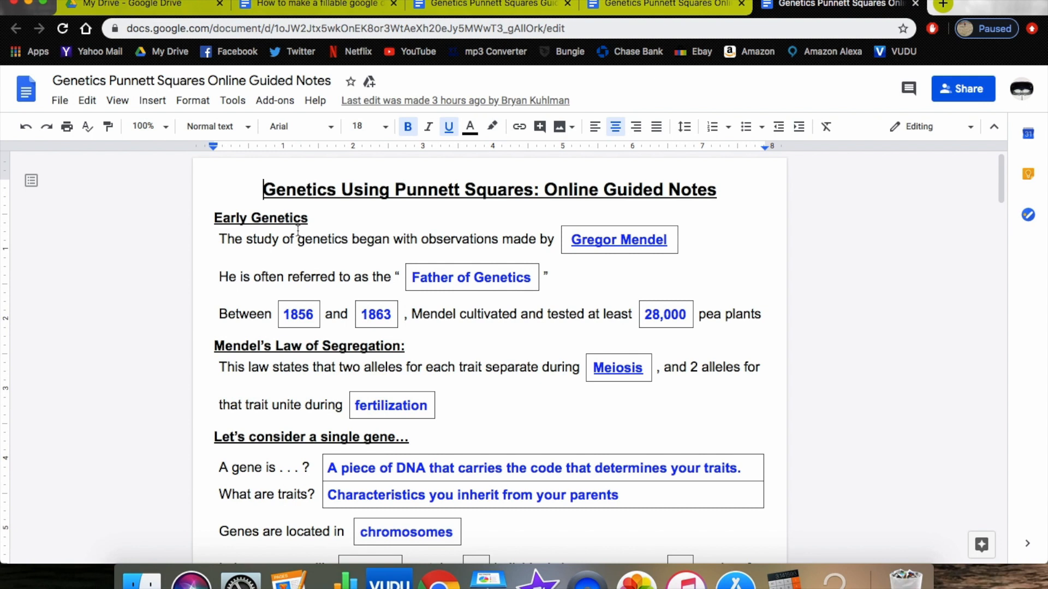
mouse_move(65, 216)
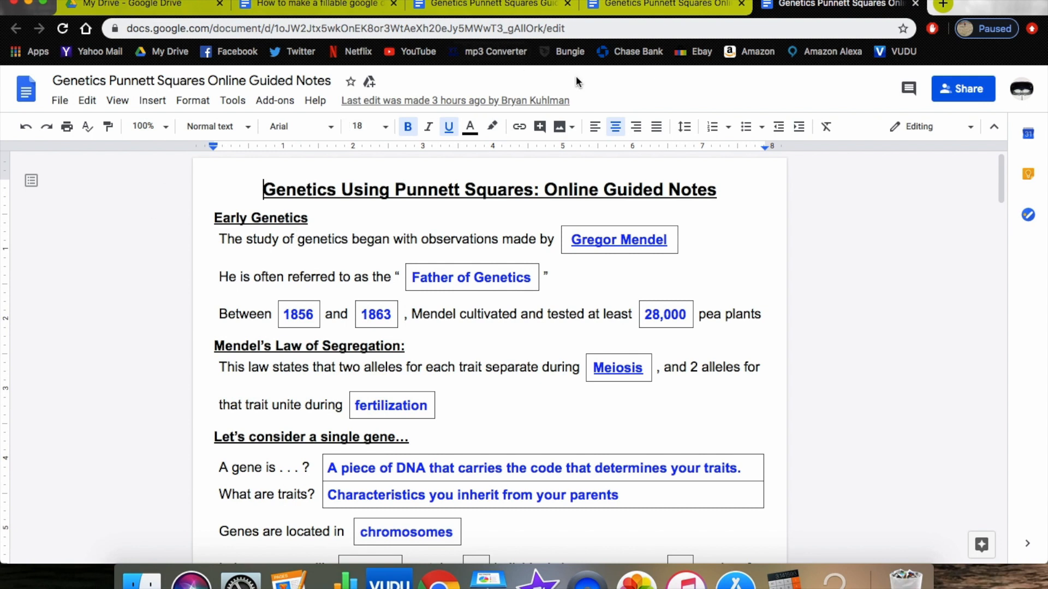
mouse_move(346, 72)
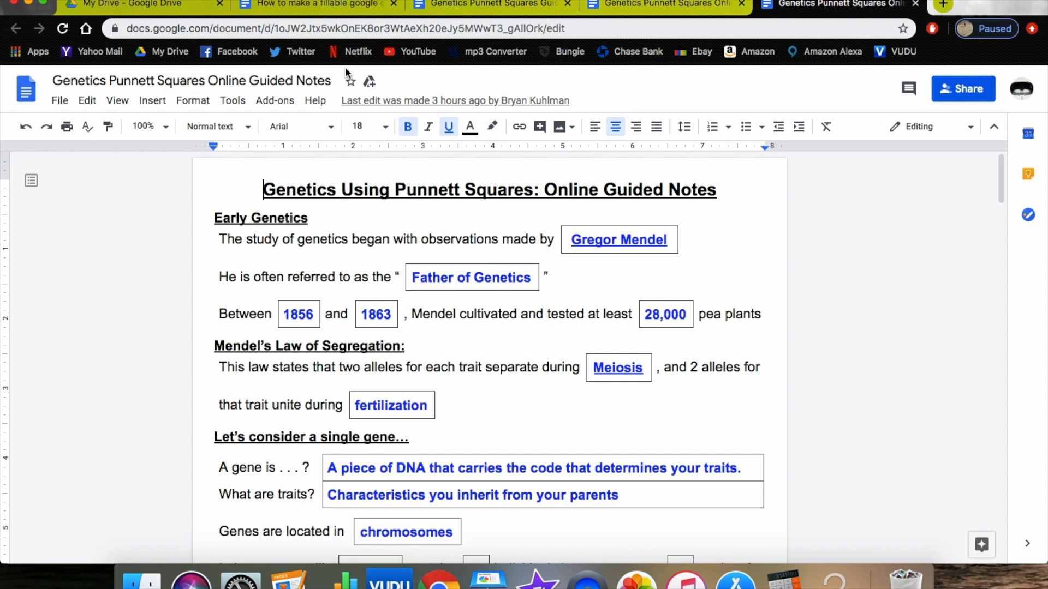
- Rename the answer key to 'Kuhlman - Genetics Punnett Squares Online Guided Notes'
click(192, 79)
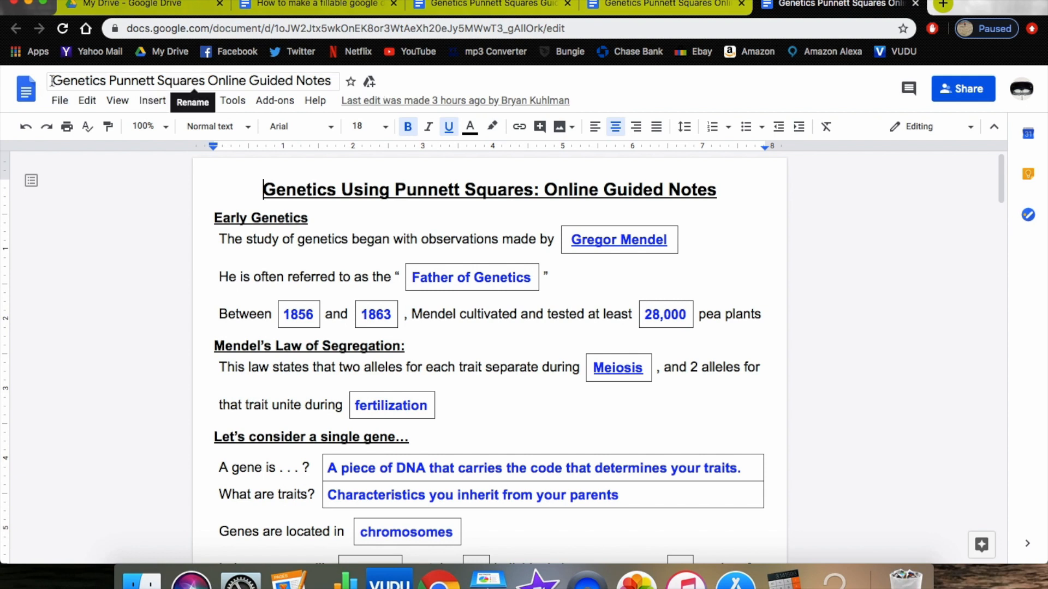
text(Kuhlm)
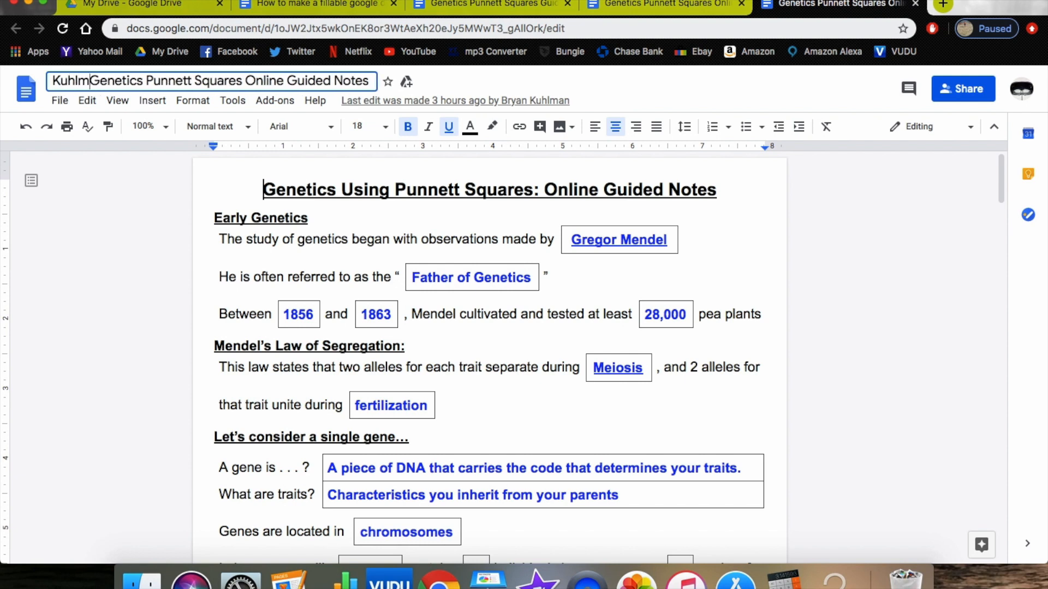
text(an -)
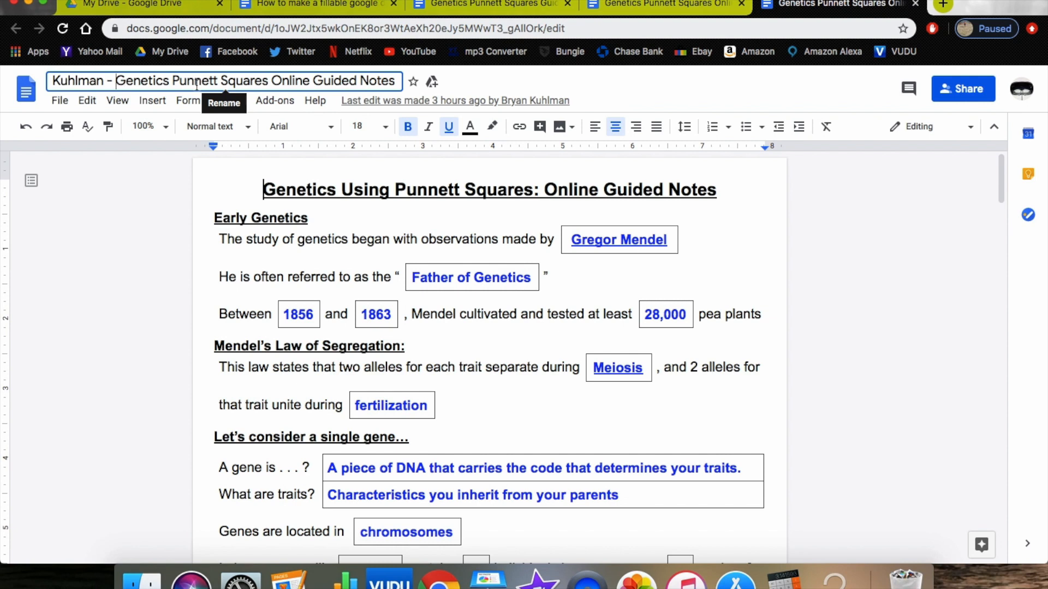
mouse_move(159, 171)
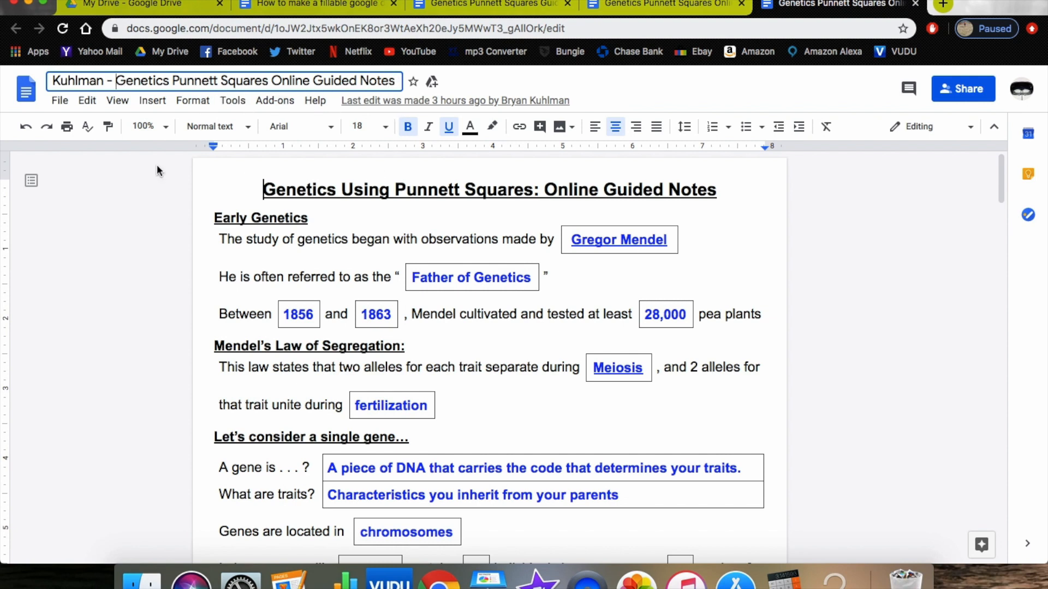
mouse_move(128, 223)
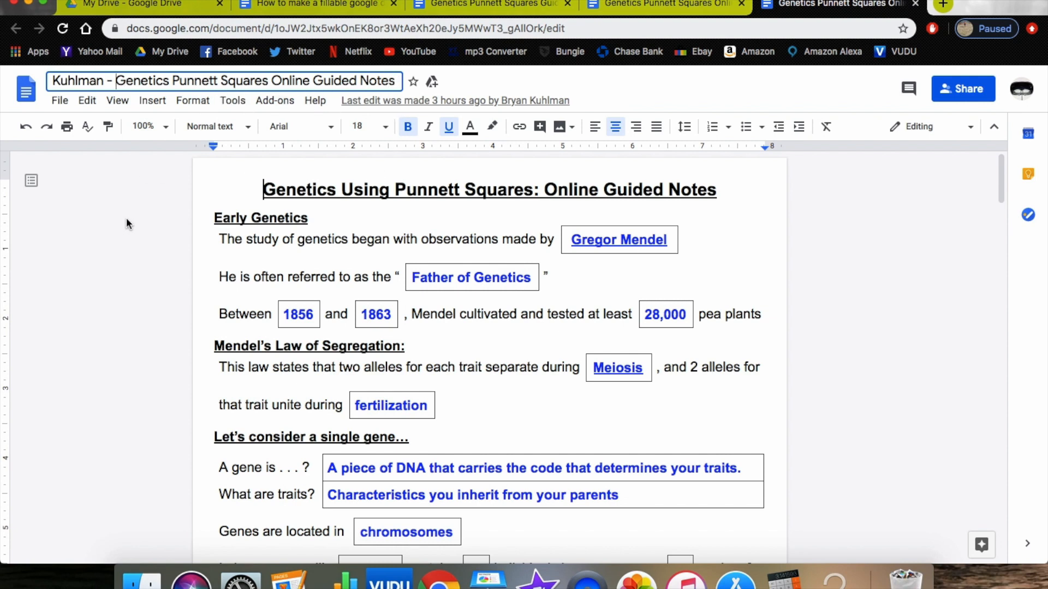